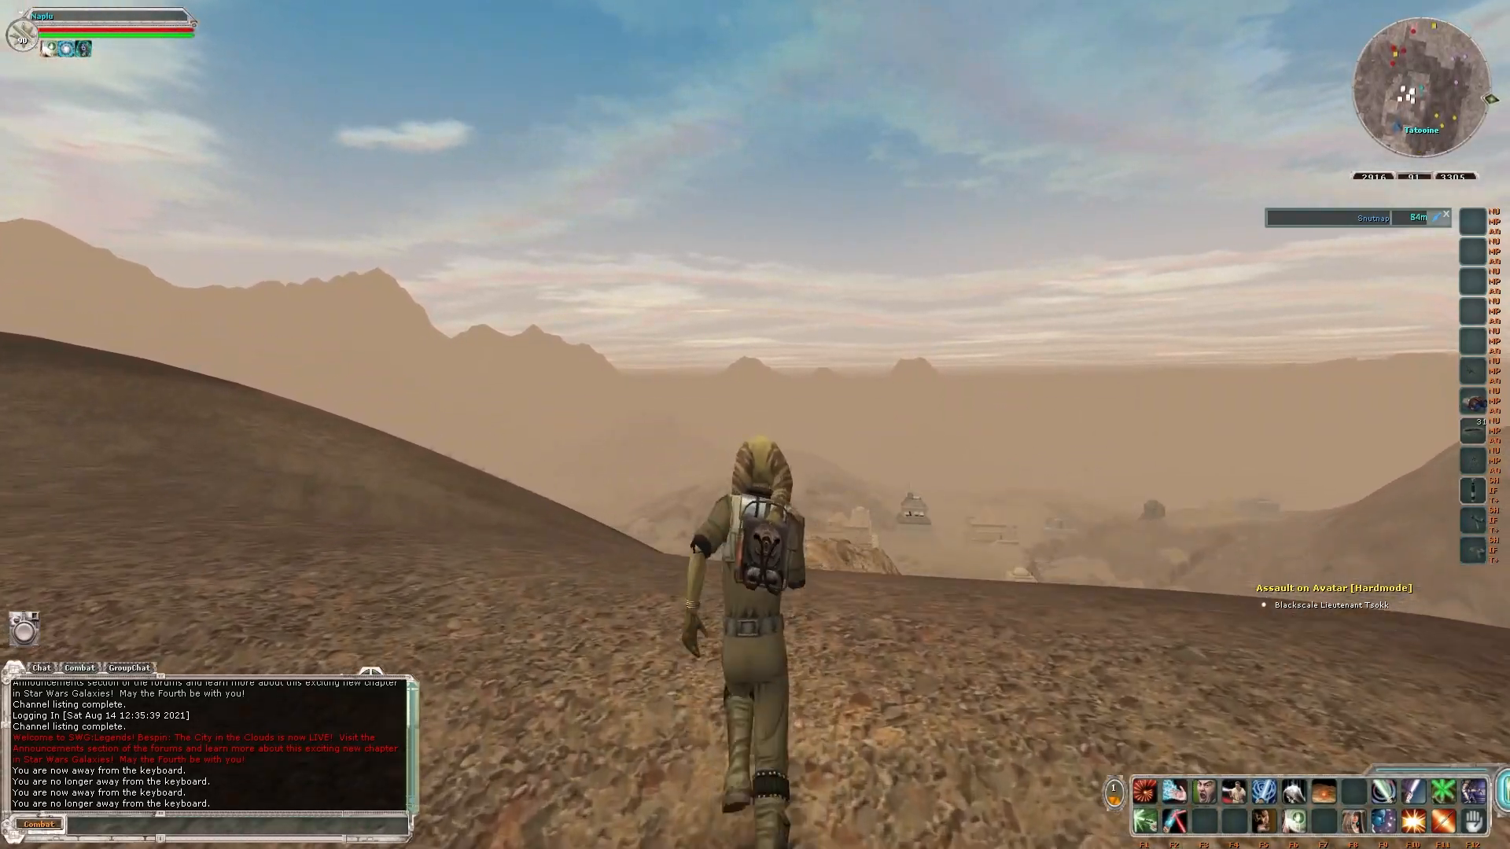
# Step: Run the character forward with W down the hillside toward the Tatooine town
pyautogui.press('w')
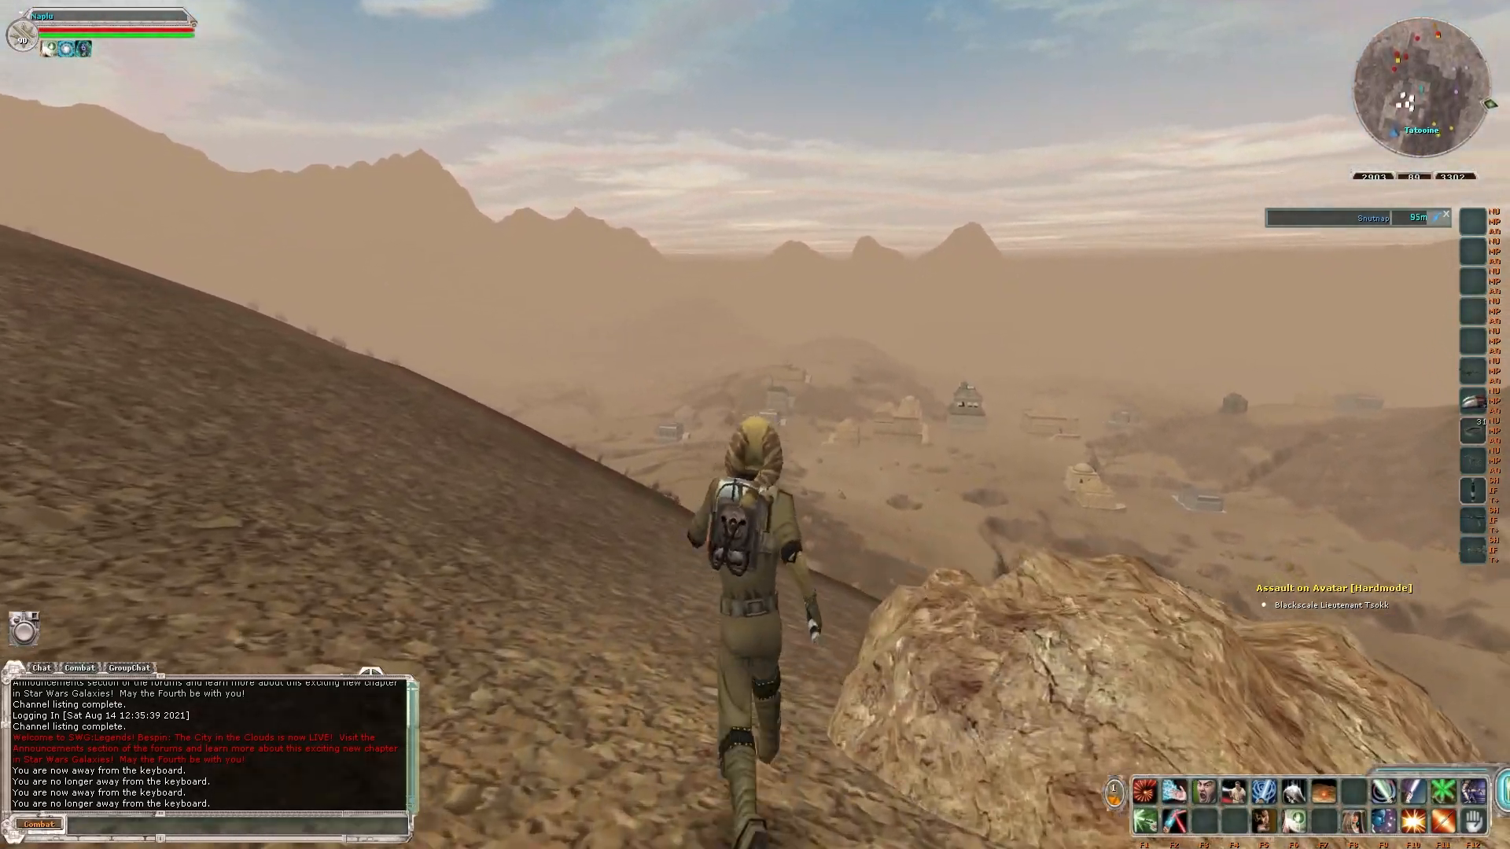
pyautogui.press('w')
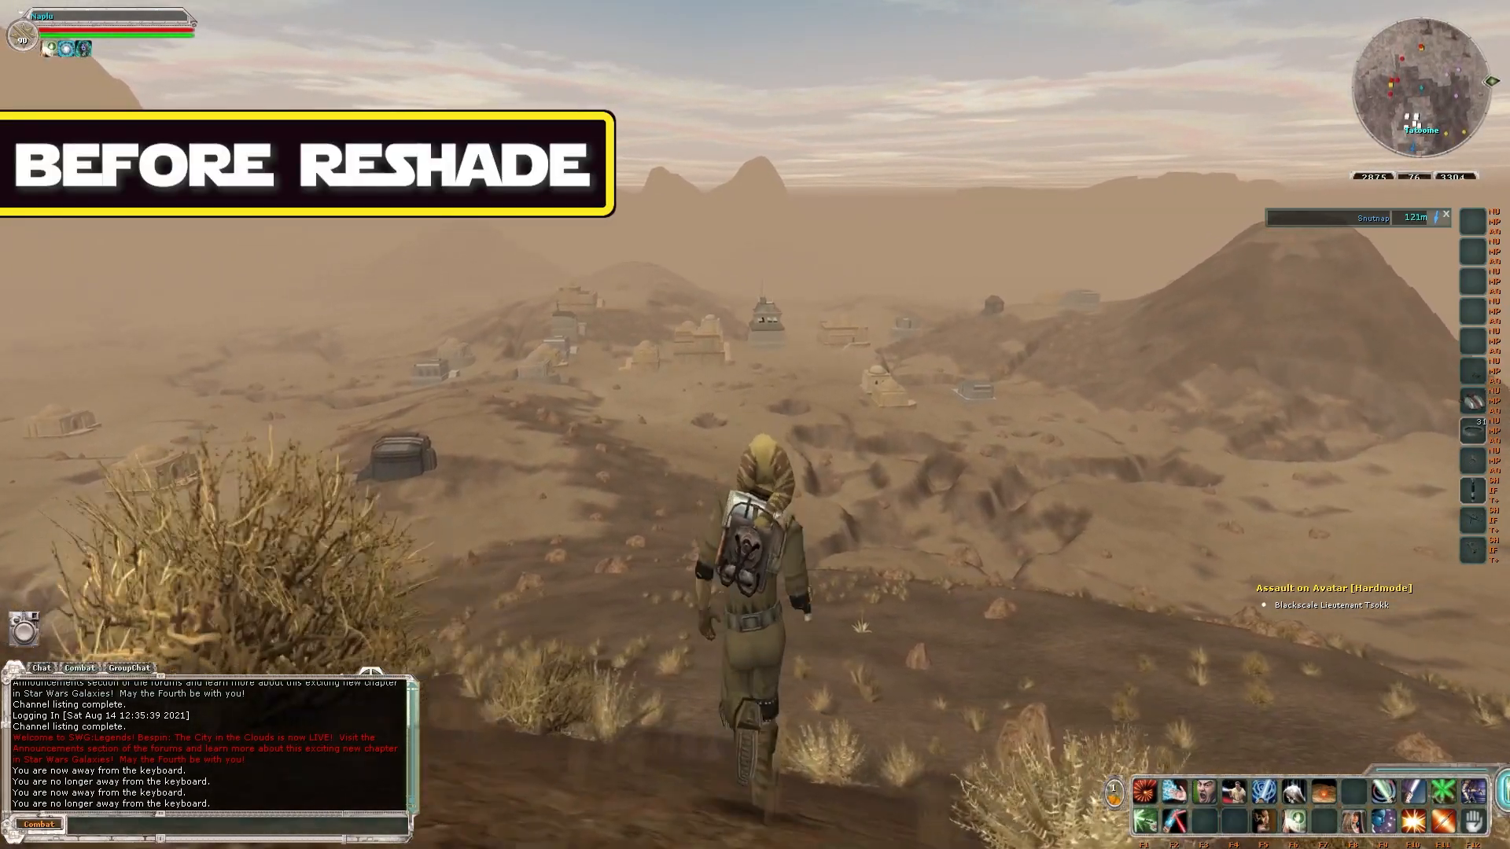
pyautogui.press('w')
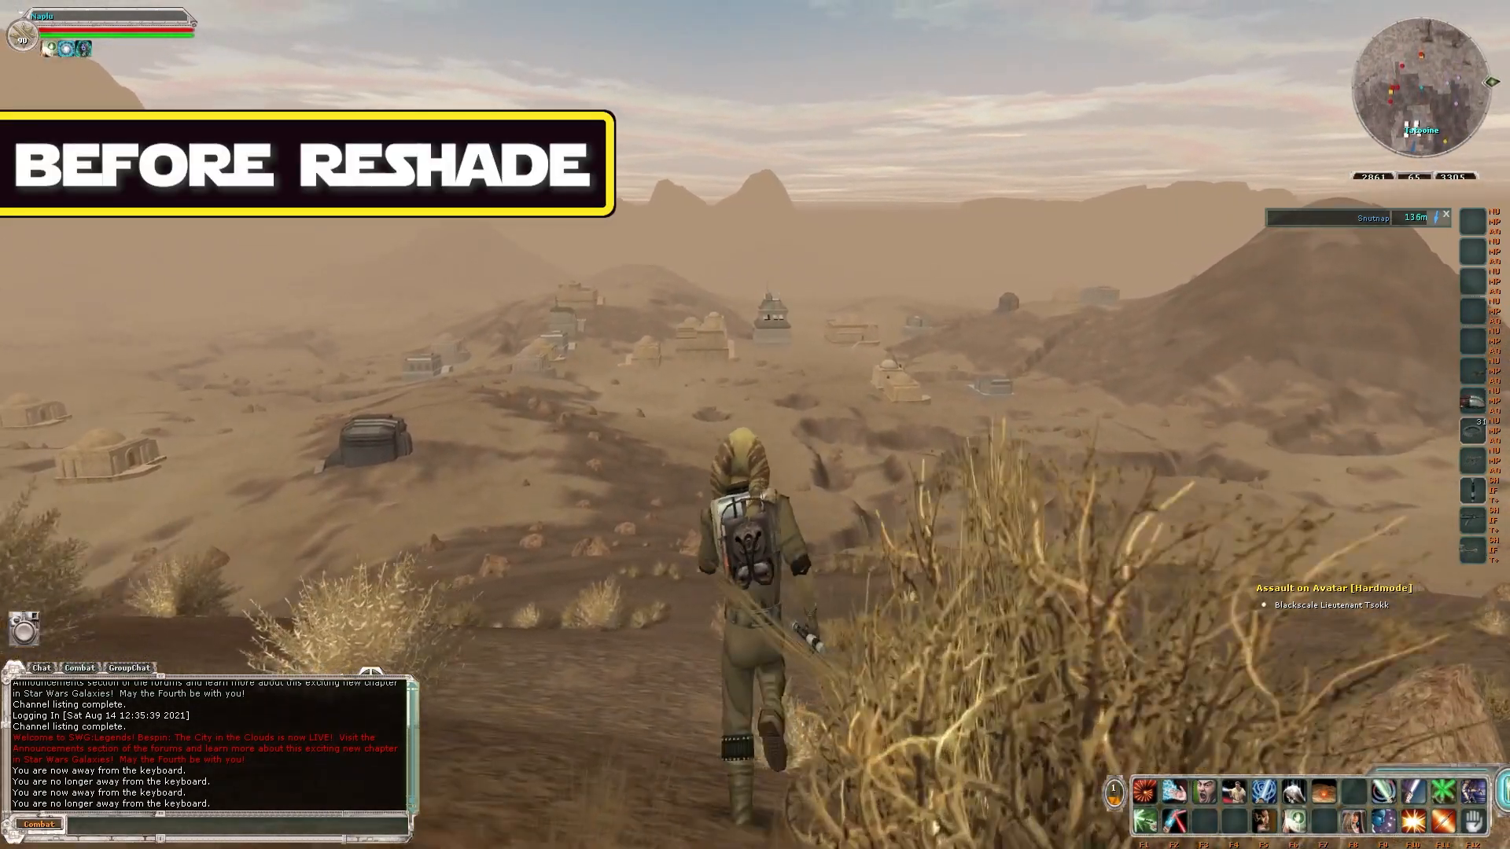
pyautogui.press('w')
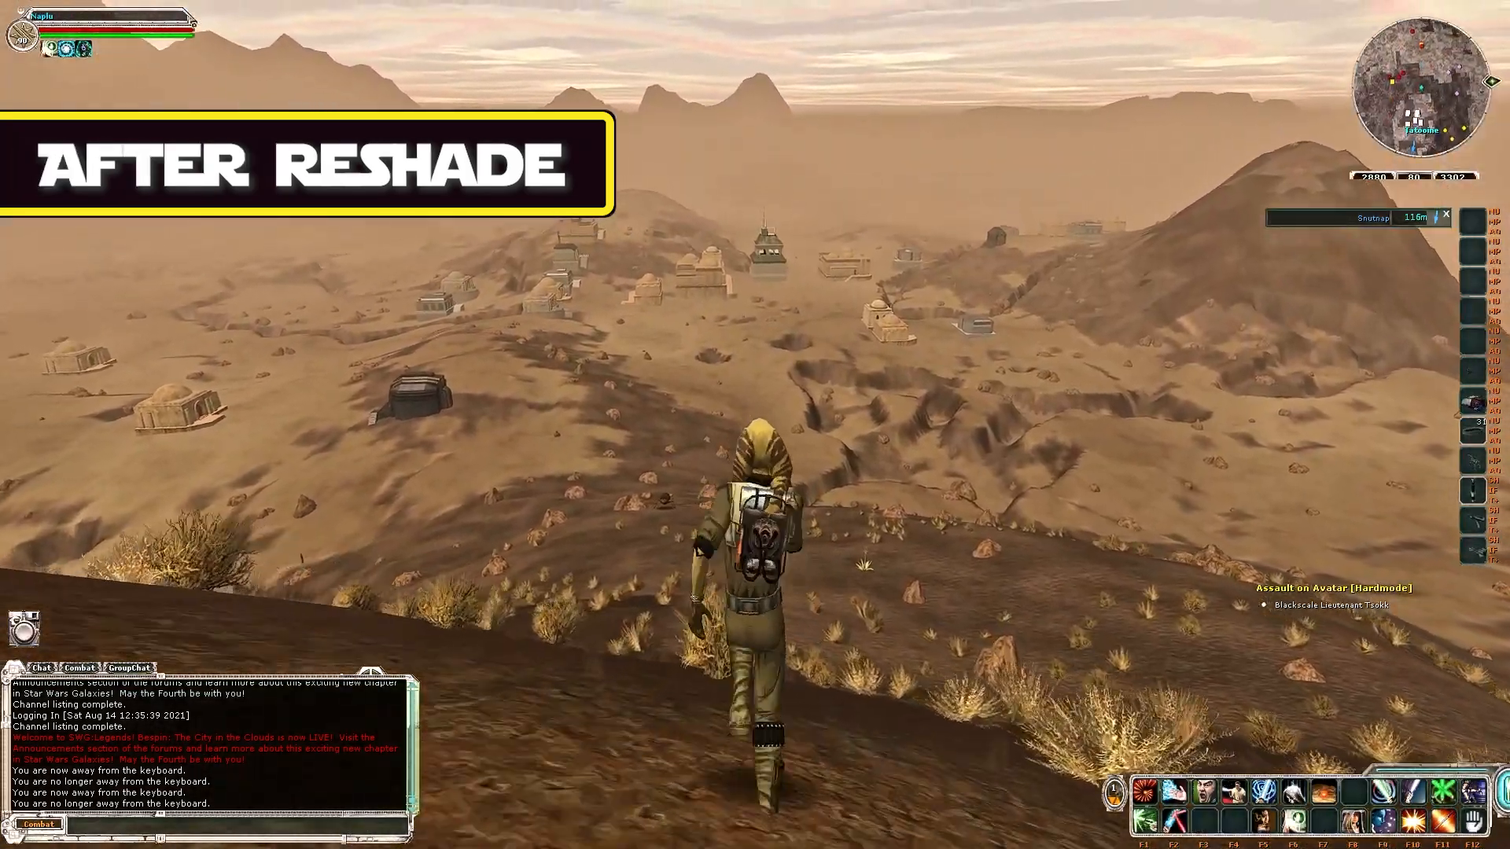
pyautogui.press('w')
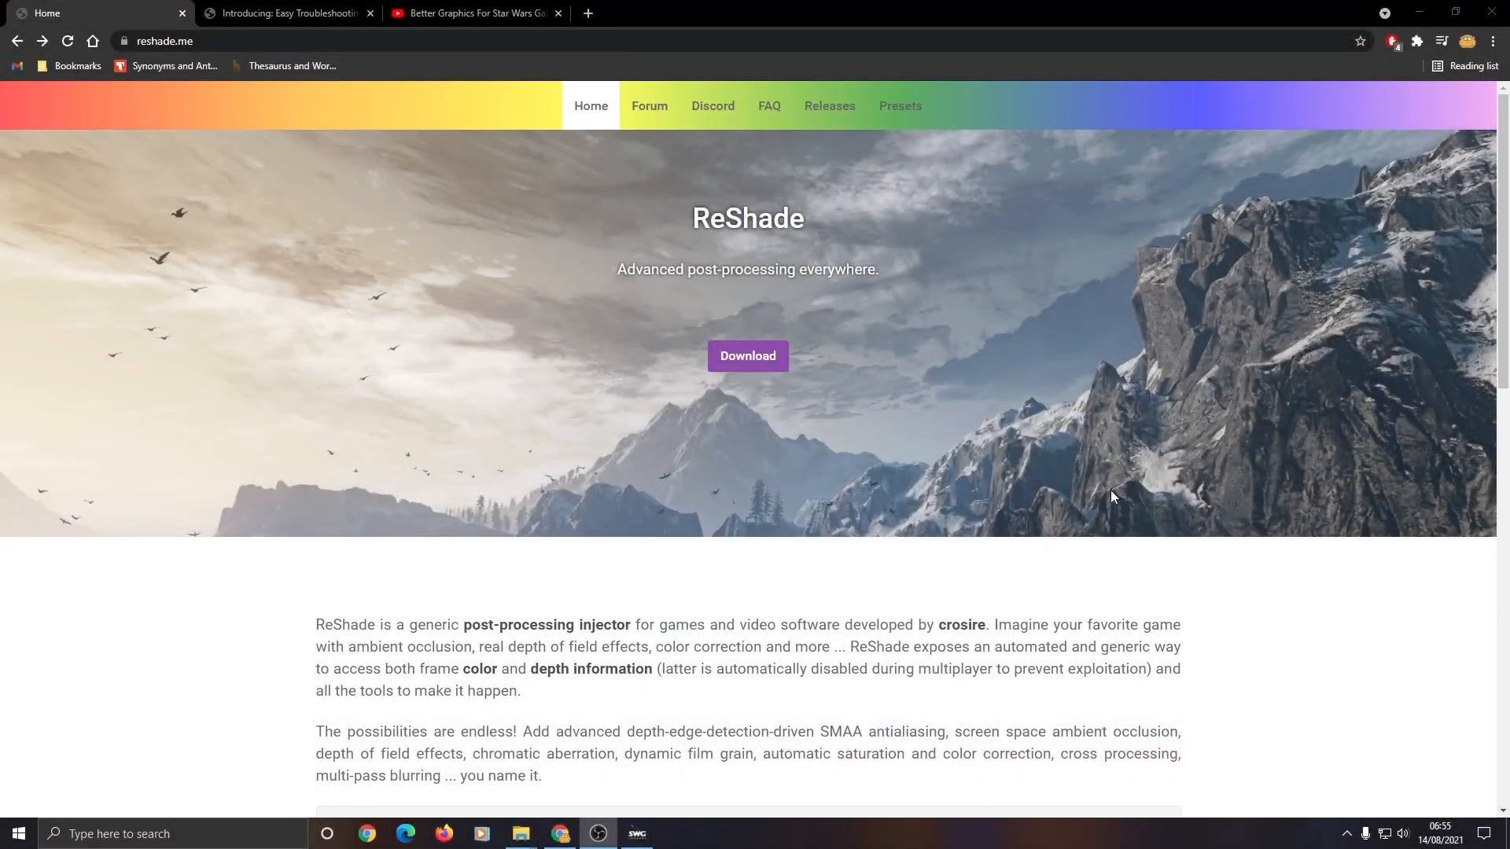
pyautogui.moveTo(747, 356)
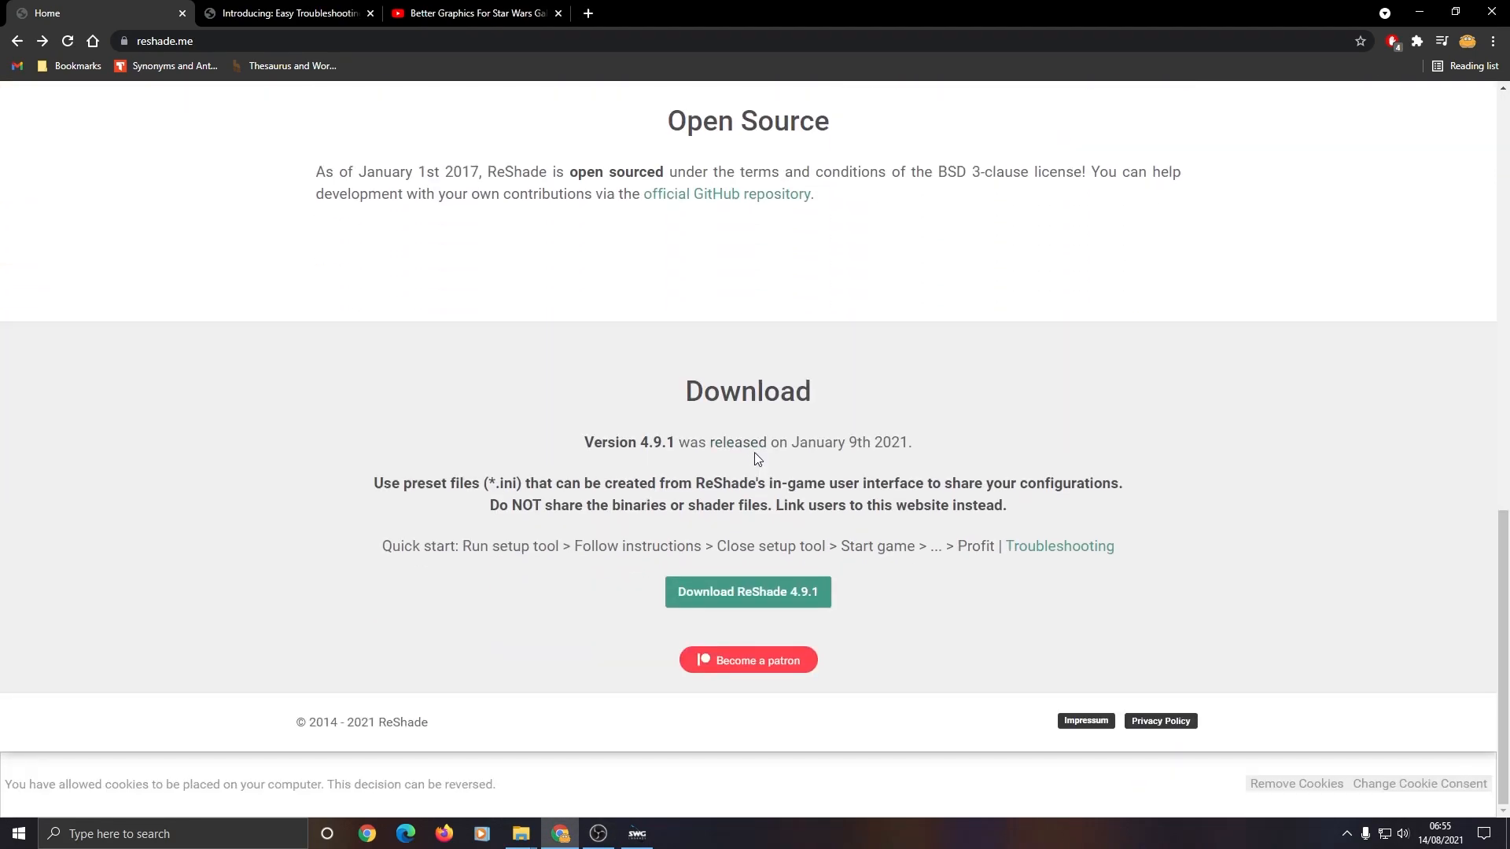
# Step: Download the ReShade 4.9.1 setup file and open its download options
pyautogui.click(747, 591)
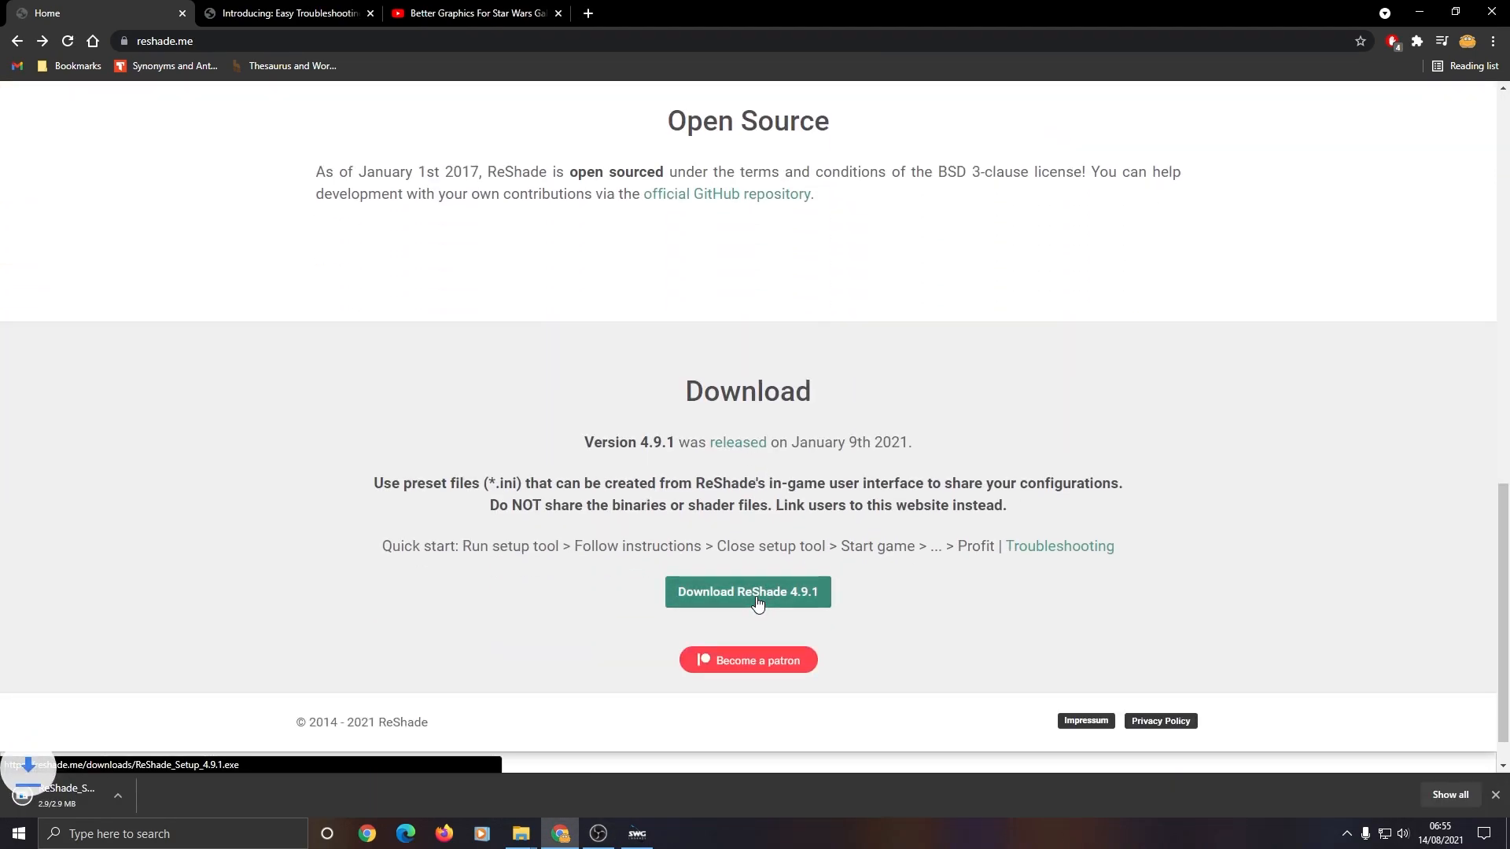
pyautogui.click(165, 795)
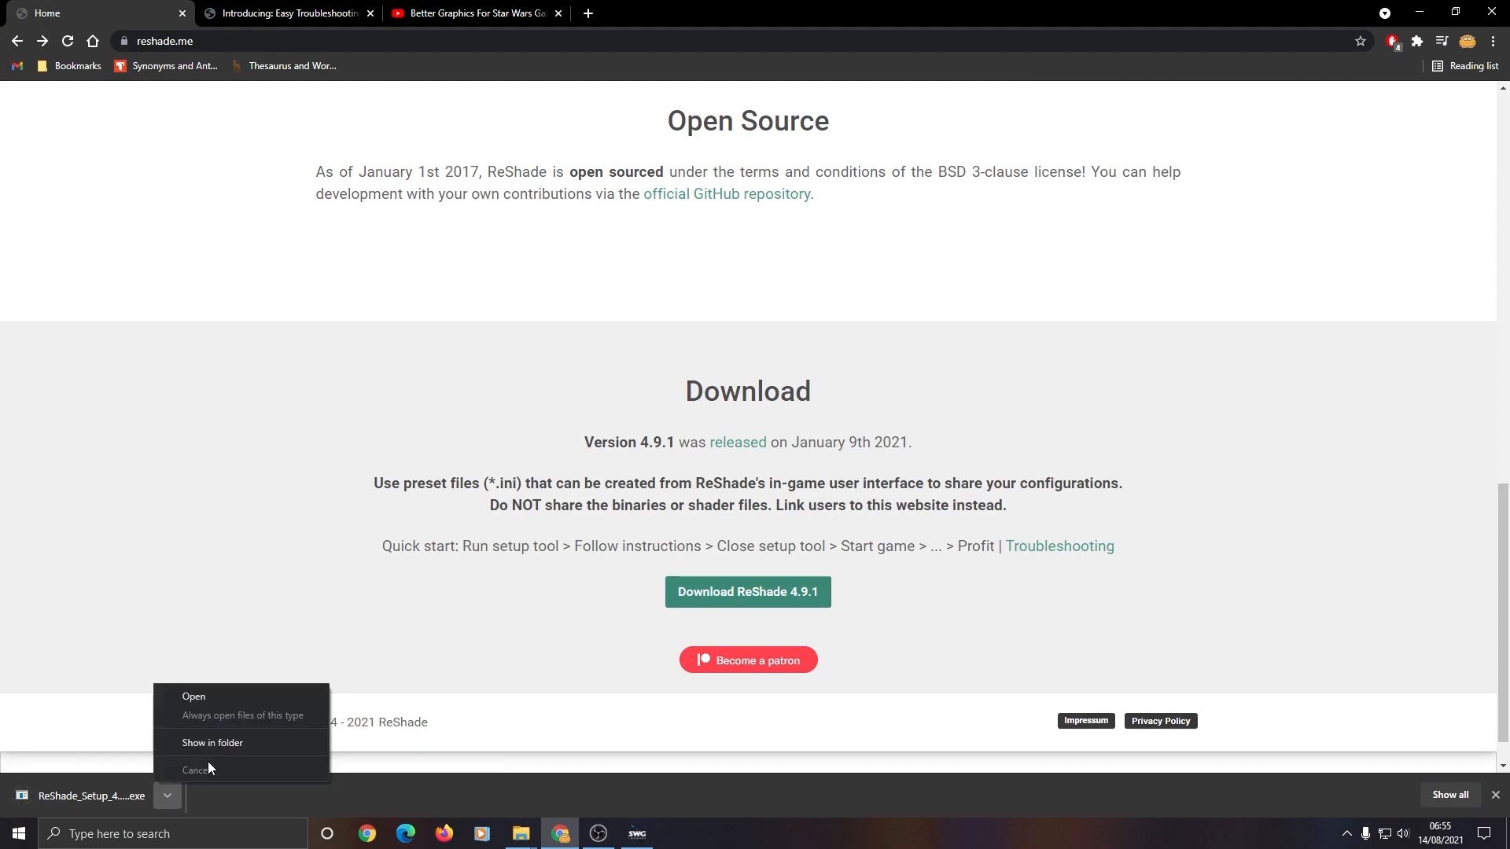
# Step: Launch ReShade_Setup and choose SwgClient_r.exe from the SWGLegendsCurrent folder as the game
pyautogui.click(212, 742)
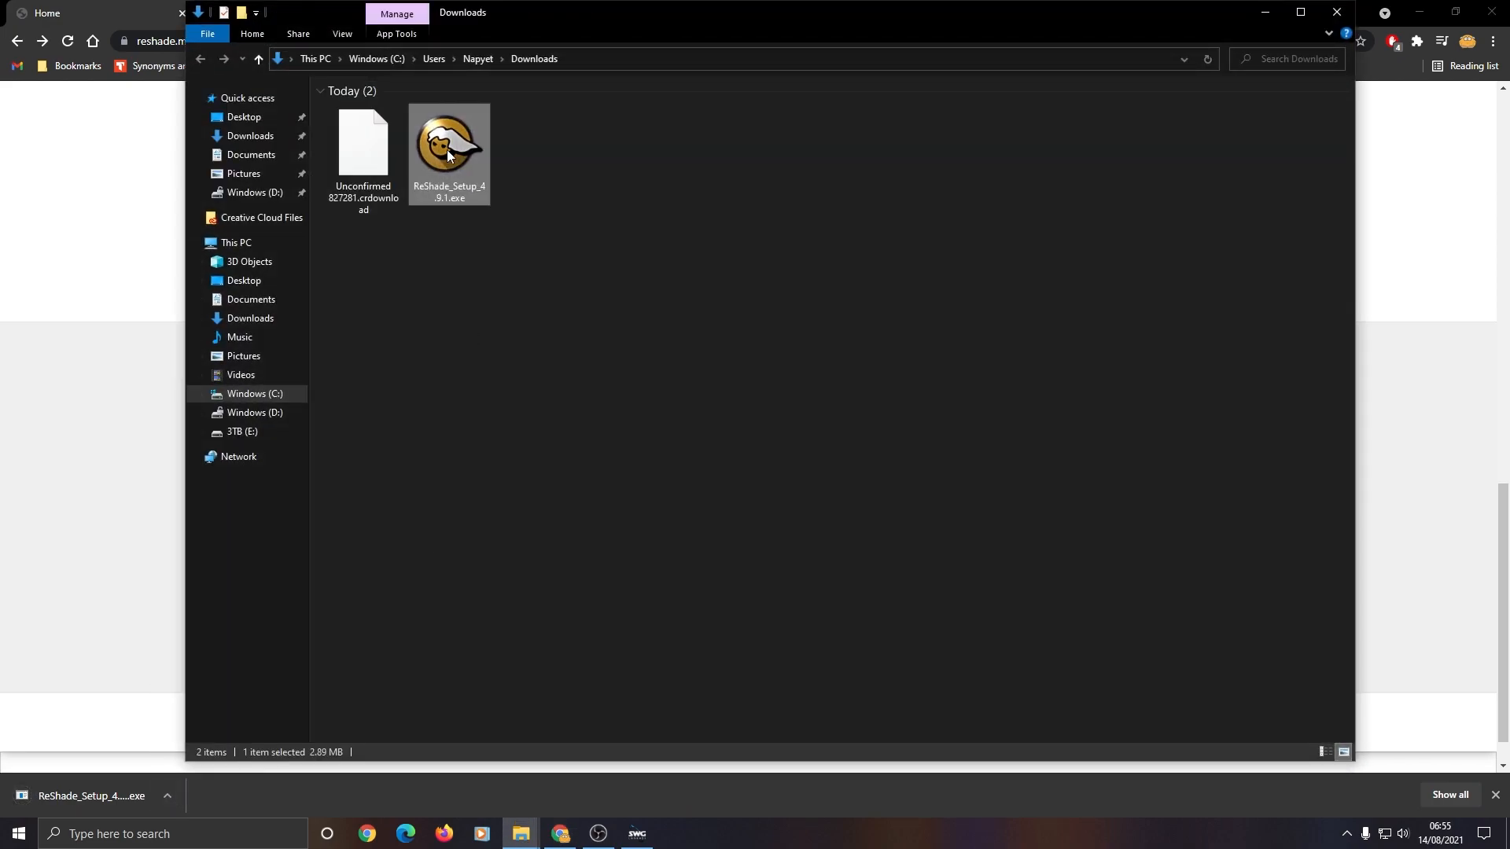
pyautogui.doubleClick(447, 144)
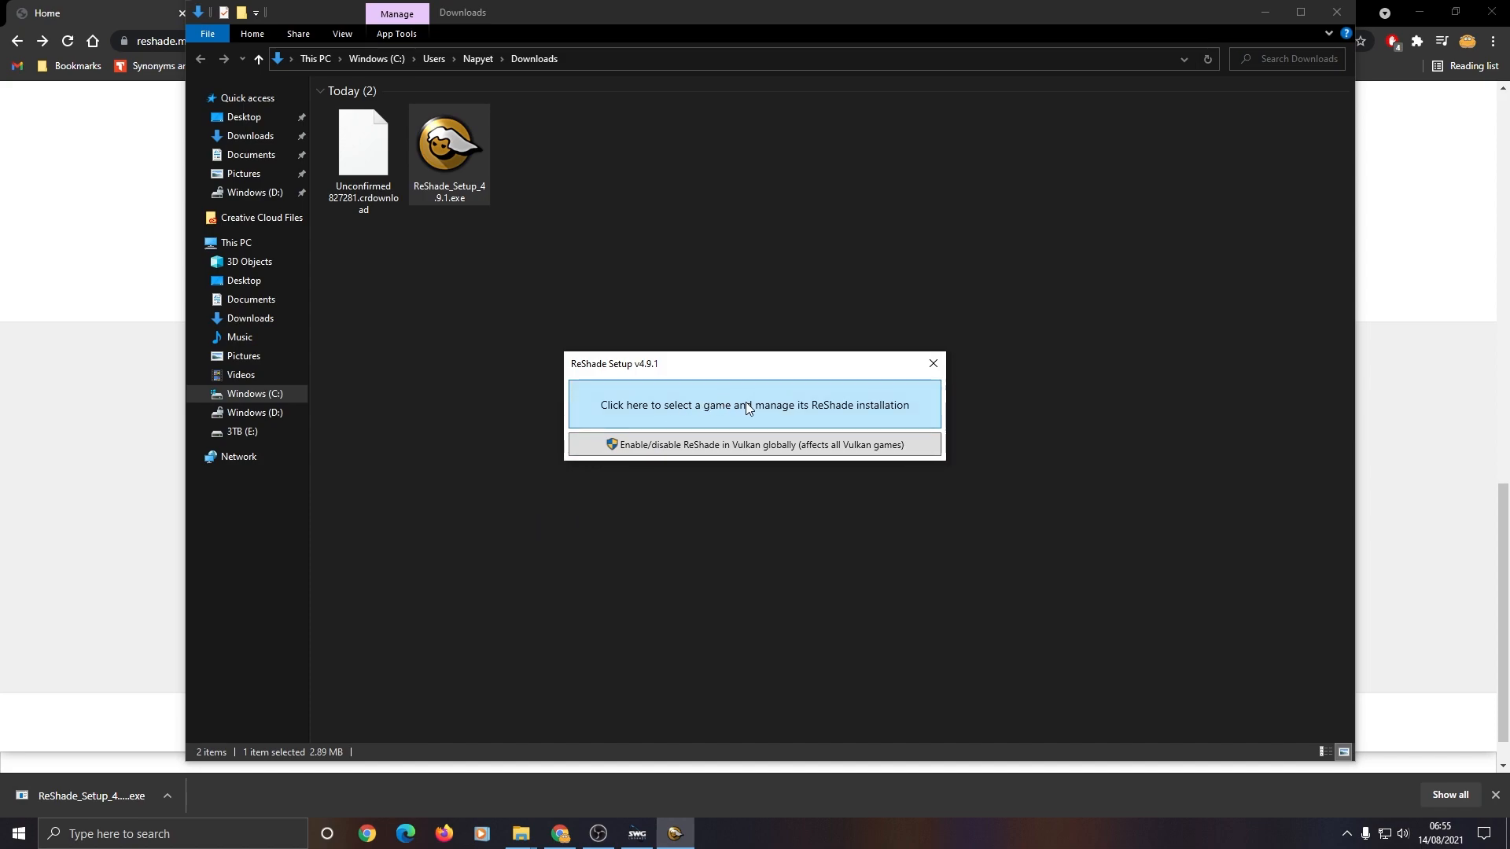
pyautogui.click(754, 404)
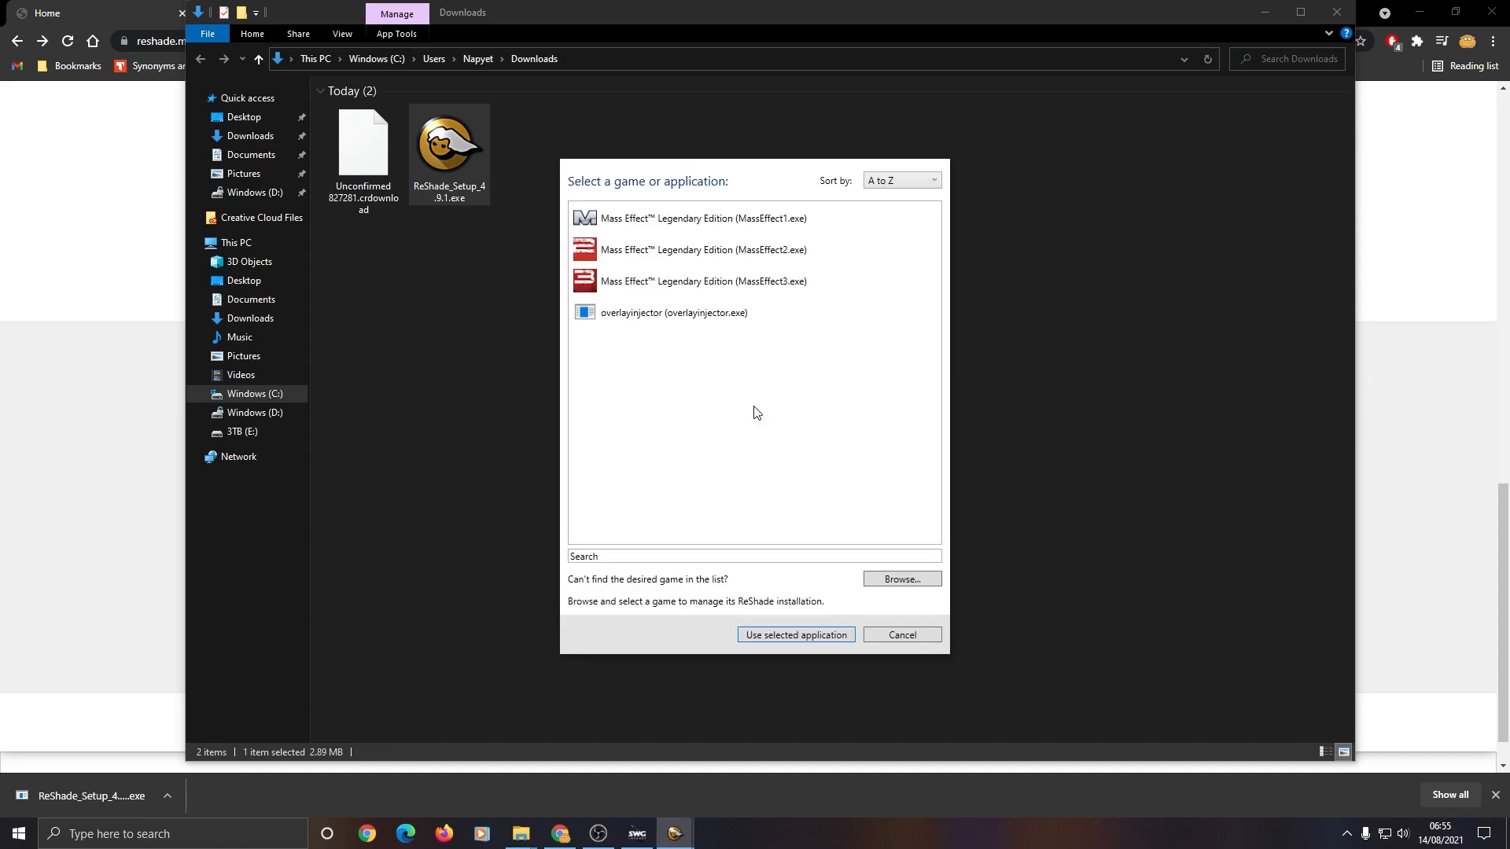
pyautogui.click(900, 578)
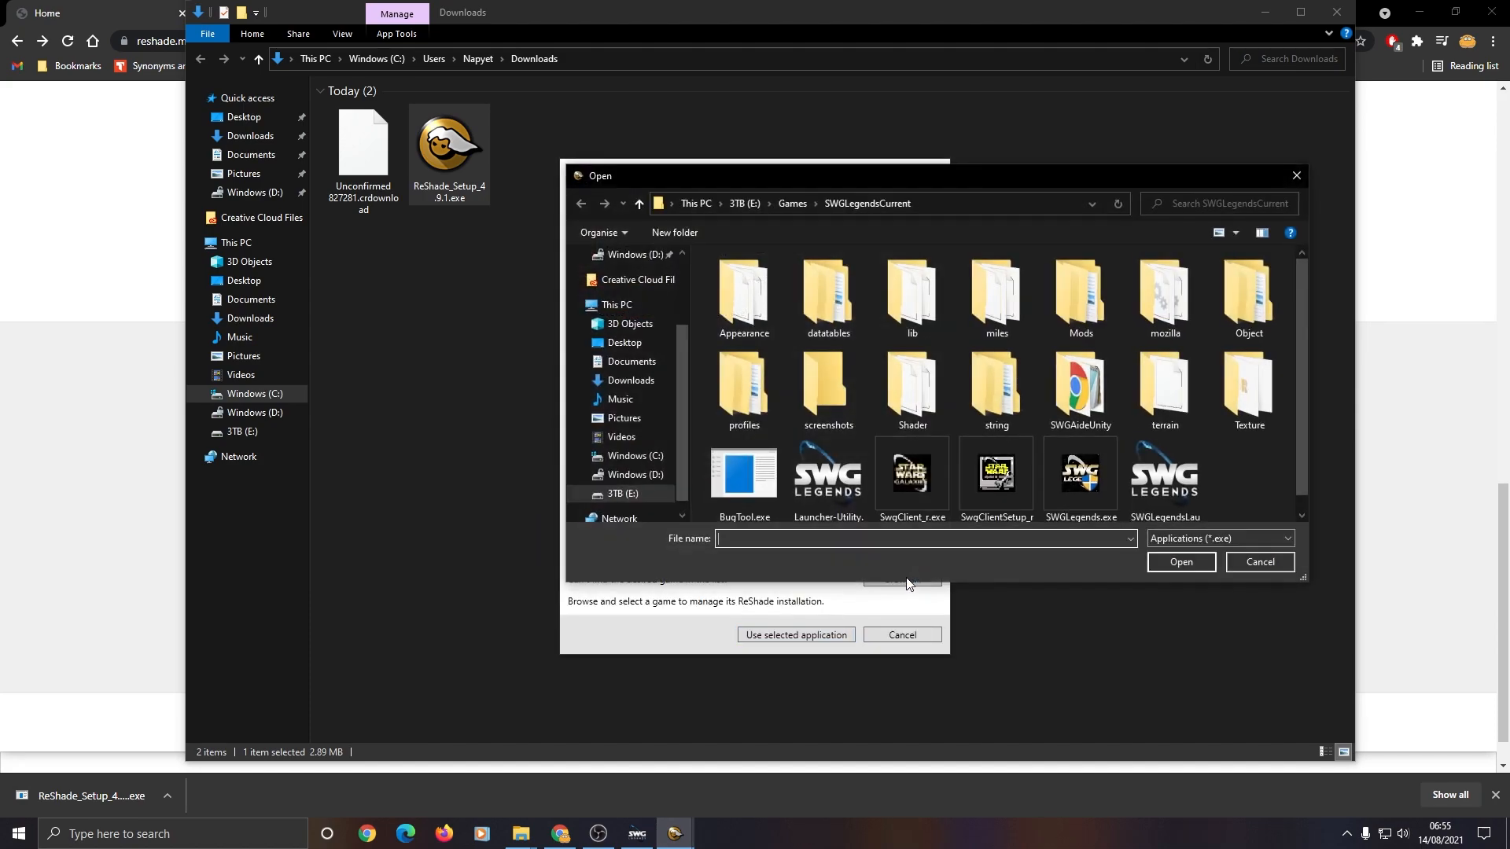
pyautogui.click(909, 472)
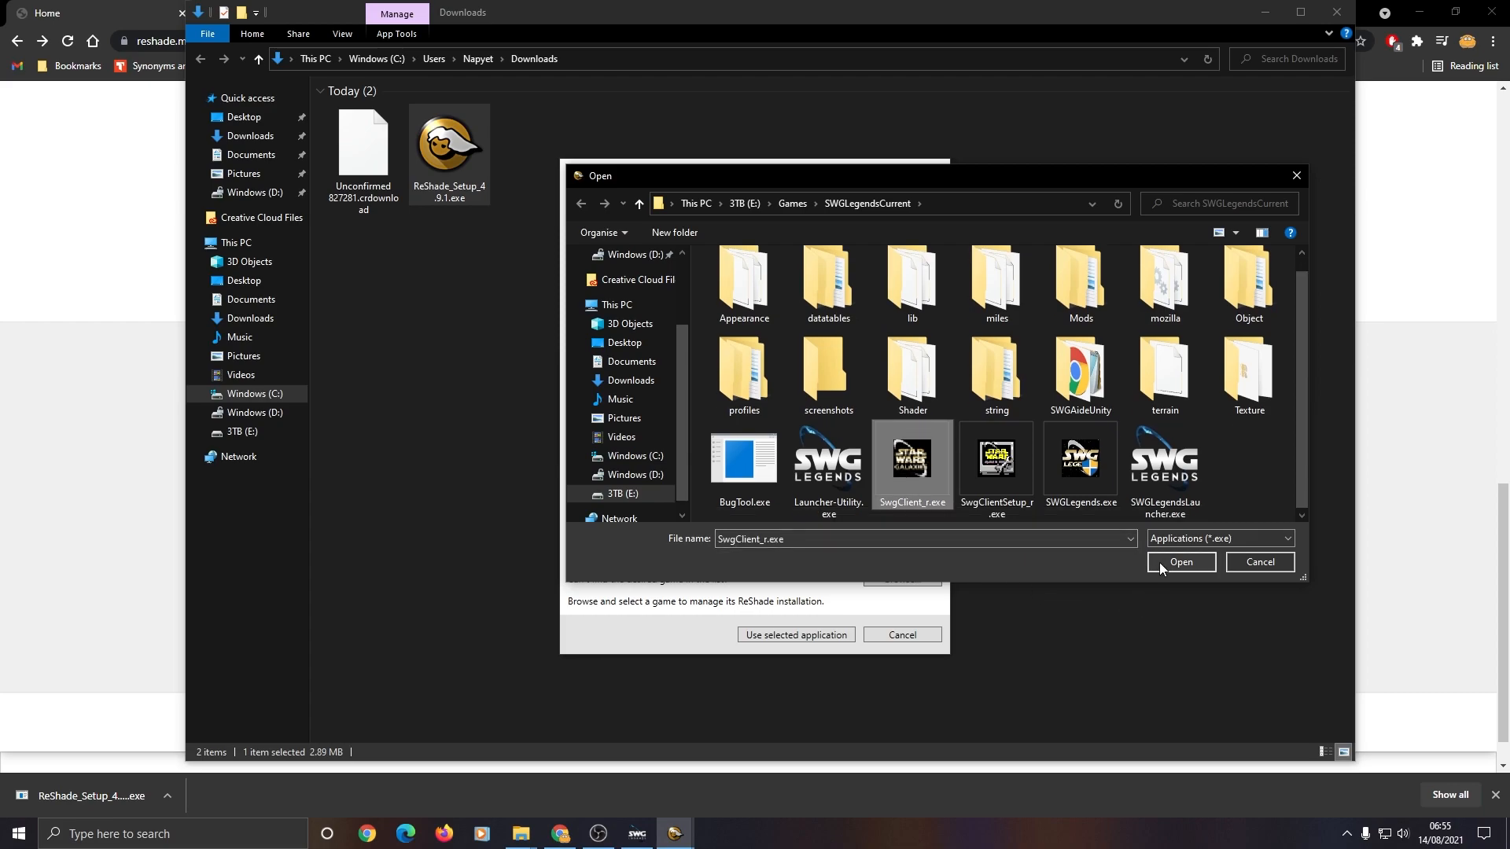
pyautogui.click(1179, 563)
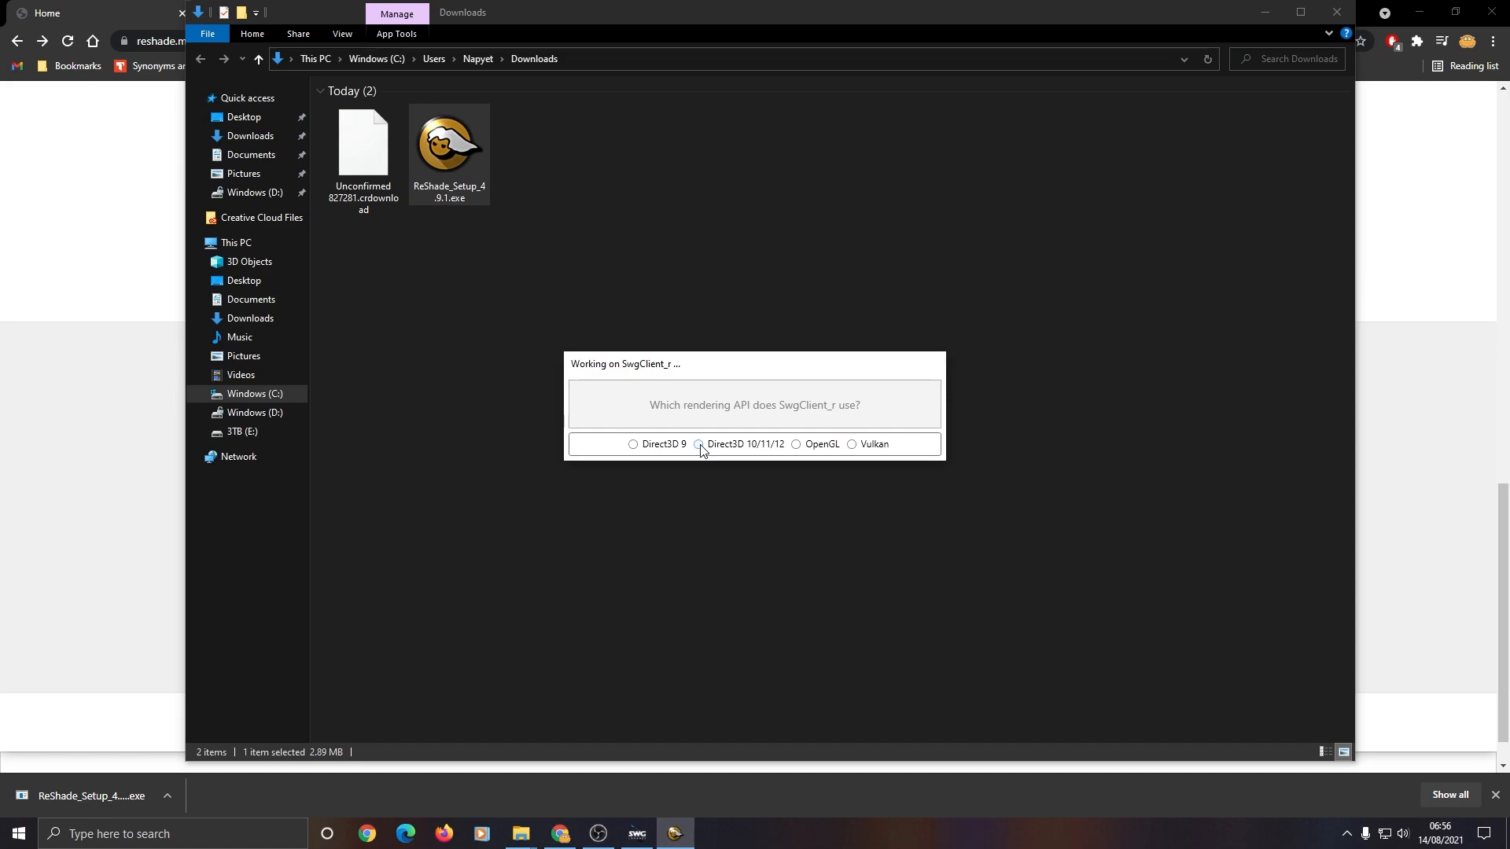
# Step: Choose Direct3D 10/11/12, tick SweetFX, OtisFX, legacy and all other effect packages, then install
pyautogui.click(699, 444)
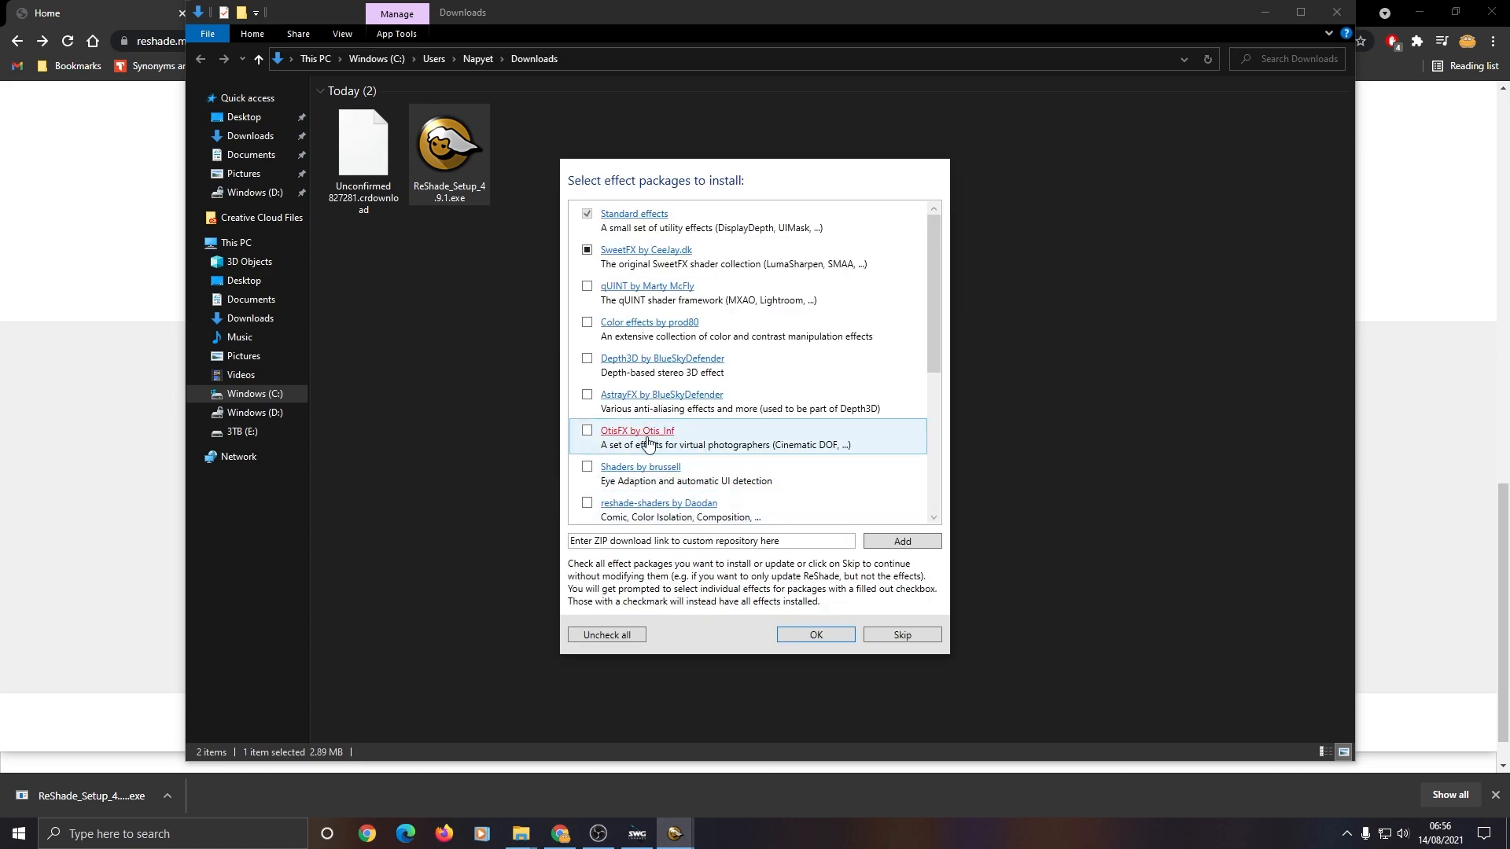
pyautogui.click(587, 249)
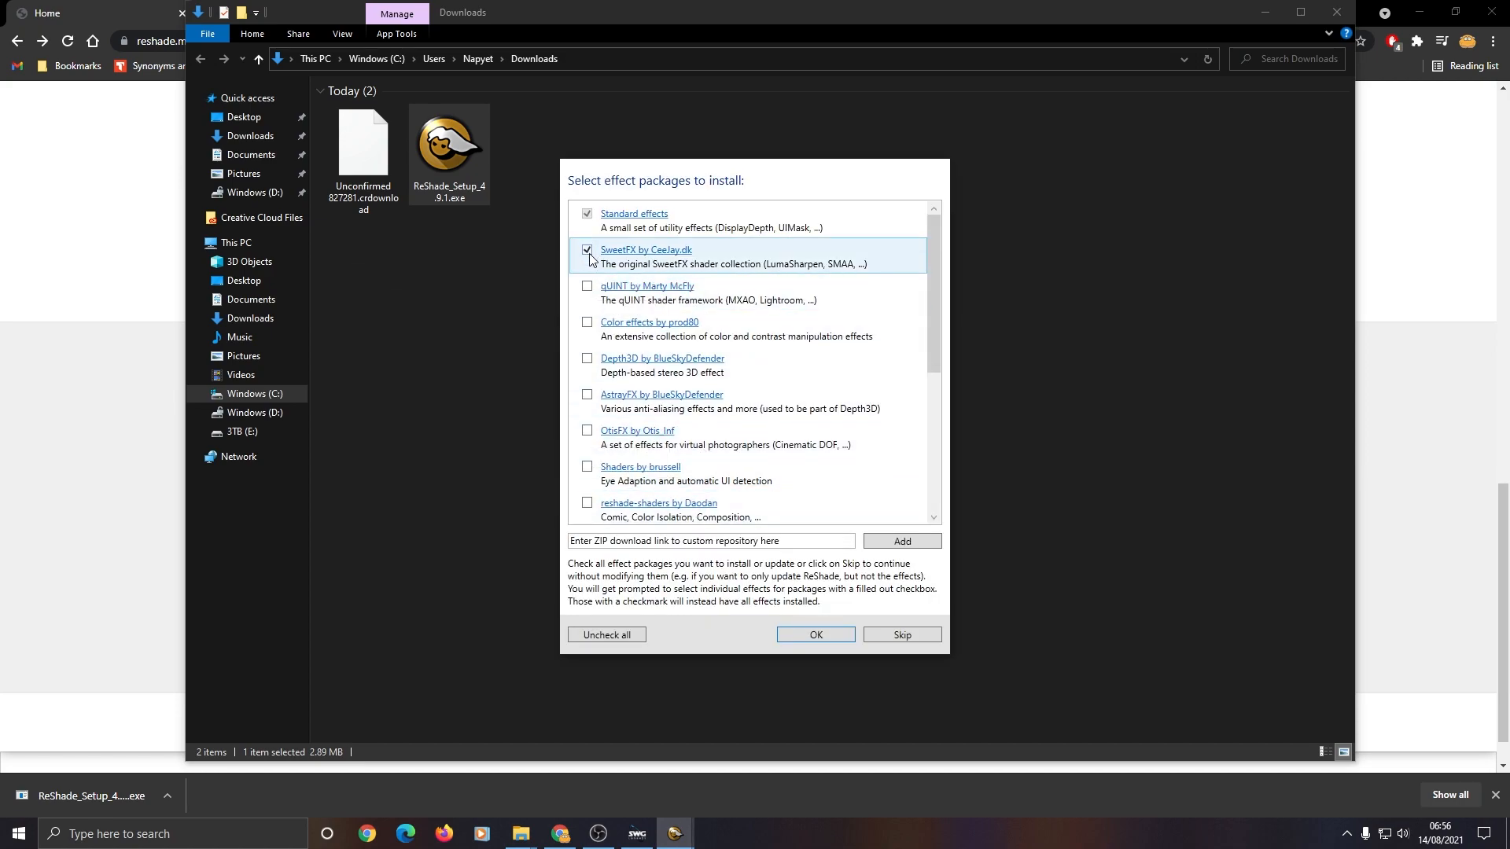
pyautogui.click(587, 321)
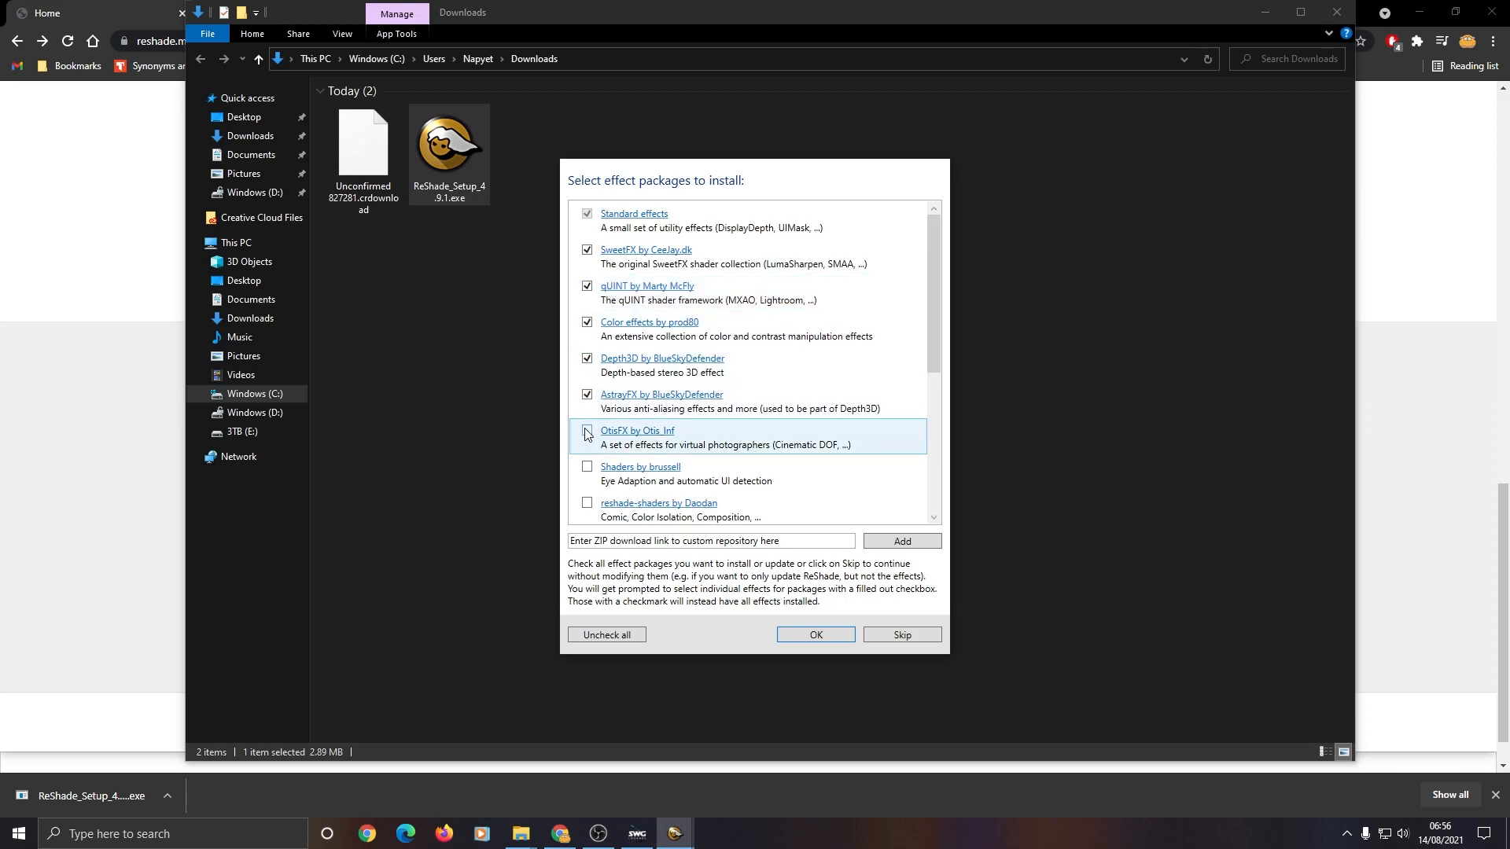
pyautogui.click(586, 431)
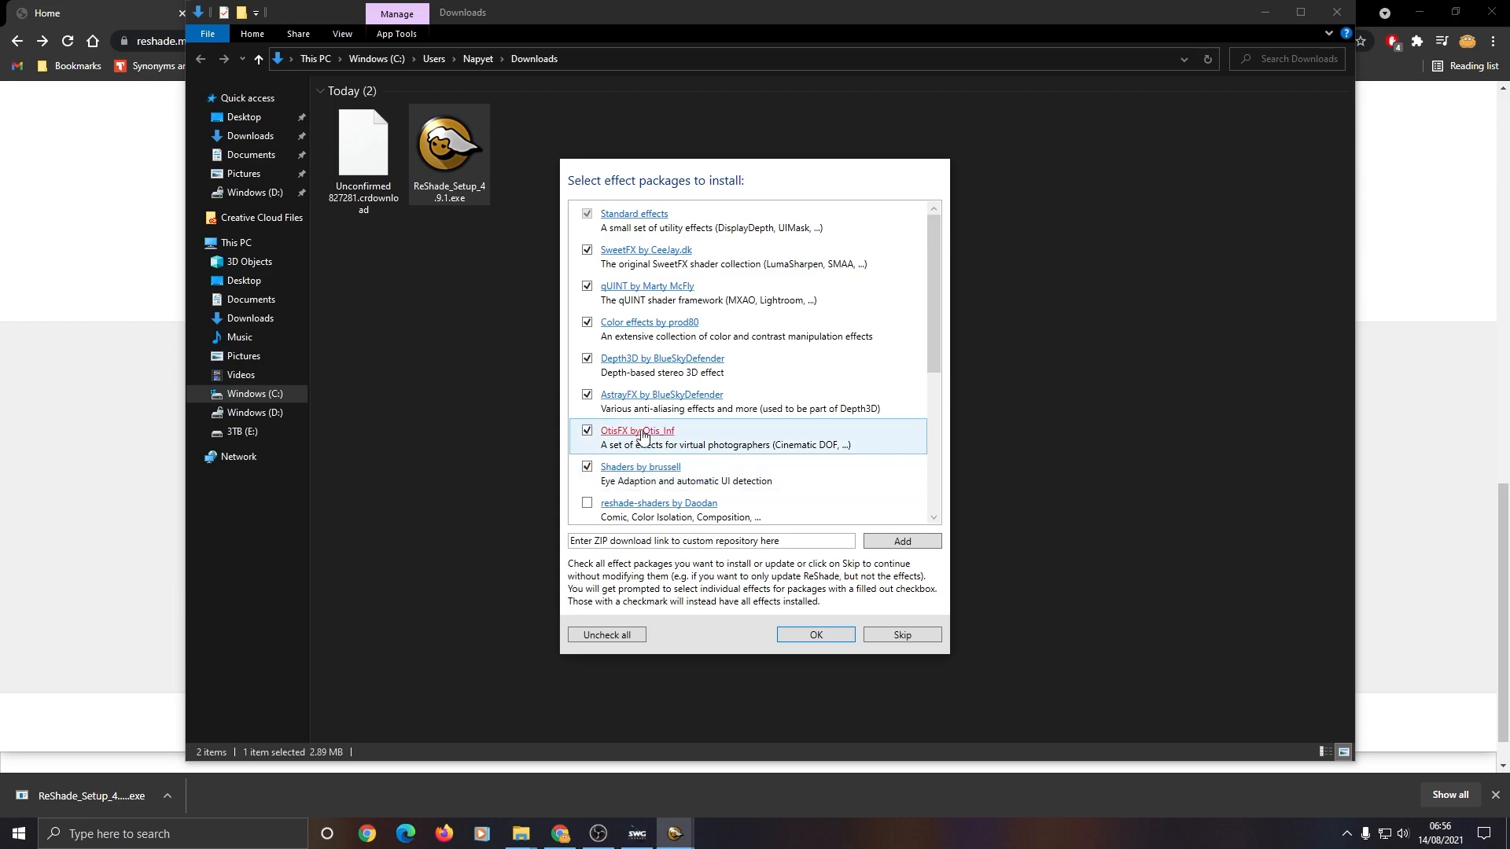
pyautogui.scroll(-3)
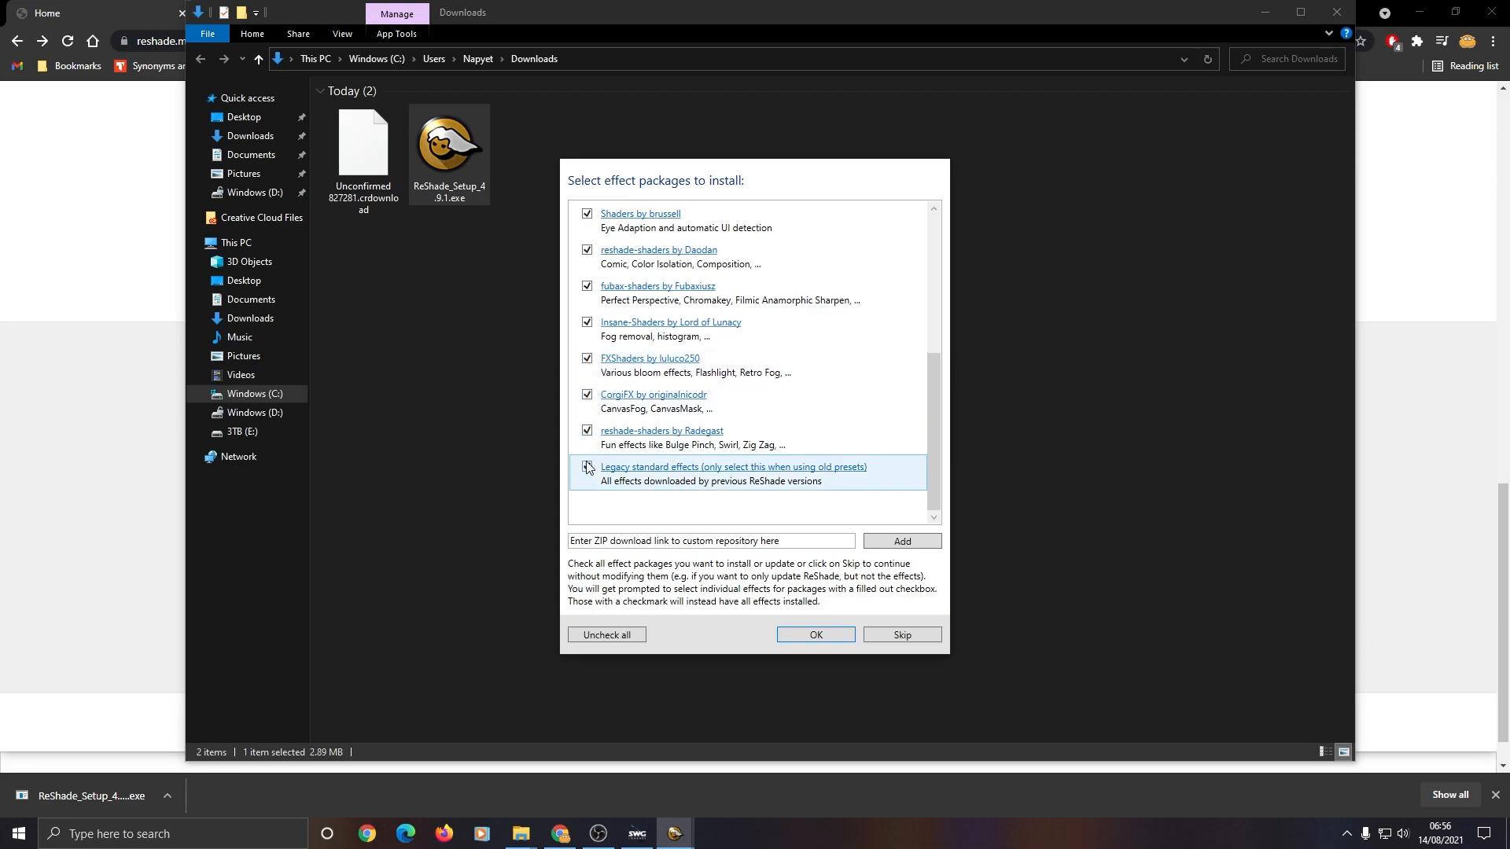
pyautogui.click(587, 467)
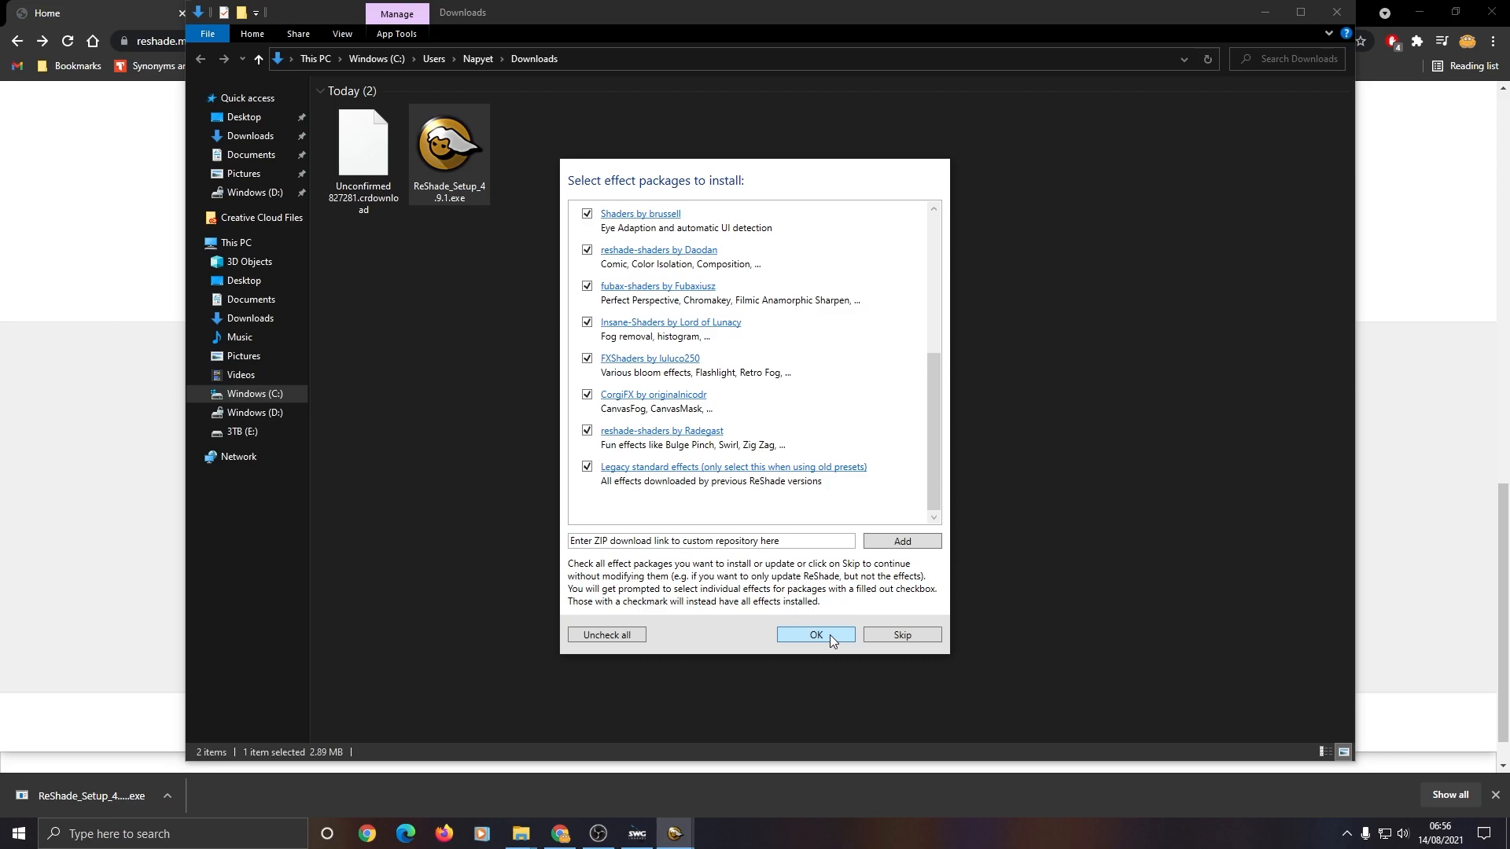
pyautogui.click(814, 635)
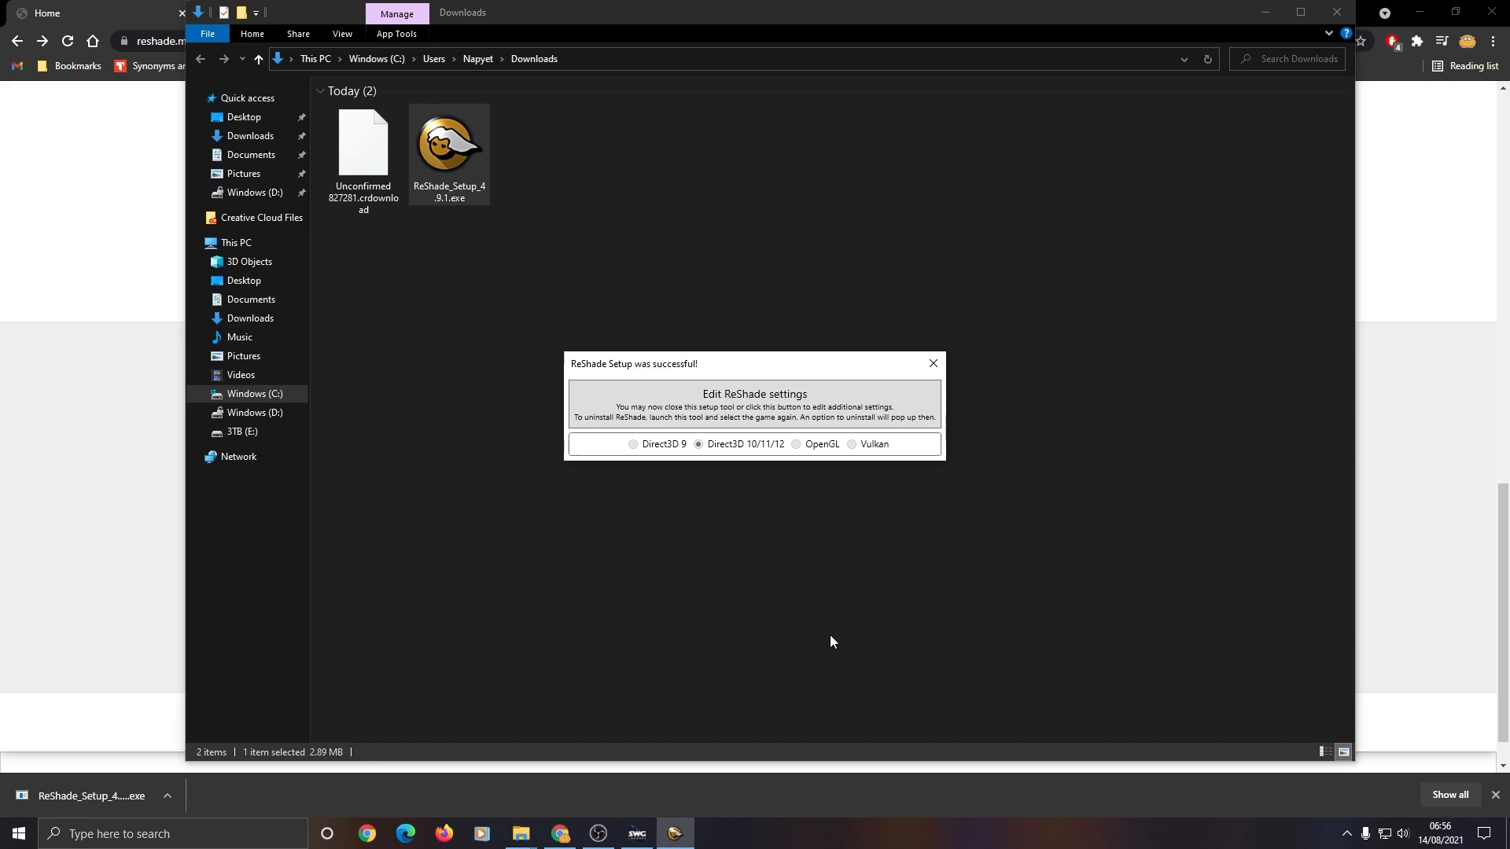
# Step: Open 'Edit ReShade settings' and inspect the Effect Paths browse button
pyautogui.click(754, 406)
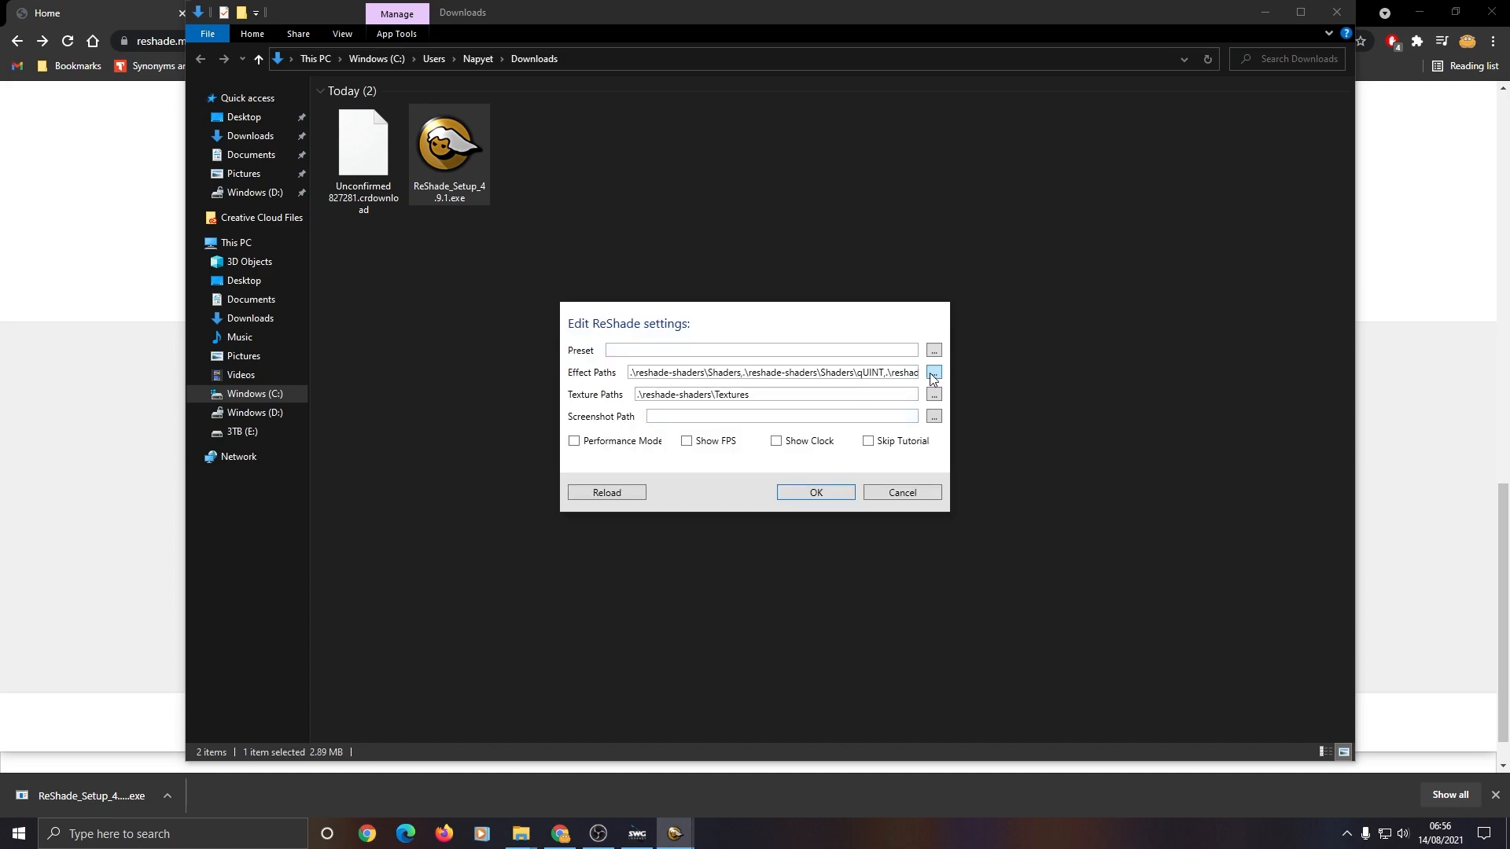
pyautogui.click(931, 373)
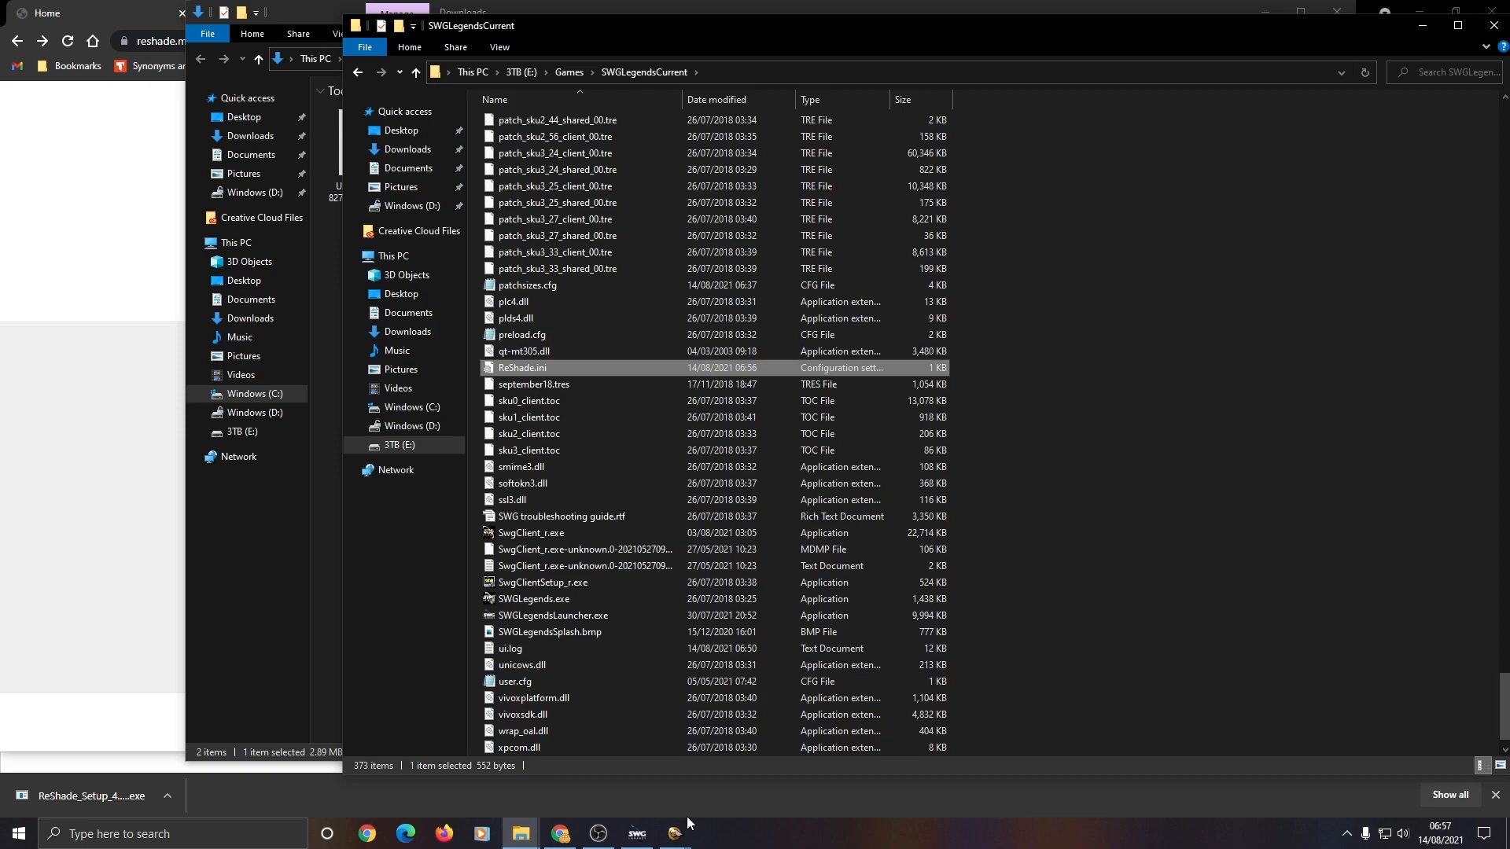
pyautogui.moveTo(1434, 42)
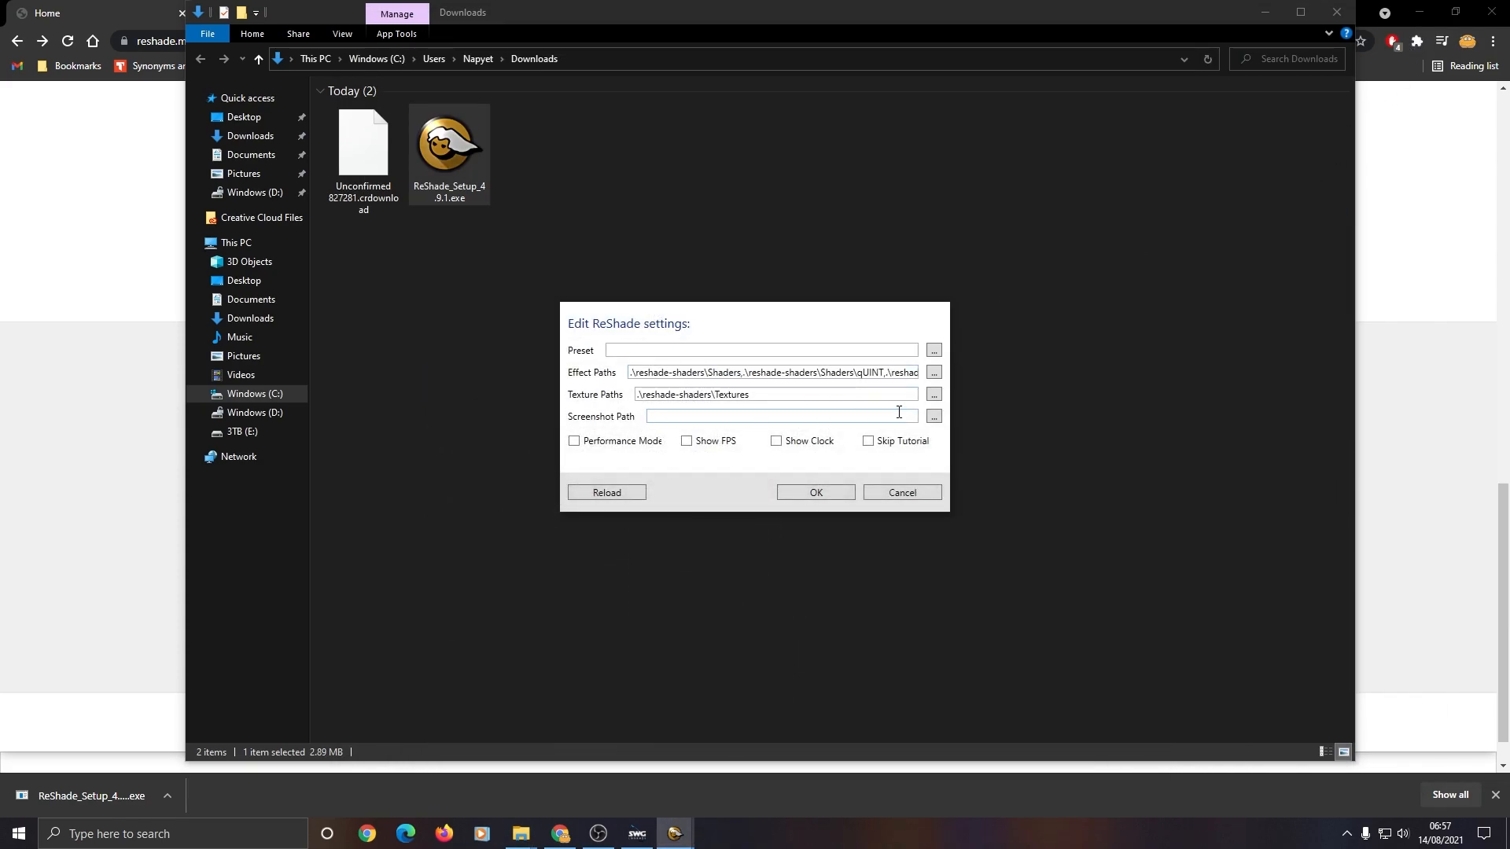
# Step: Set the Screenshot Path to the game's screenshots folder and save the settings
pyautogui.click(930, 416)
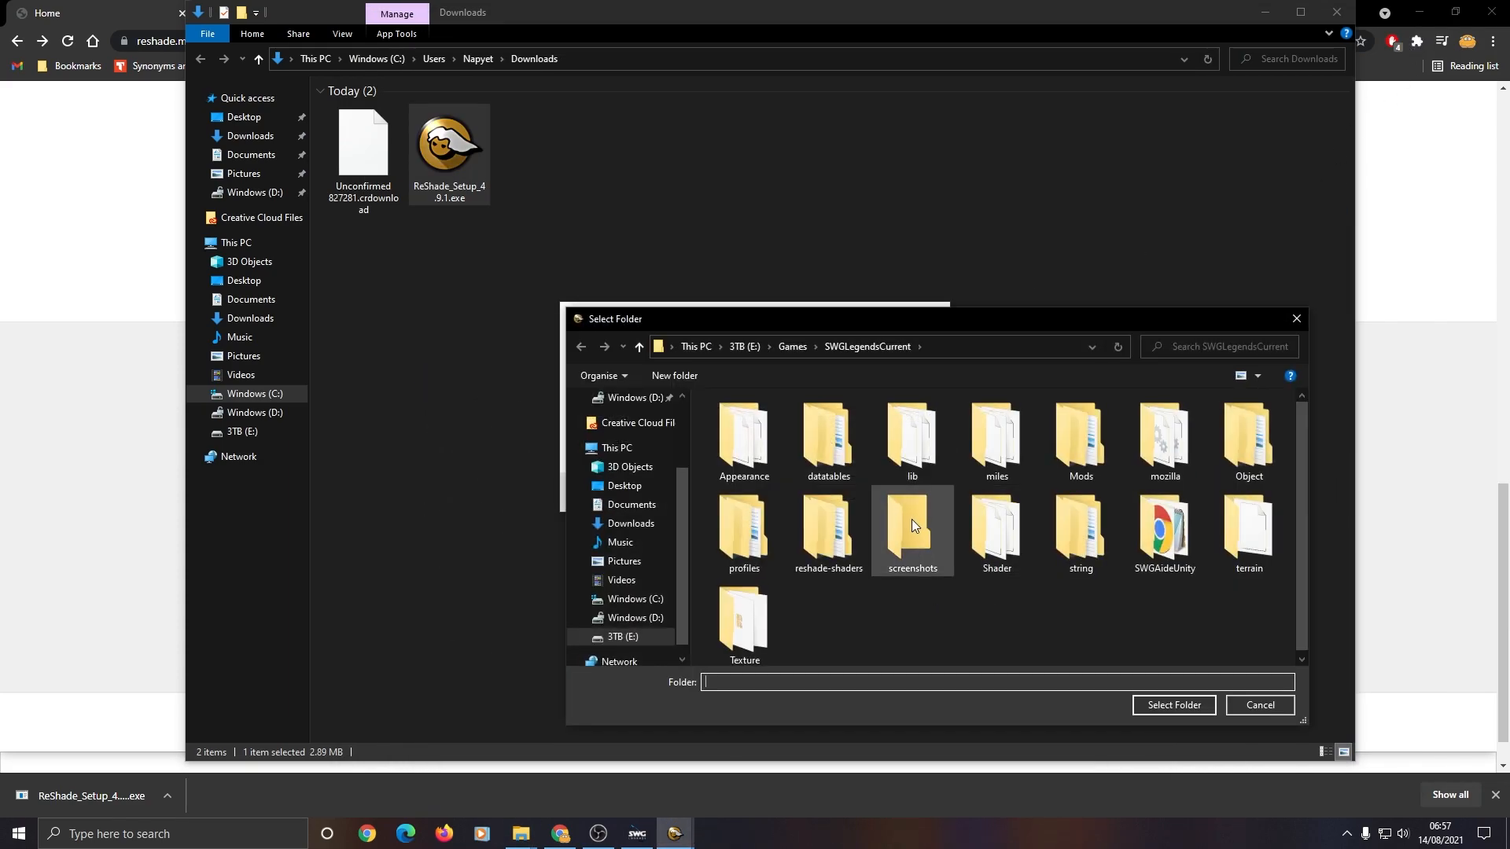
pyautogui.click(1172, 705)
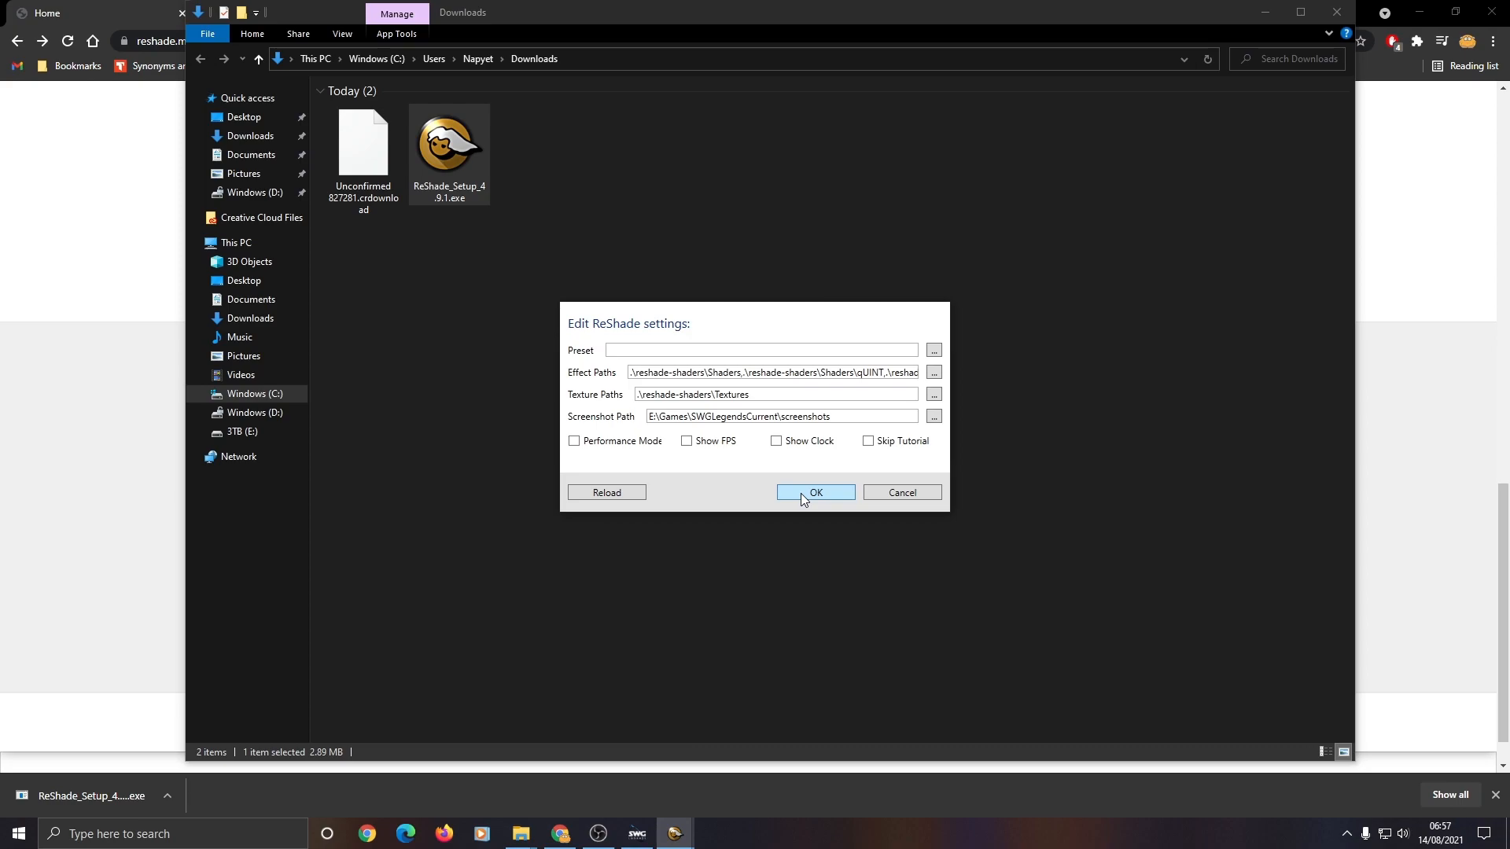
pyautogui.click(815, 492)
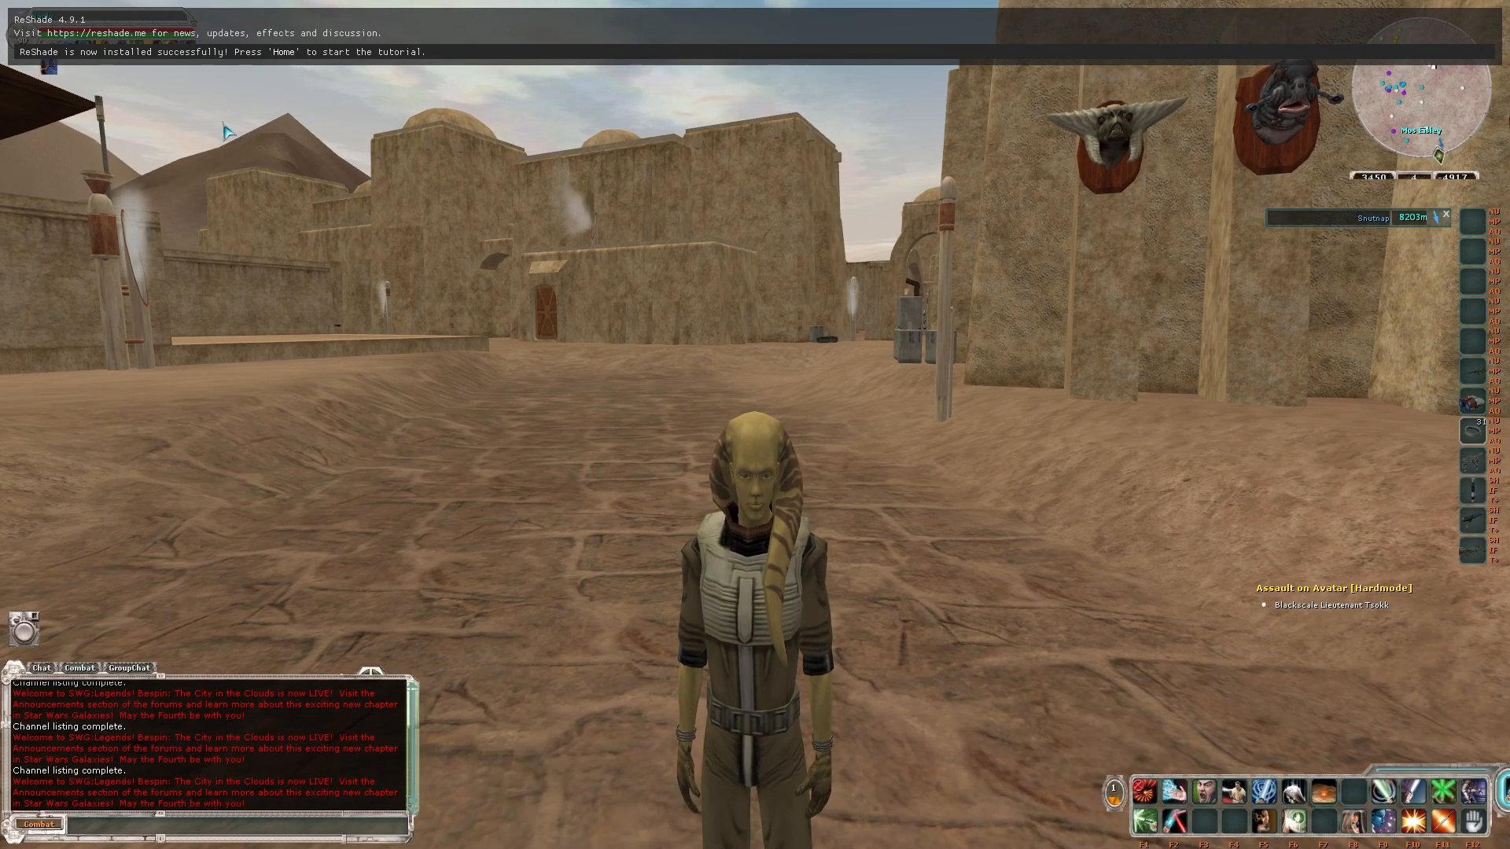
# Step: Open the ReShade overlay with Home and step through the tutorial introduction
pyautogui.press('Home')
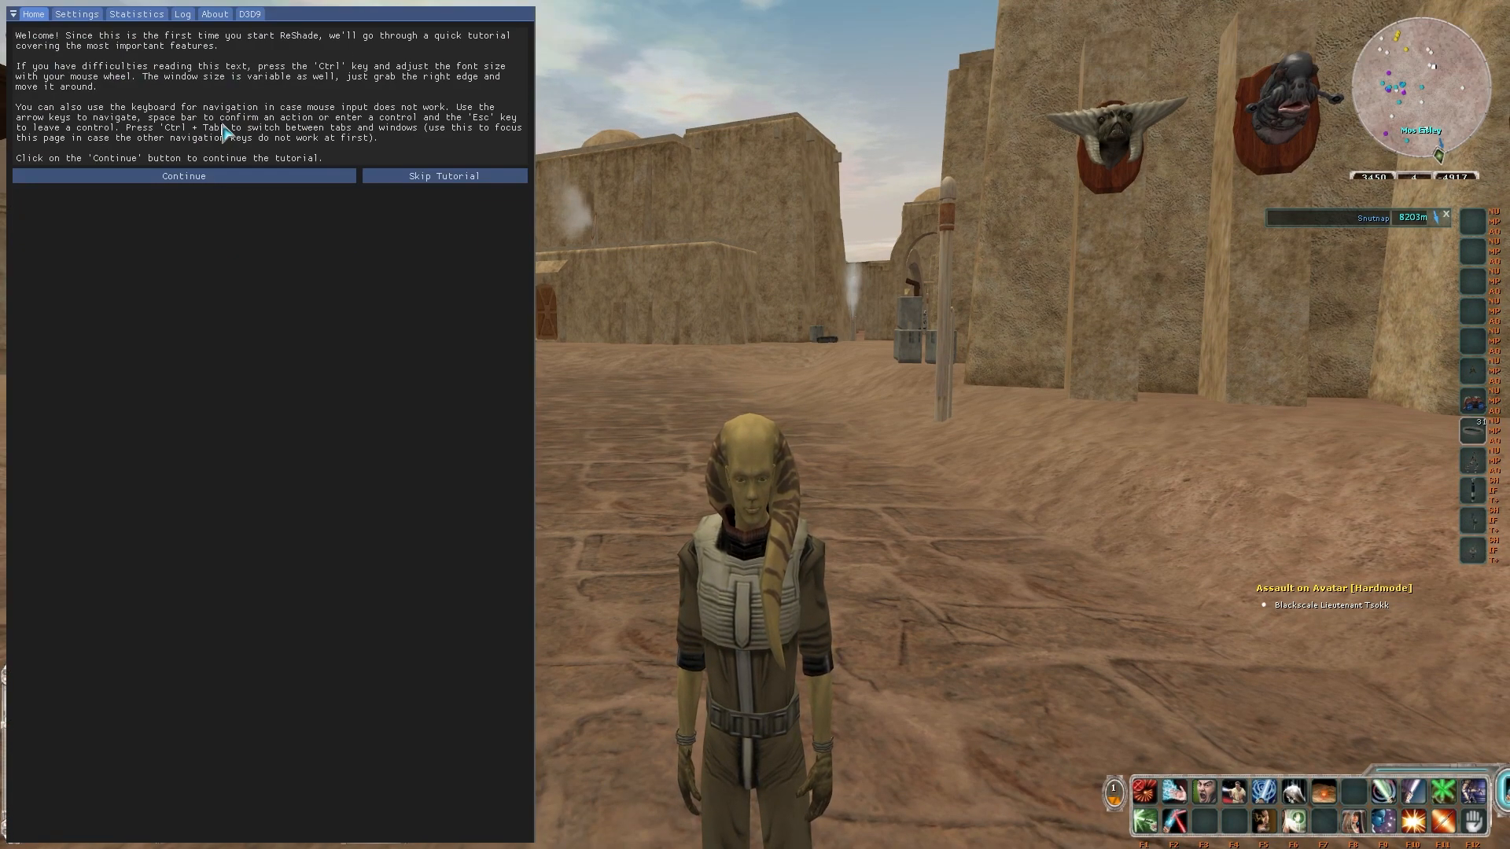
pyautogui.click(183, 175)
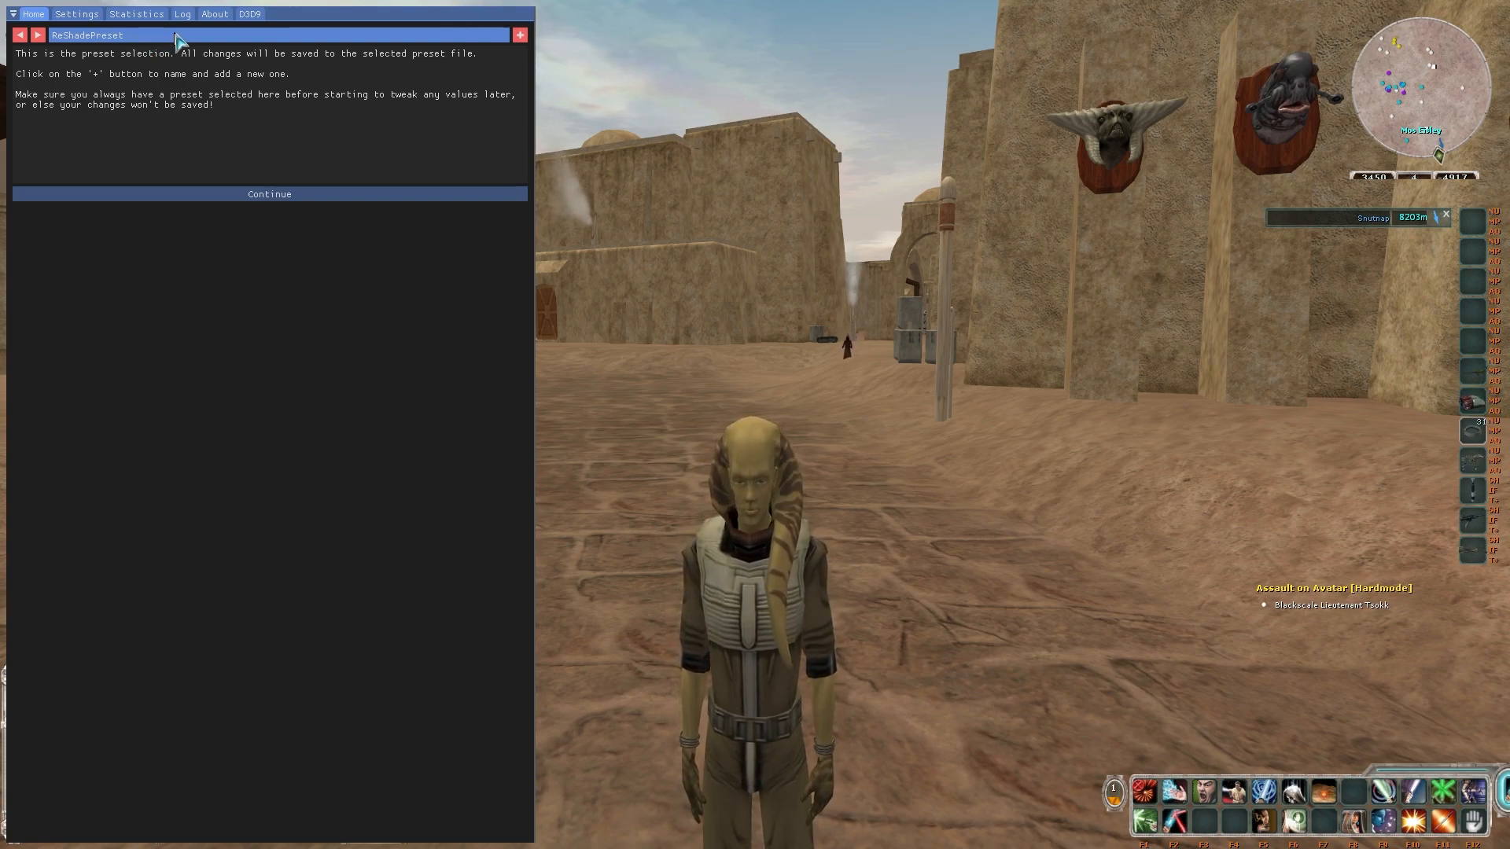
pyautogui.click(519, 35)
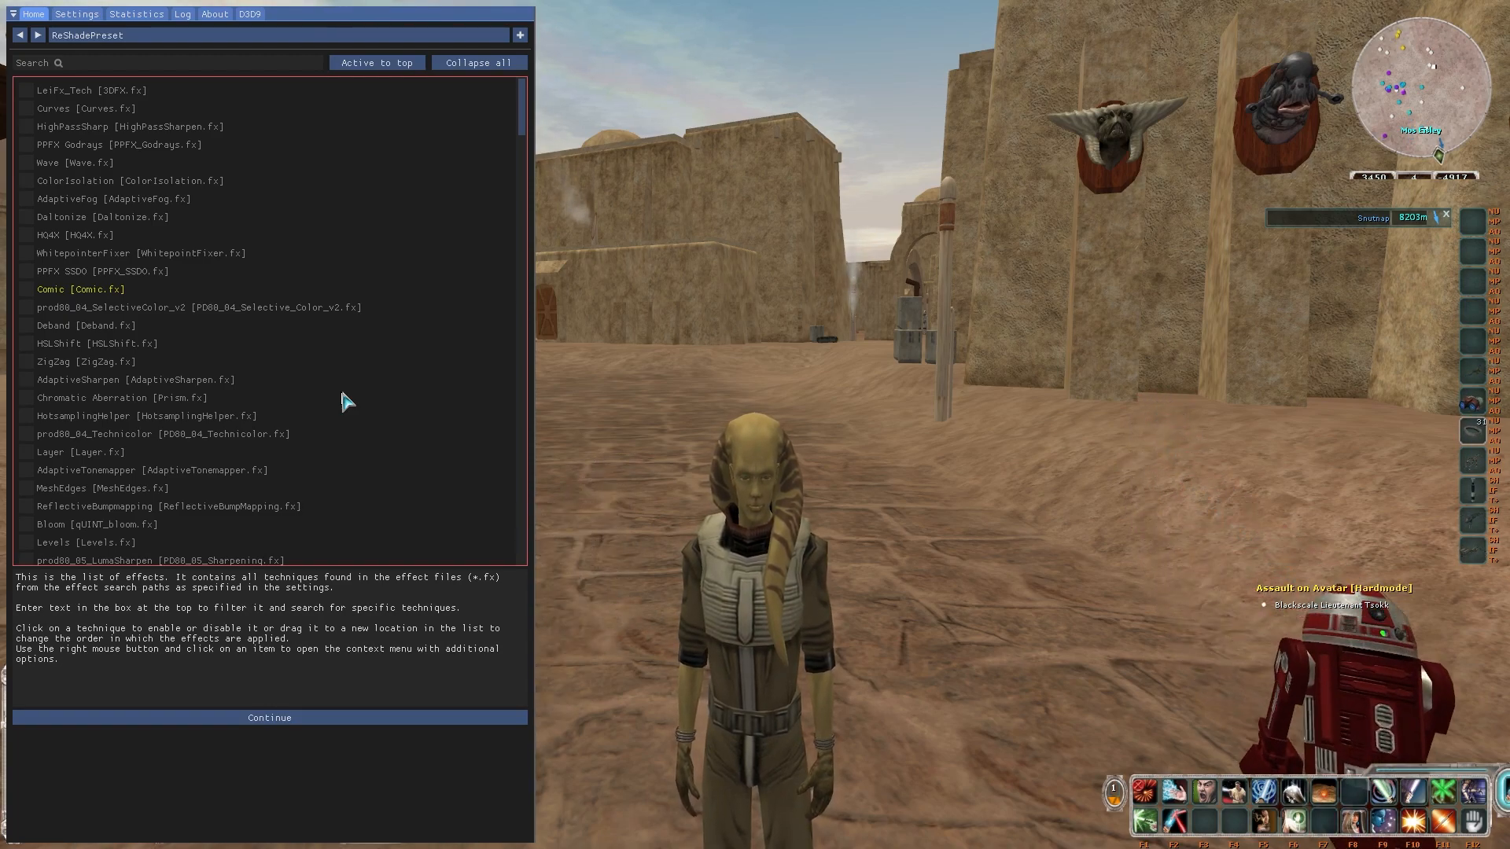
pyautogui.moveTo(54, 330)
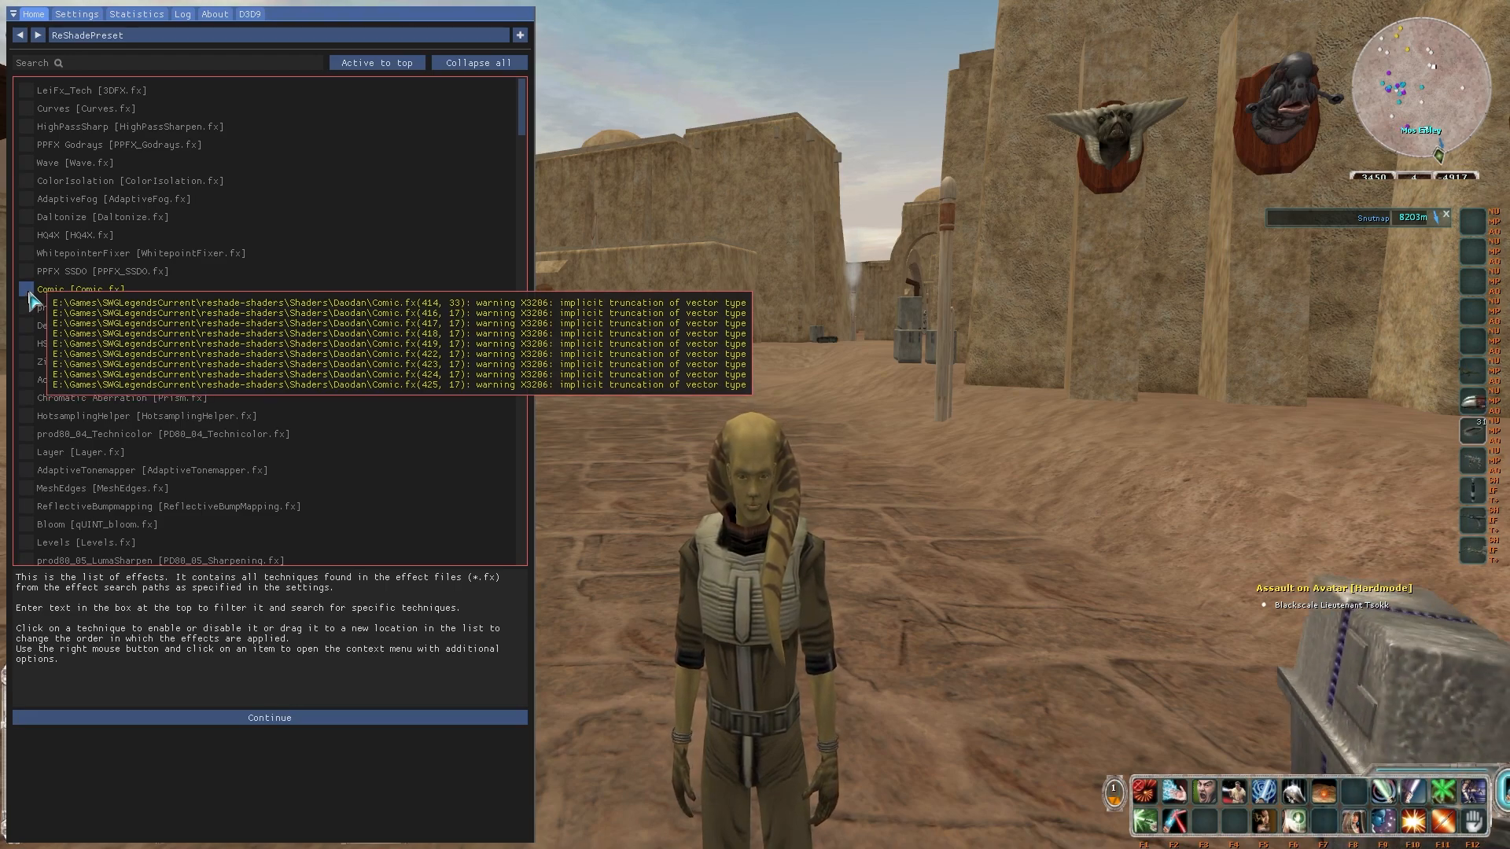
# Step: Enable the Comic, ReflectiveBumpmapping, Bloom and Wave effects
pyautogui.click(27, 289)
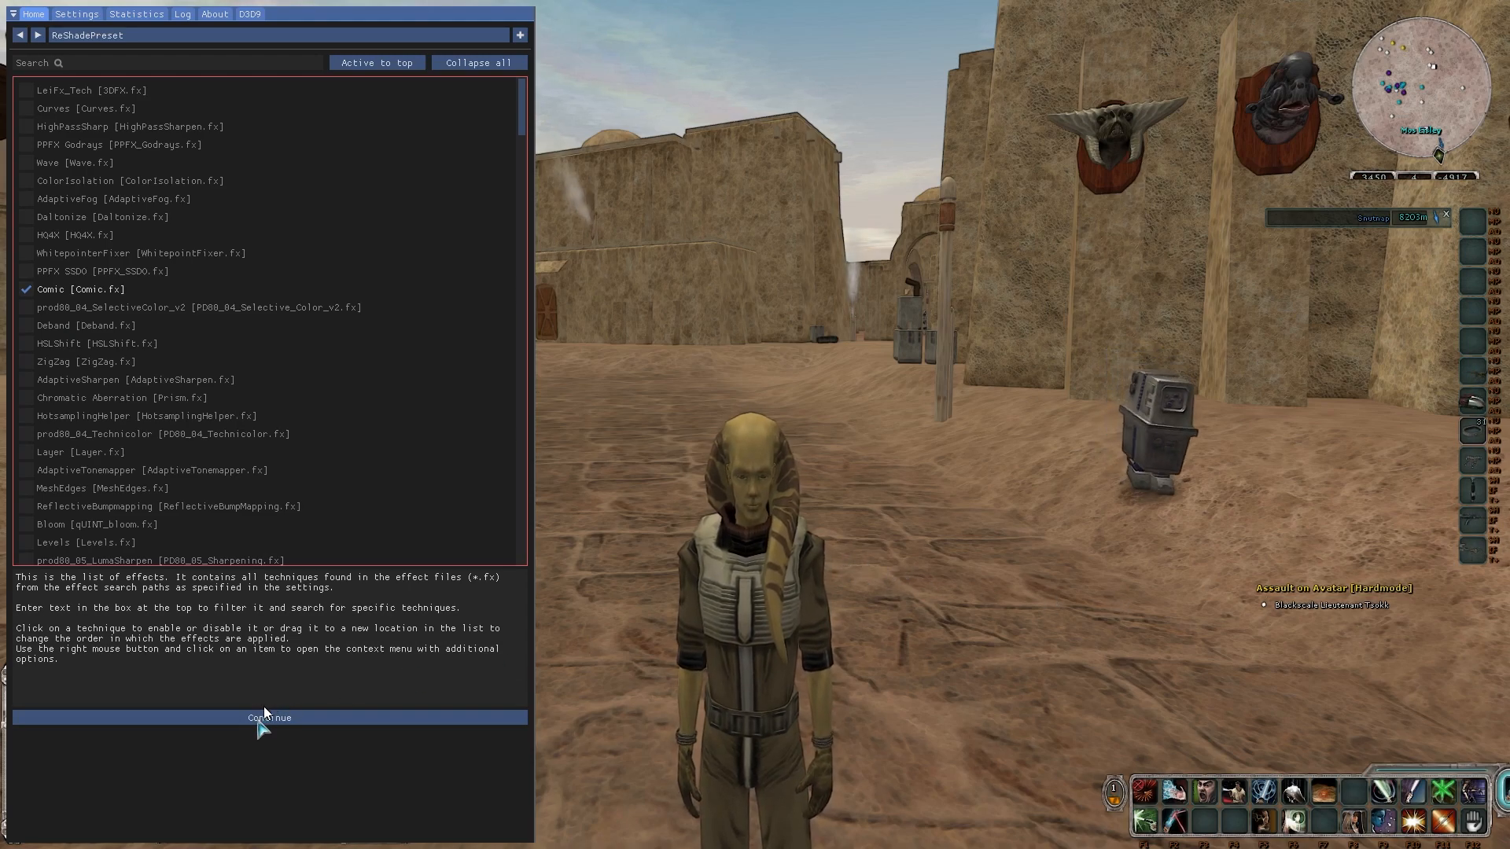
pyautogui.click(267, 717)
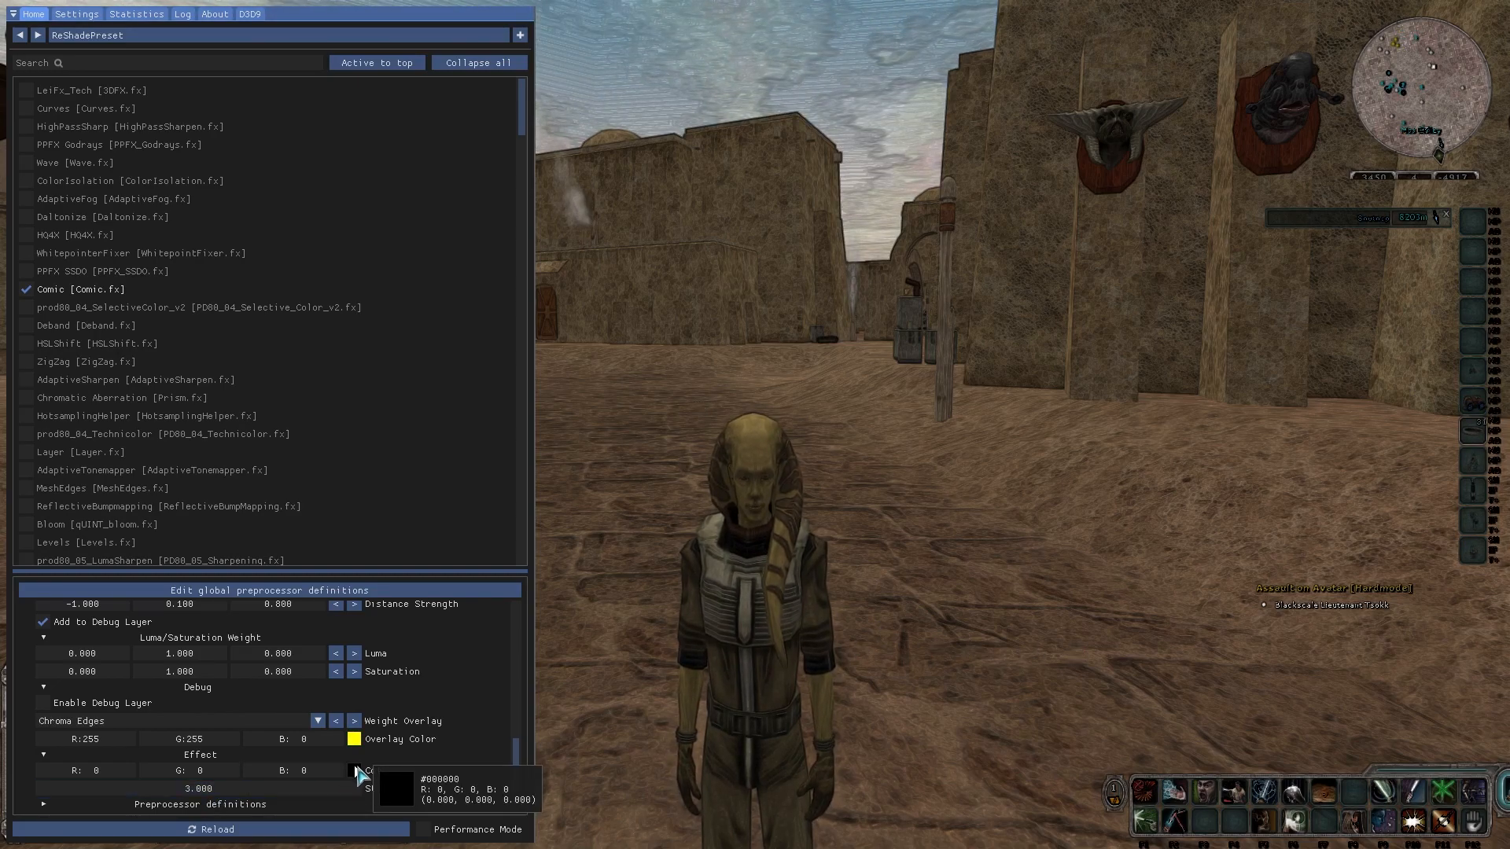
pyautogui.click(25, 505)
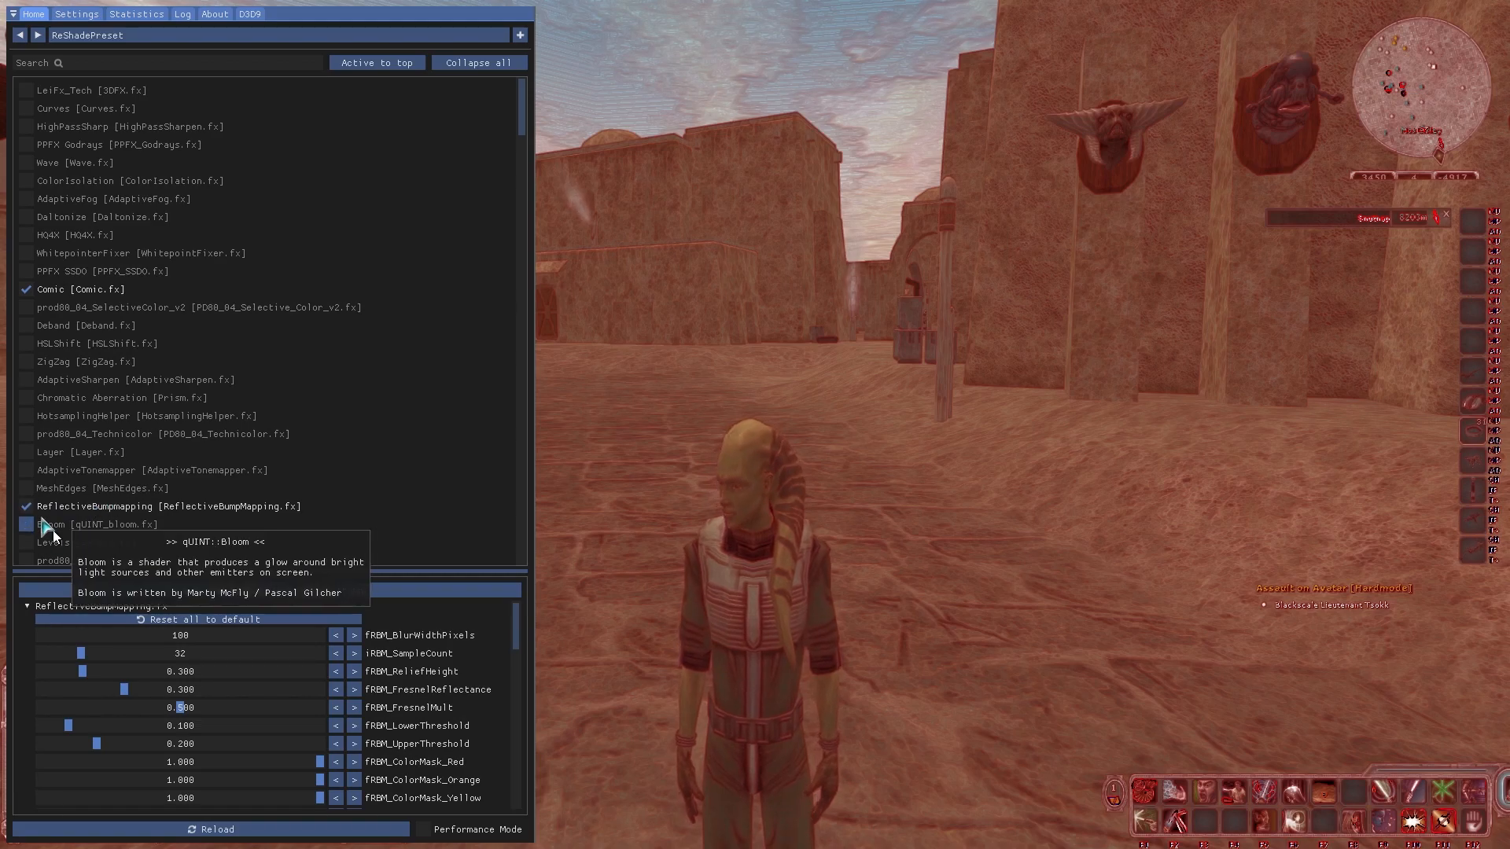
pyautogui.click(26, 524)
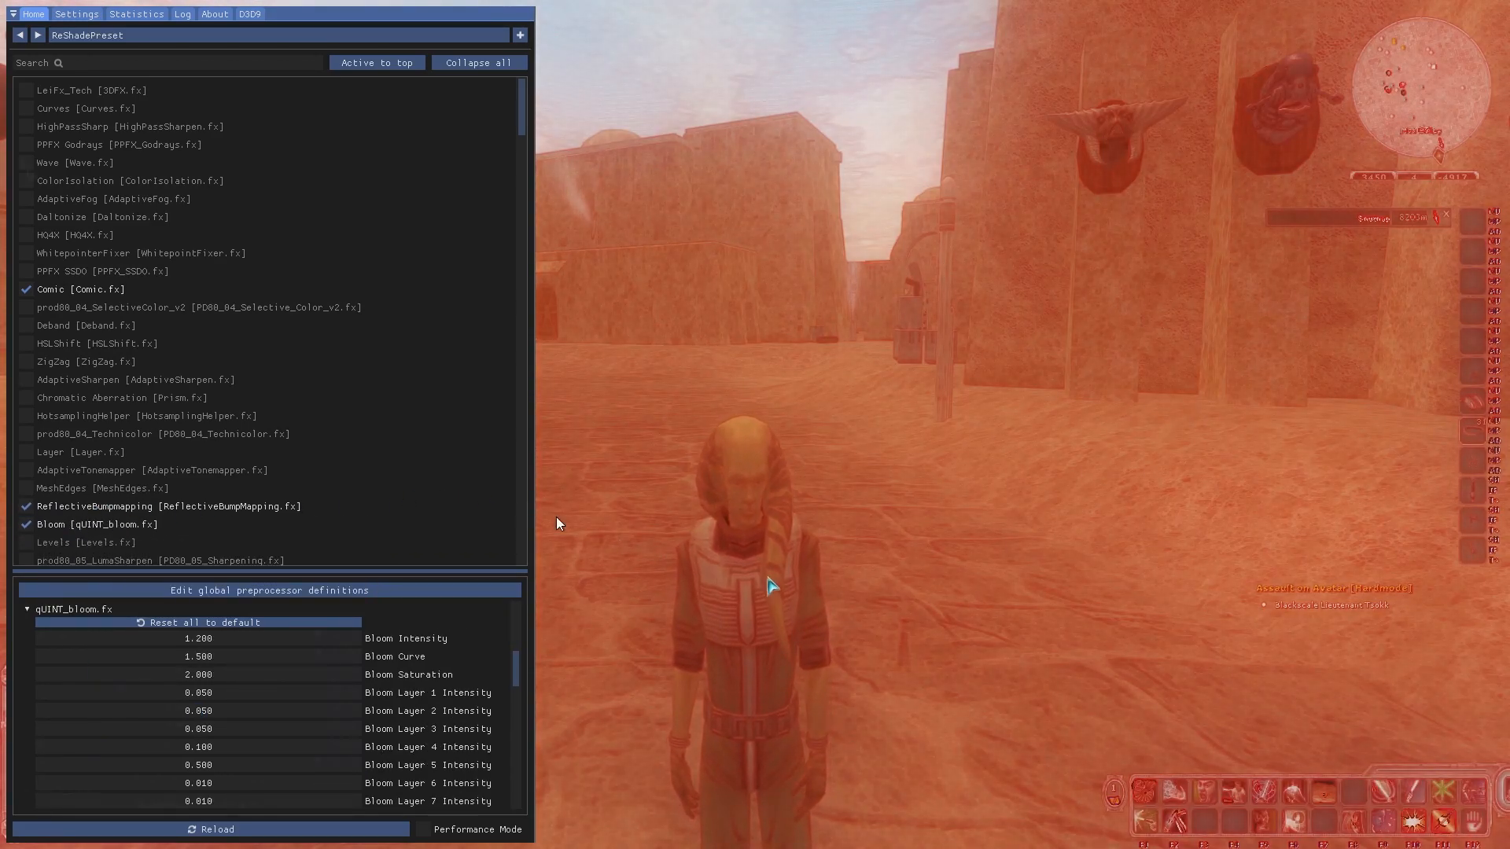
pyautogui.click(26, 162)
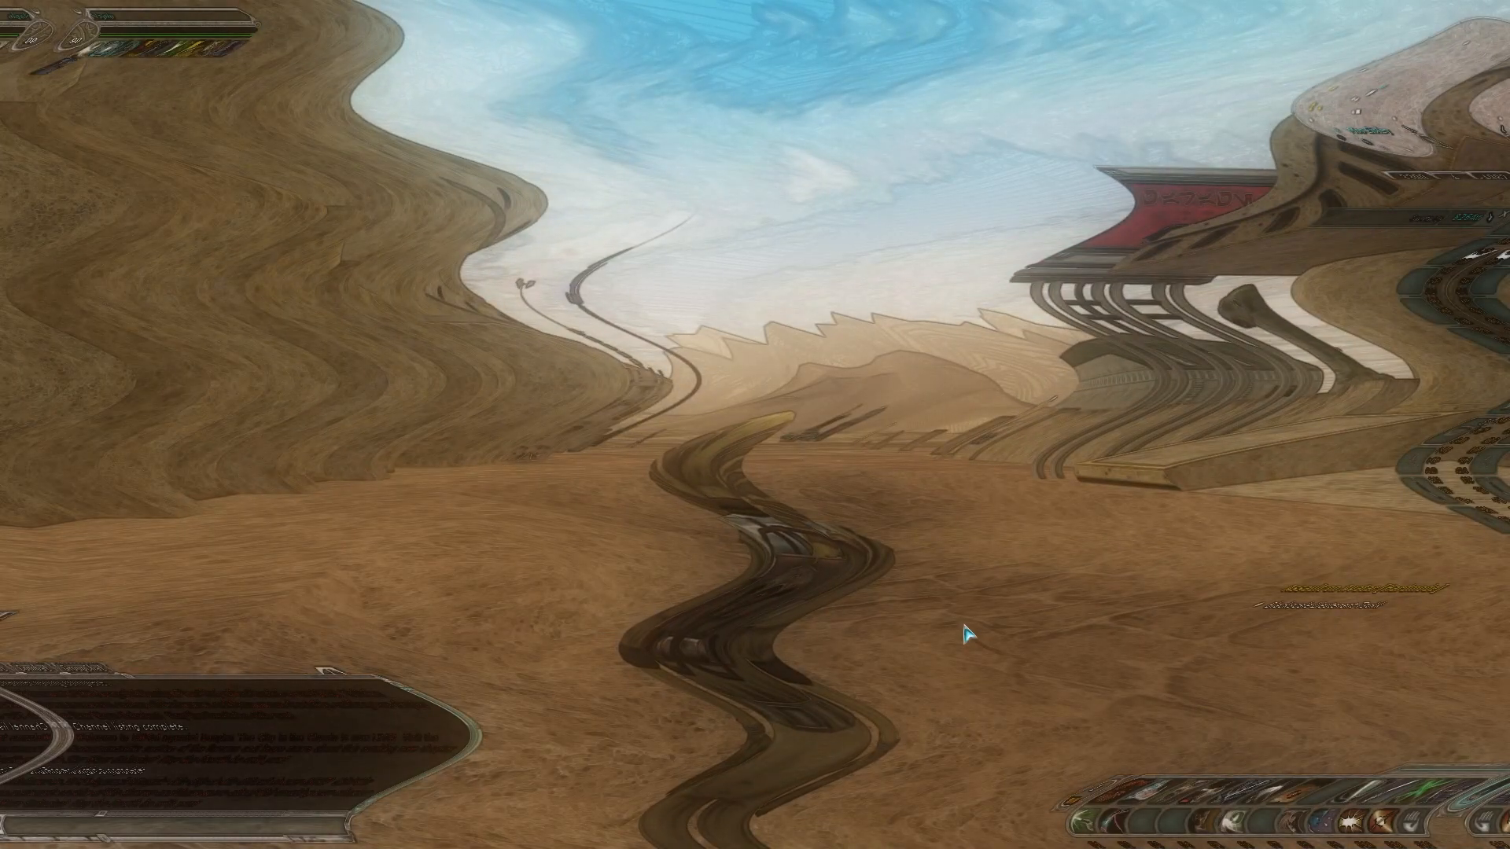
# Step: Reopen the overlay with Home and switch off the Wave effect
pyautogui.press('Home')
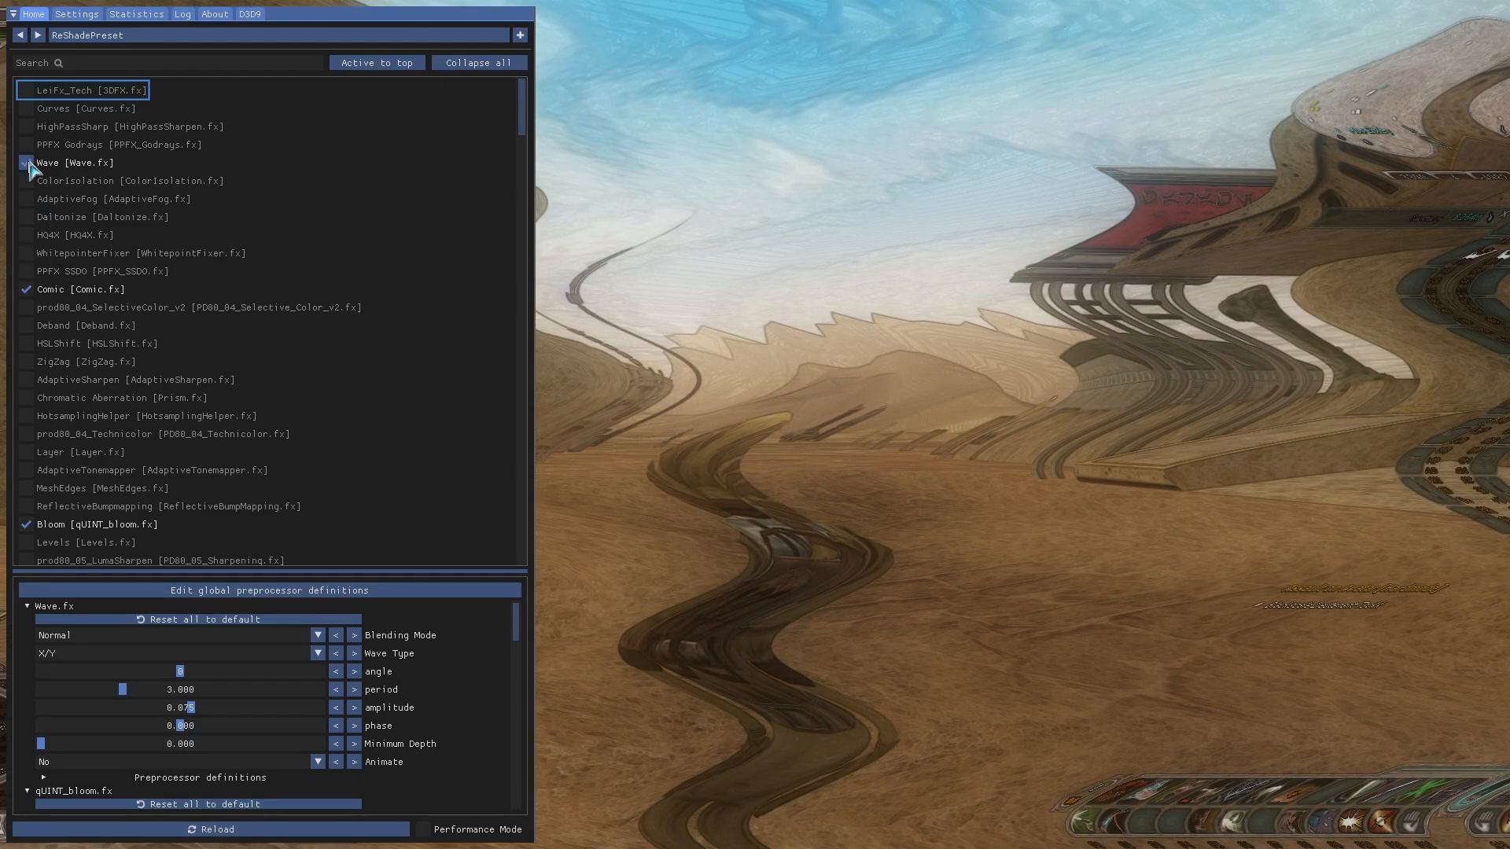
pyautogui.click(25, 162)
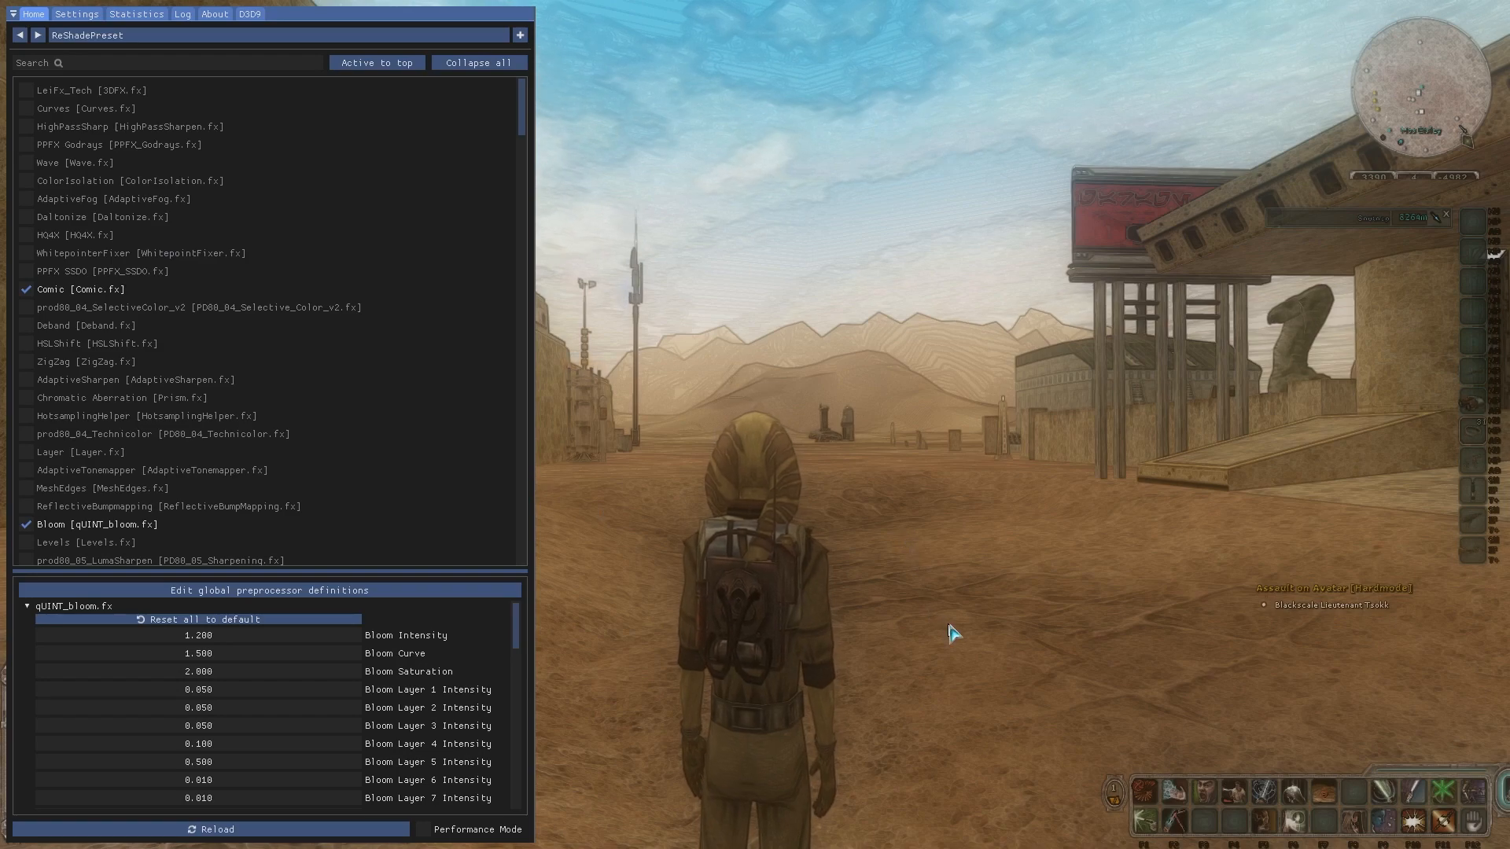
pyautogui.moveTo(493, 357)
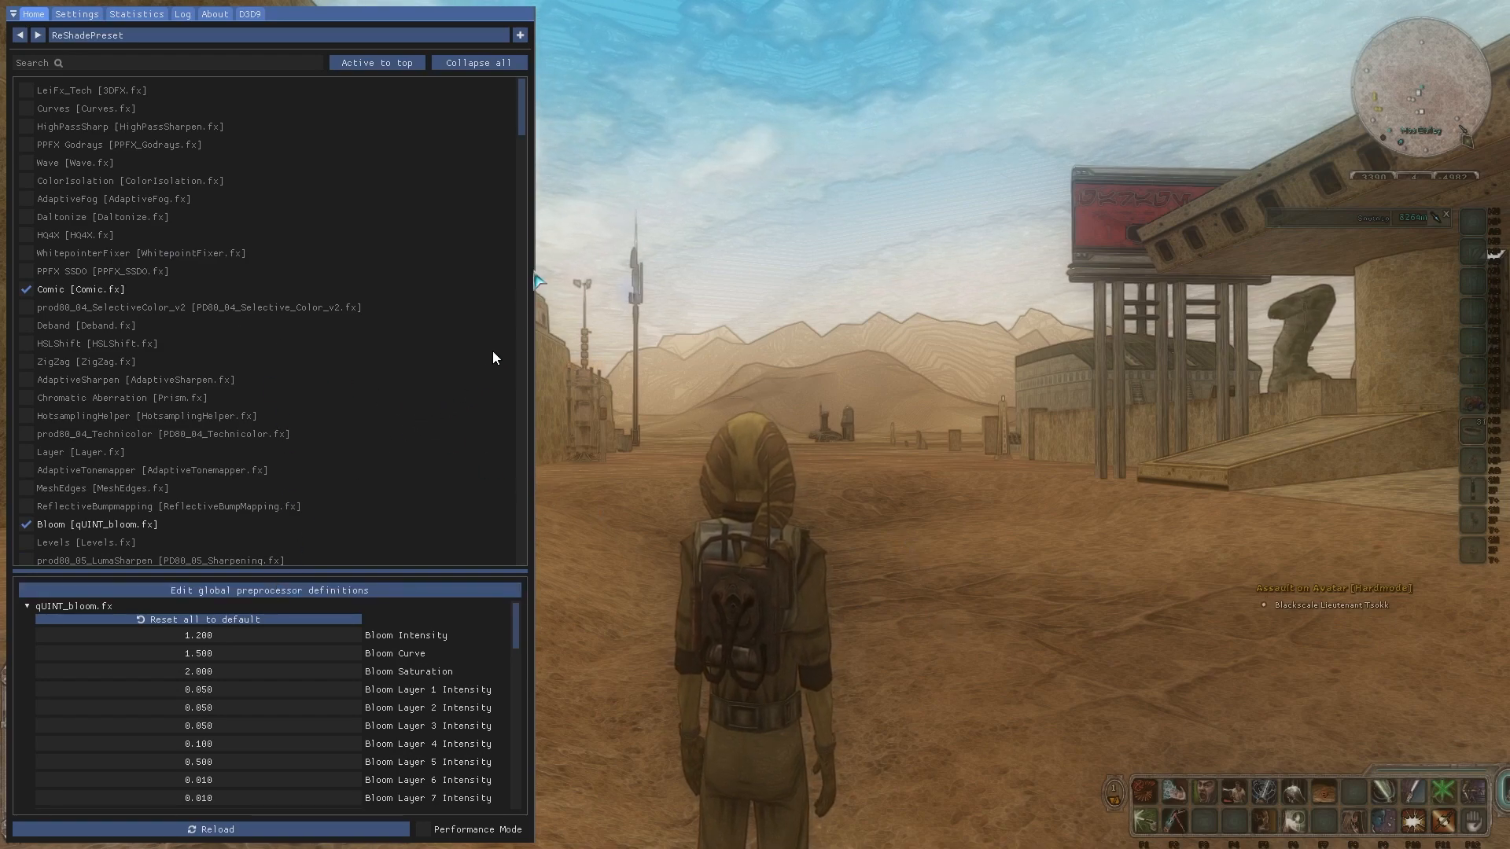
pyautogui.moveTo(77, 288)
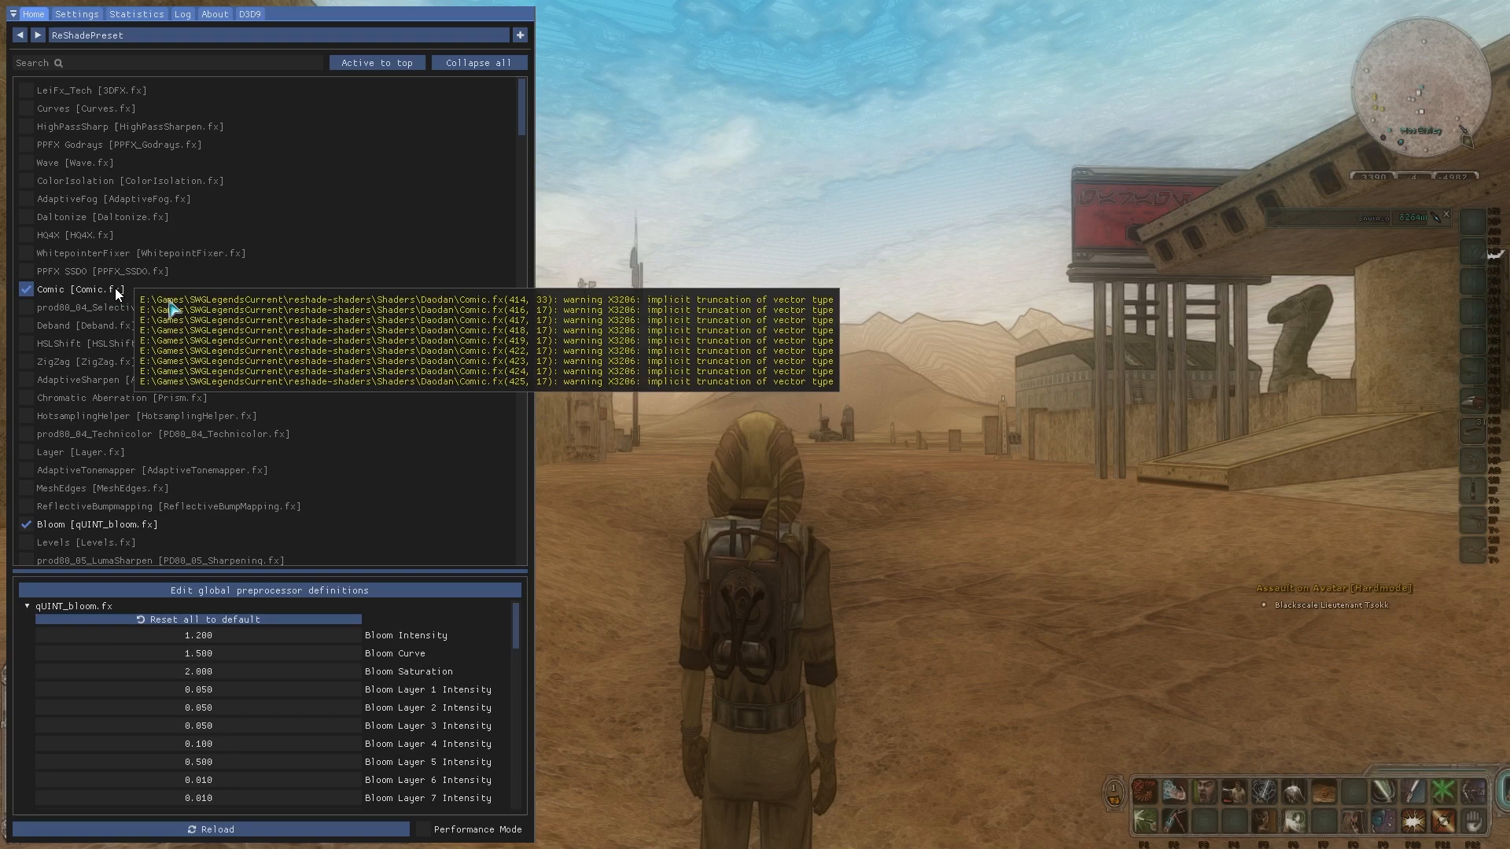
pyautogui.moveTo(440, 398)
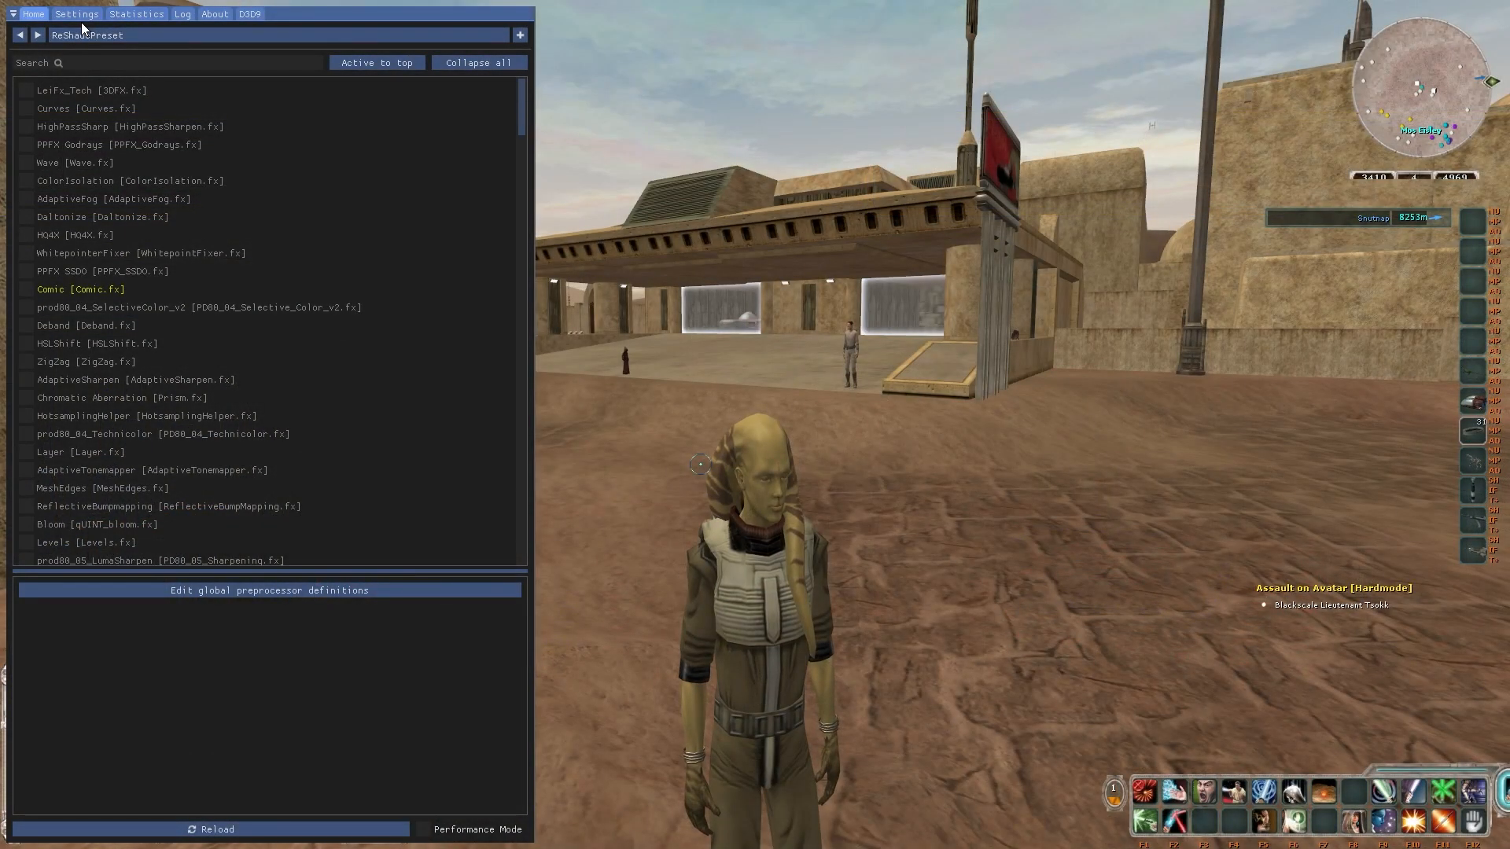
# Step: Open the overlay's Settings tab showing effect search paths and screenshot options
pyautogui.click(76, 13)
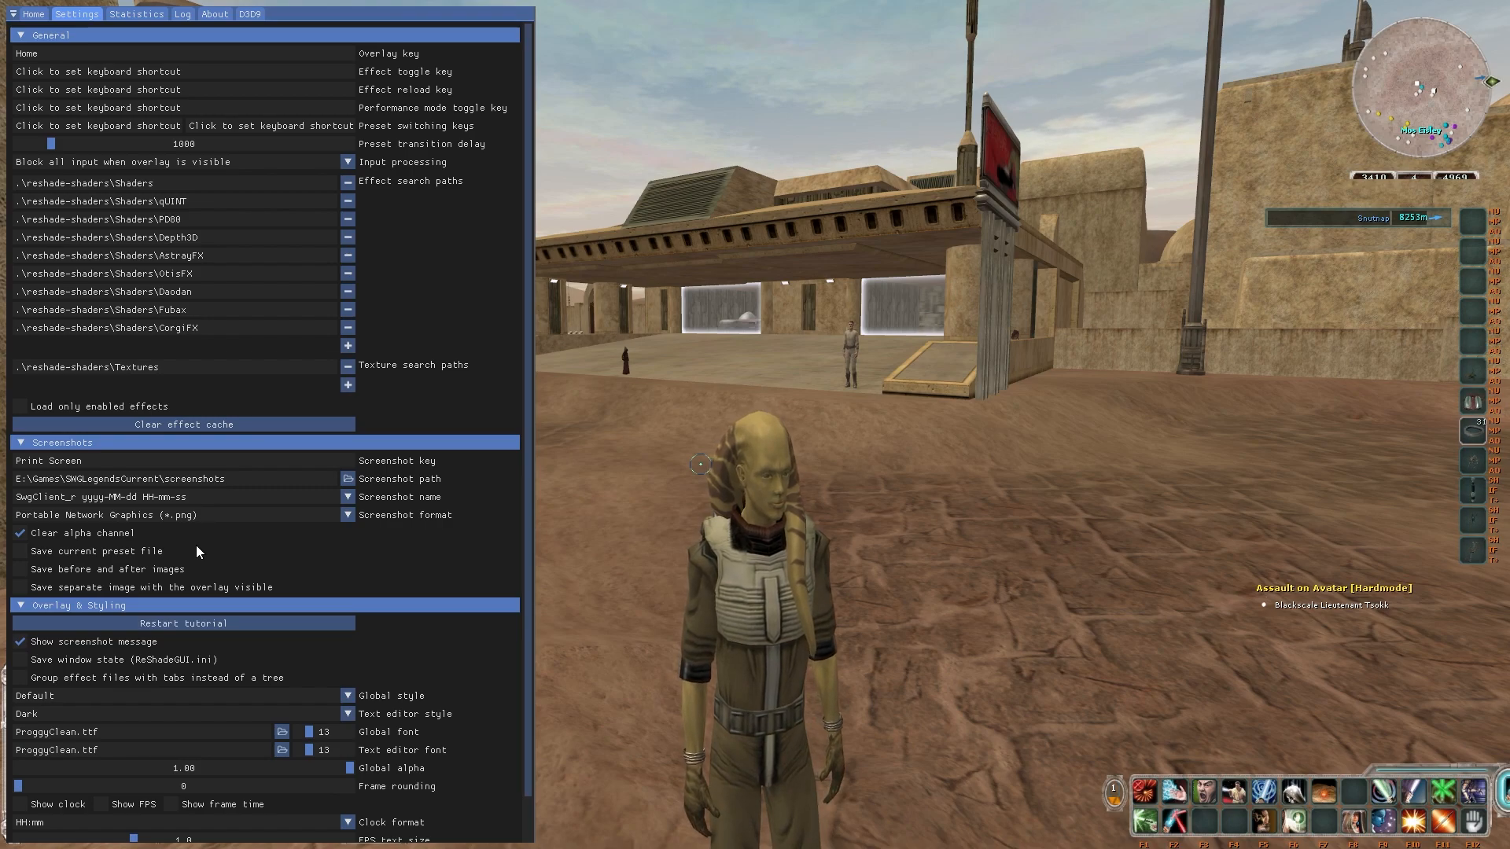
pyautogui.moveTo(253, 494)
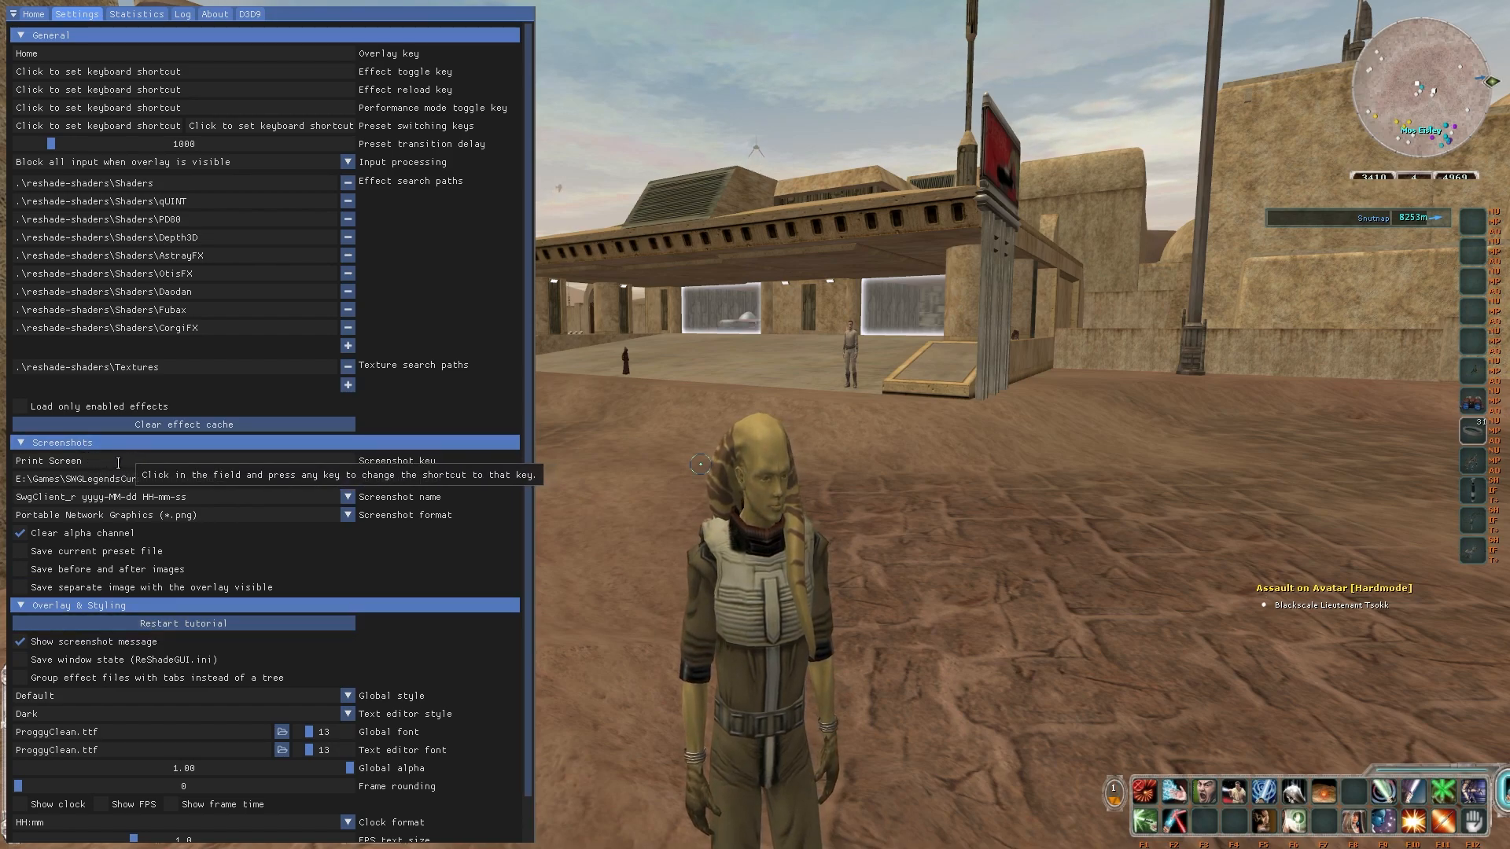
pyautogui.moveTo(395, 460)
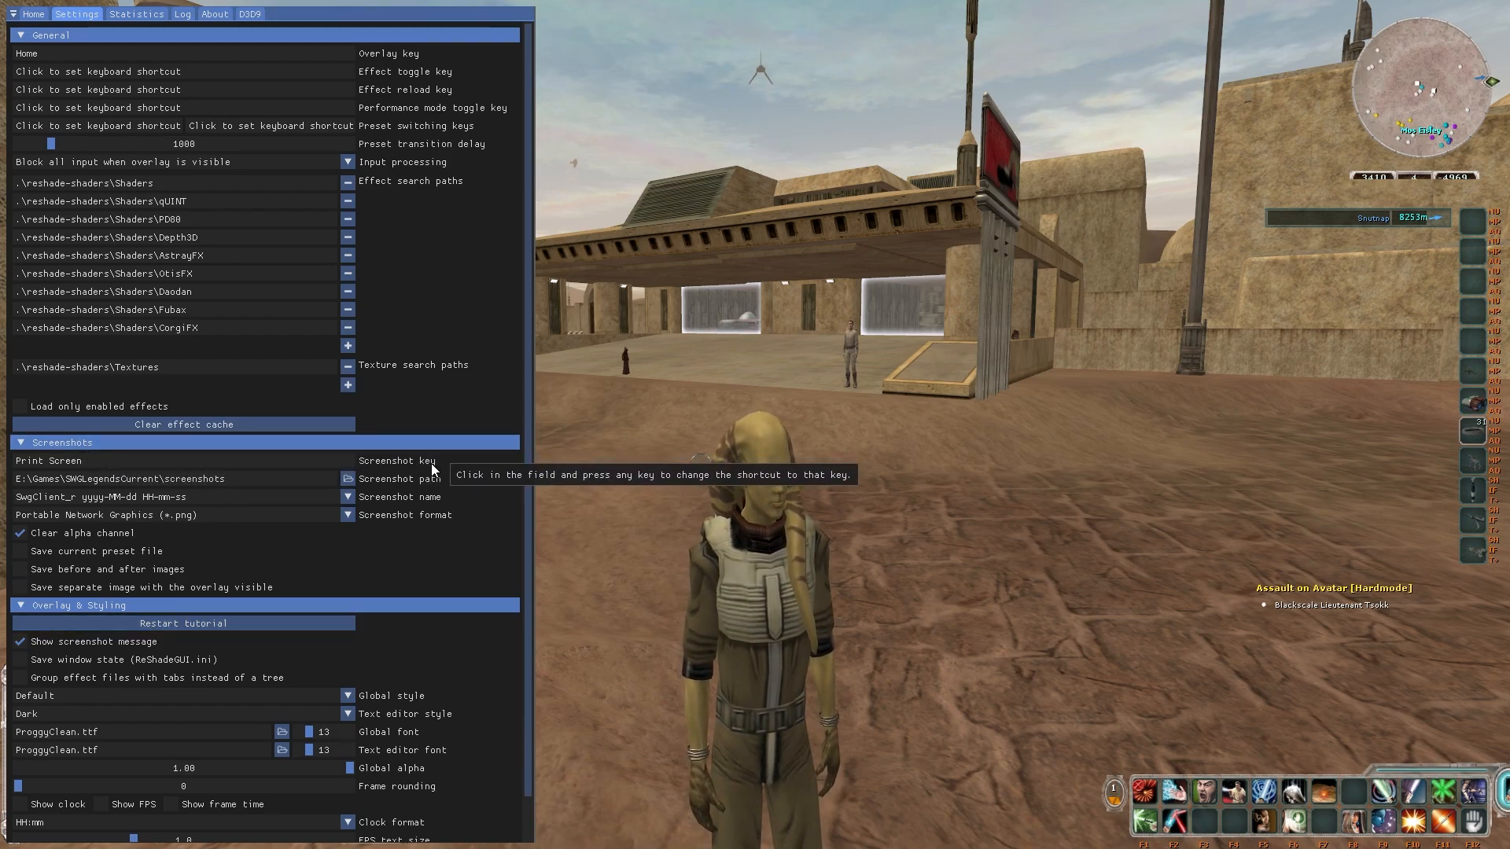
pyautogui.moveTo(496, 579)
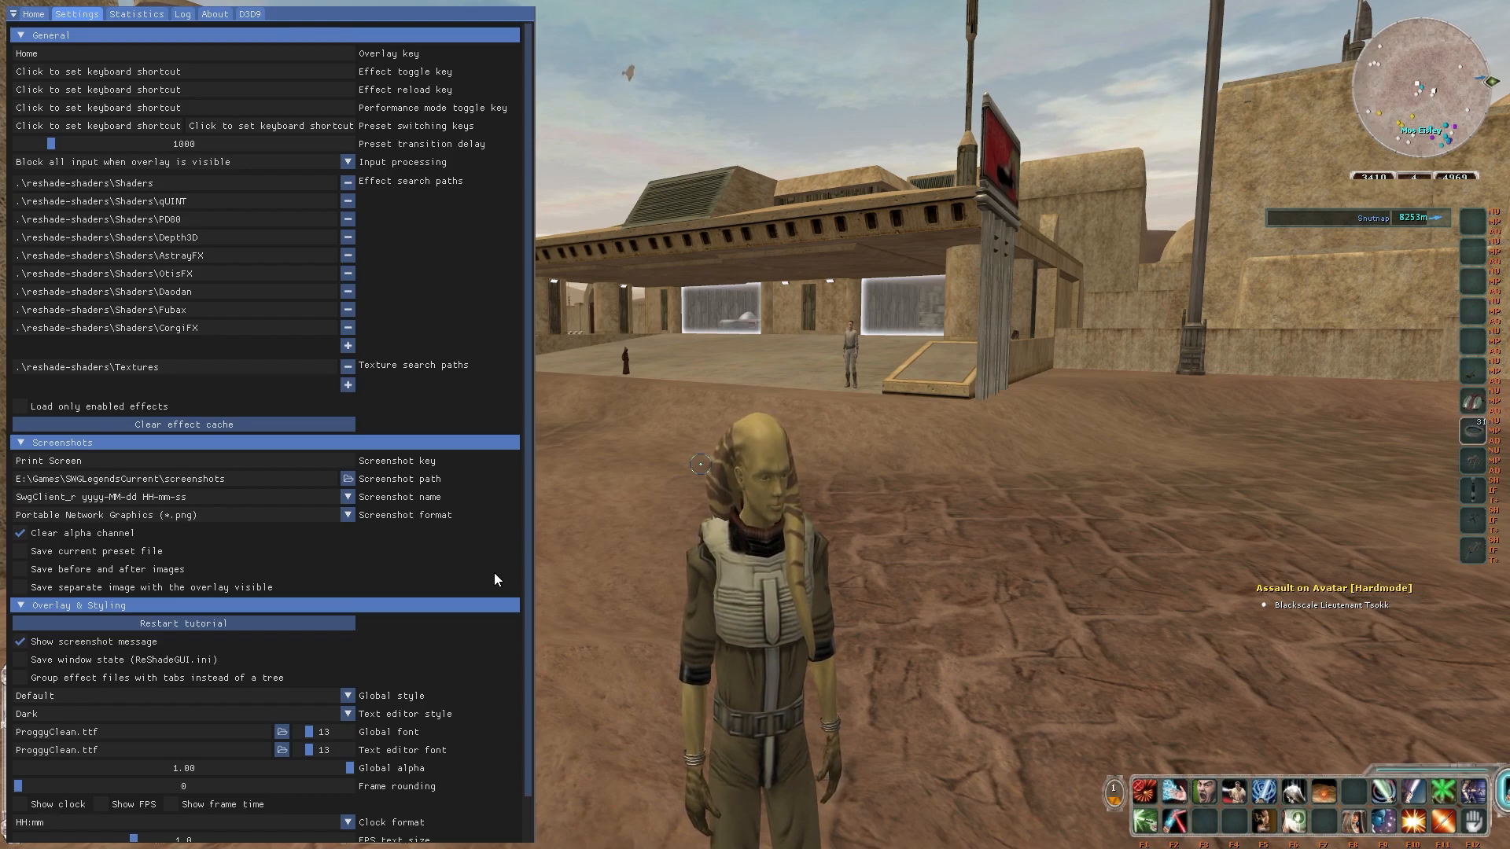
pyautogui.moveTo(741, 588)
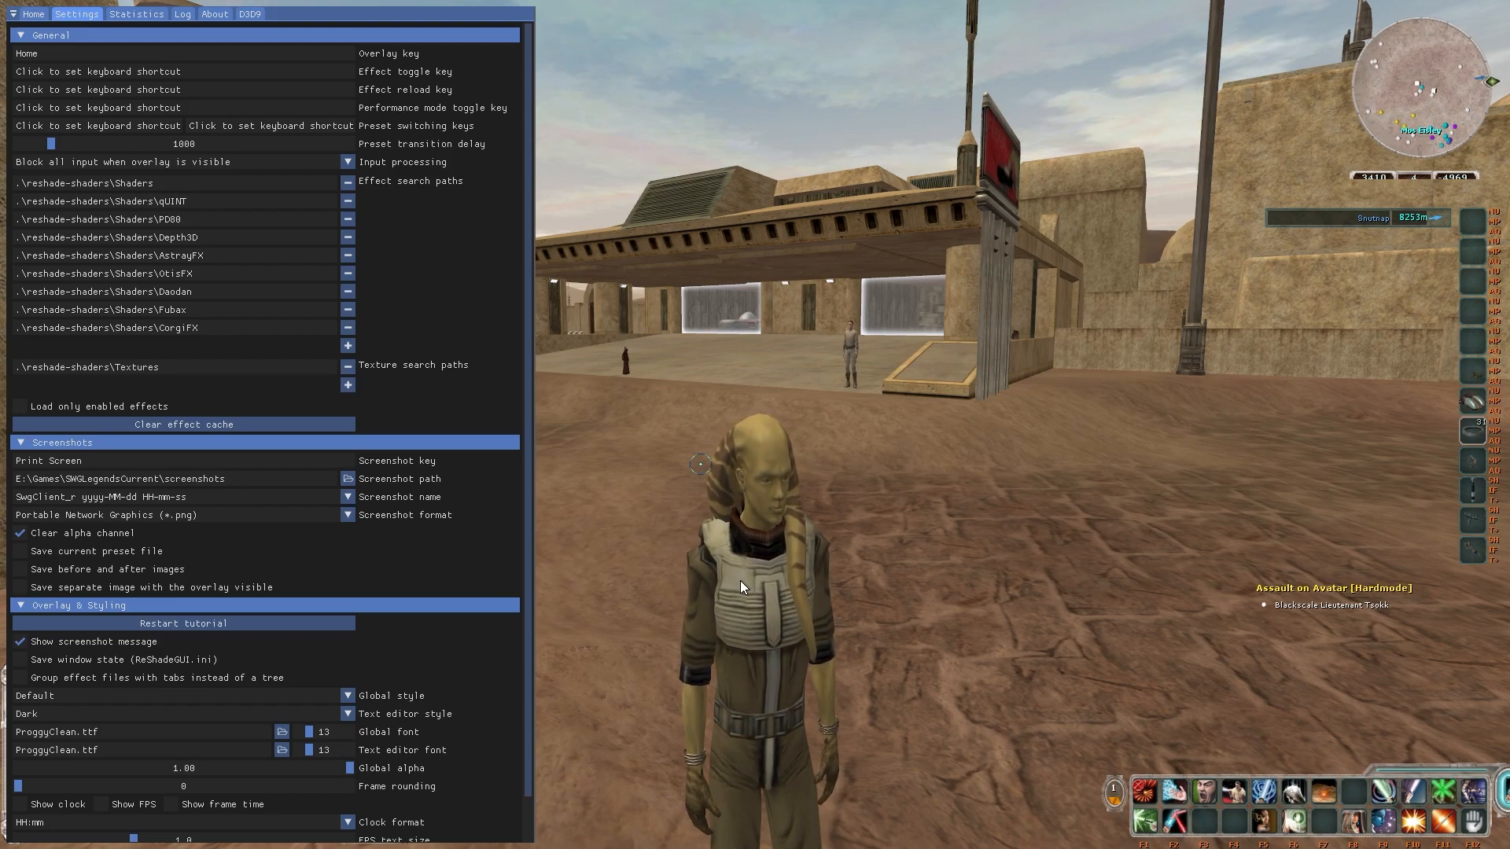
pyautogui.moveTo(966, 627)
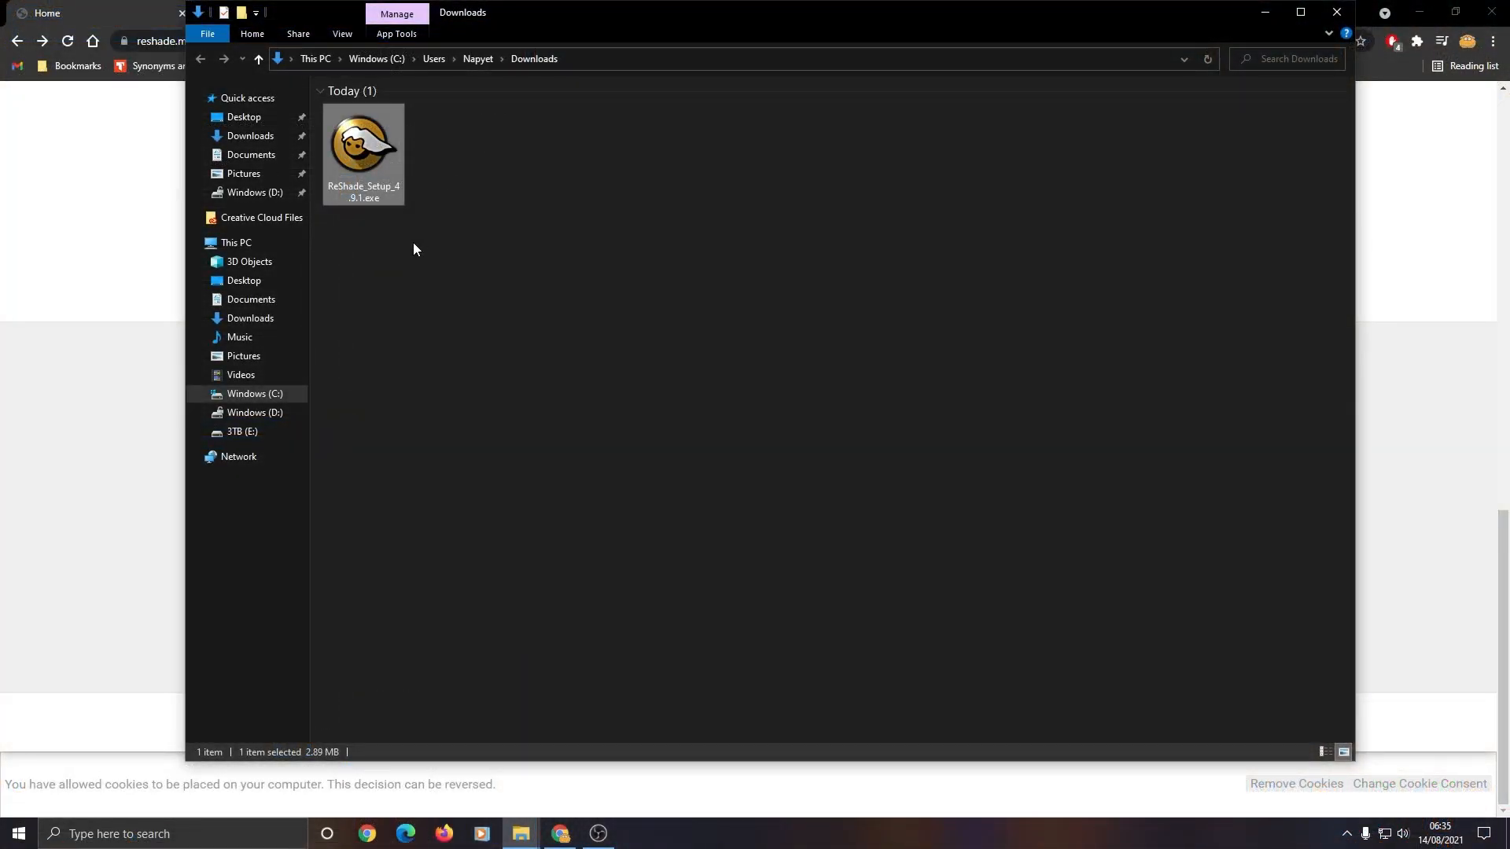
# Step: Run ReShade_Setup again, pick SwgClient_r.exe, and choose Uninstall for its ReShade
pyautogui.doubleClick(363, 149)
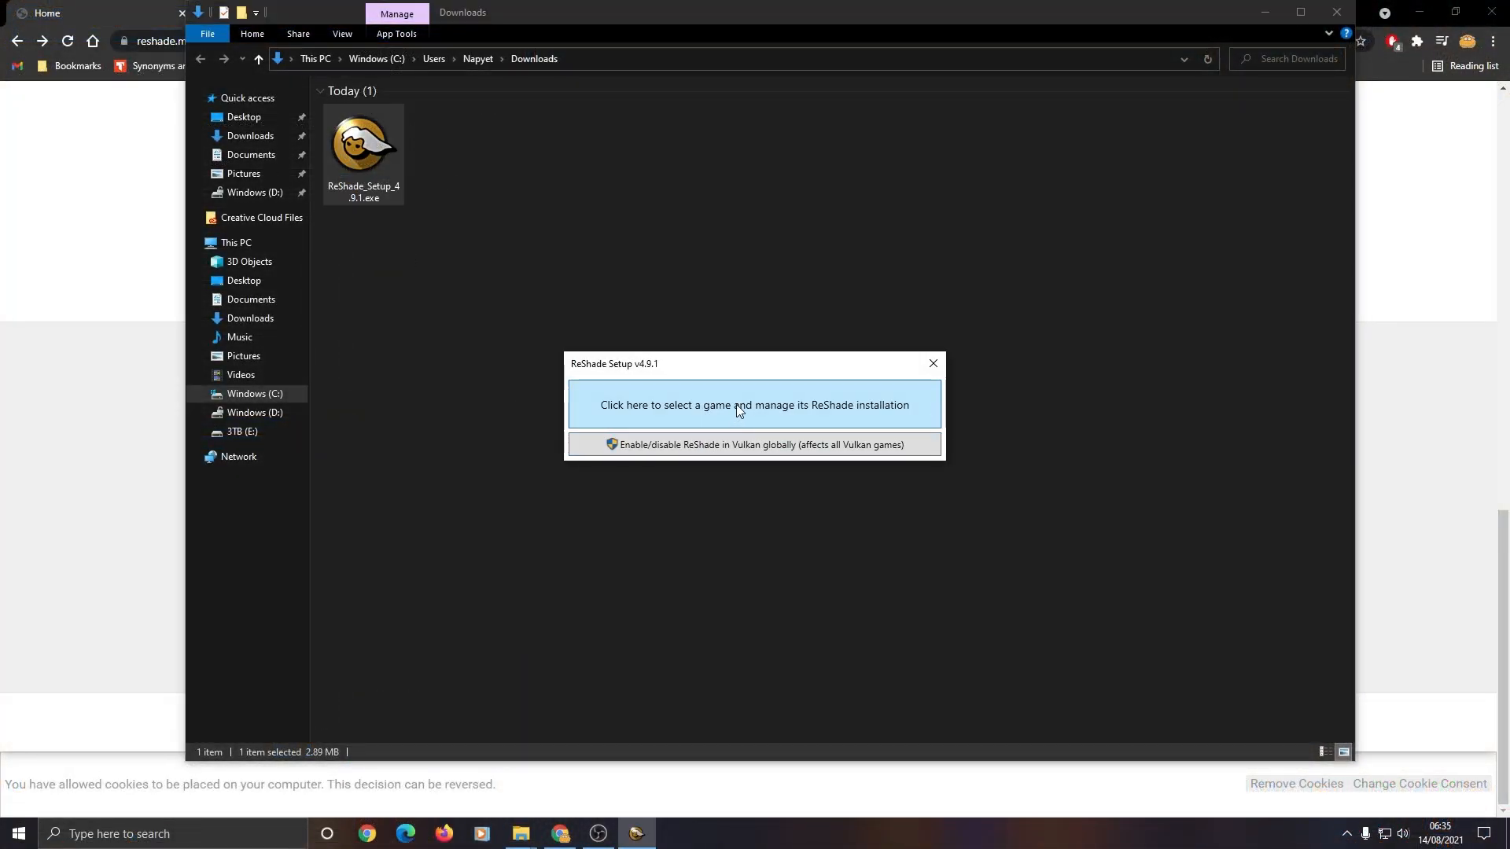
pyautogui.click(755, 404)
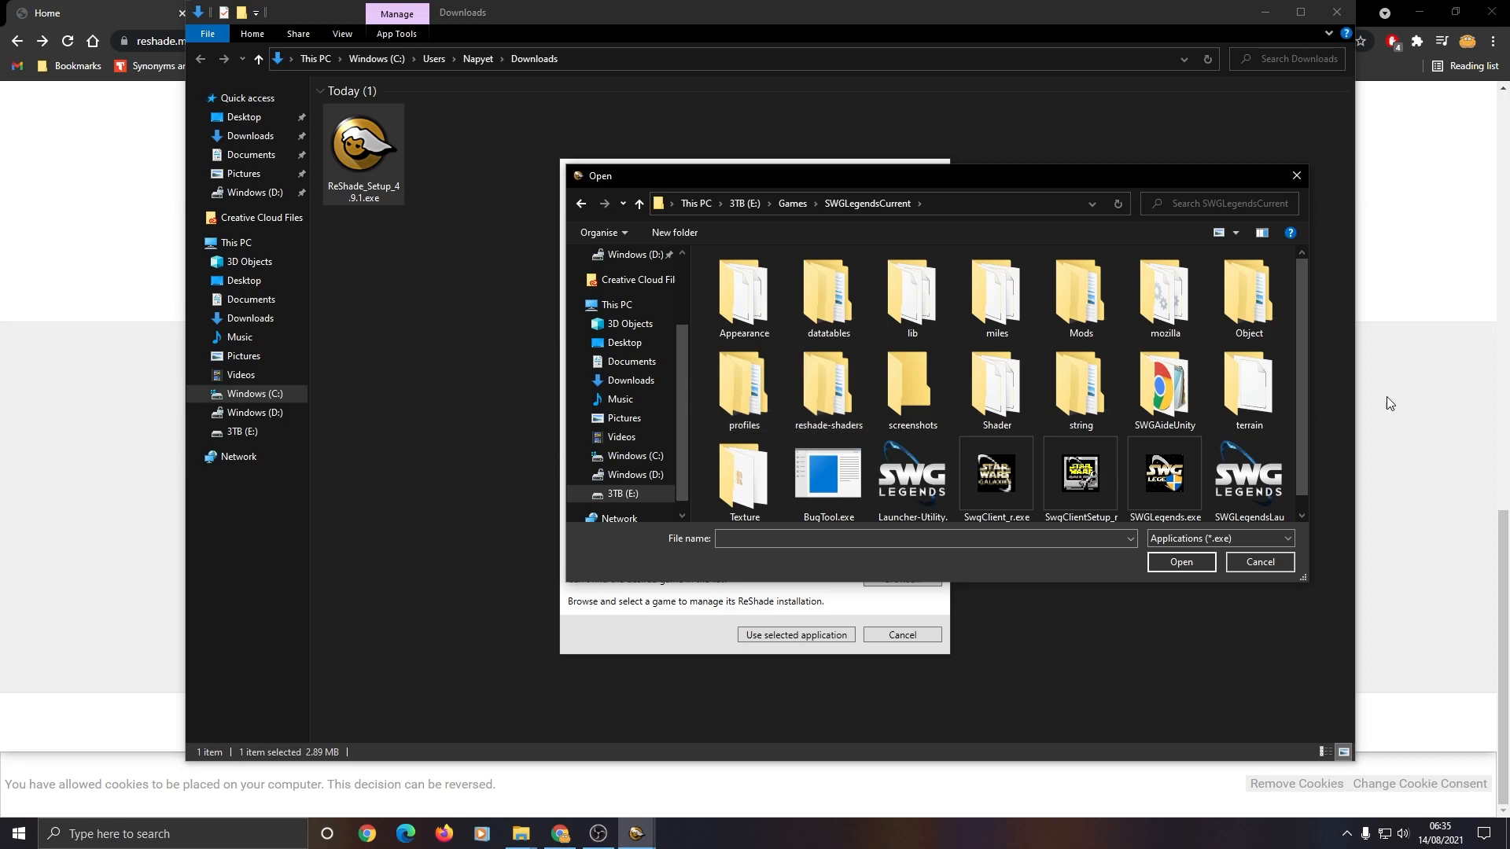
pyautogui.click(996, 472)
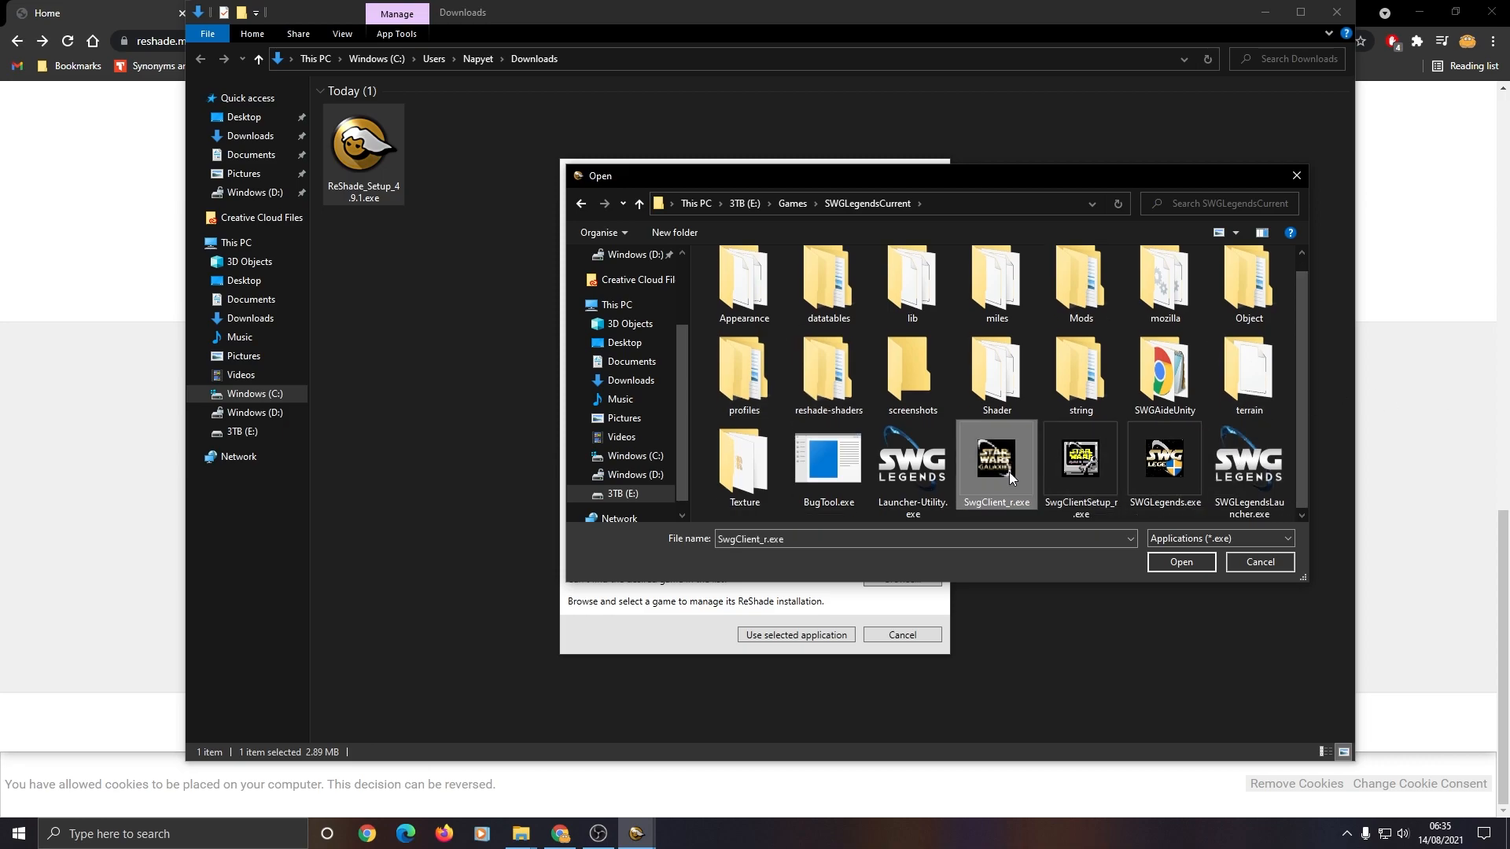
pyautogui.click(1179, 562)
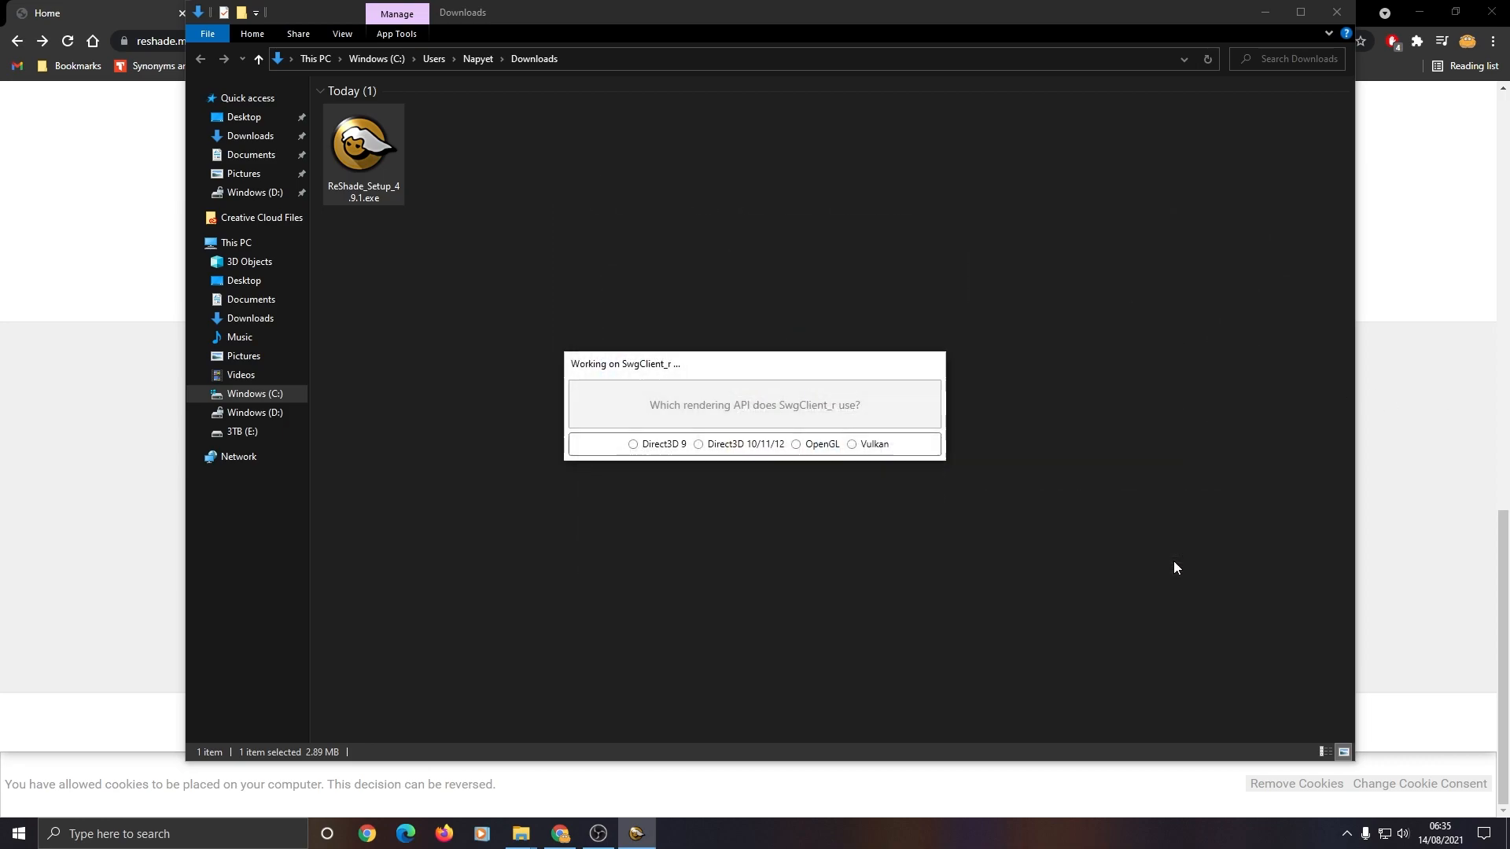
pyautogui.moveTo(699, 453)
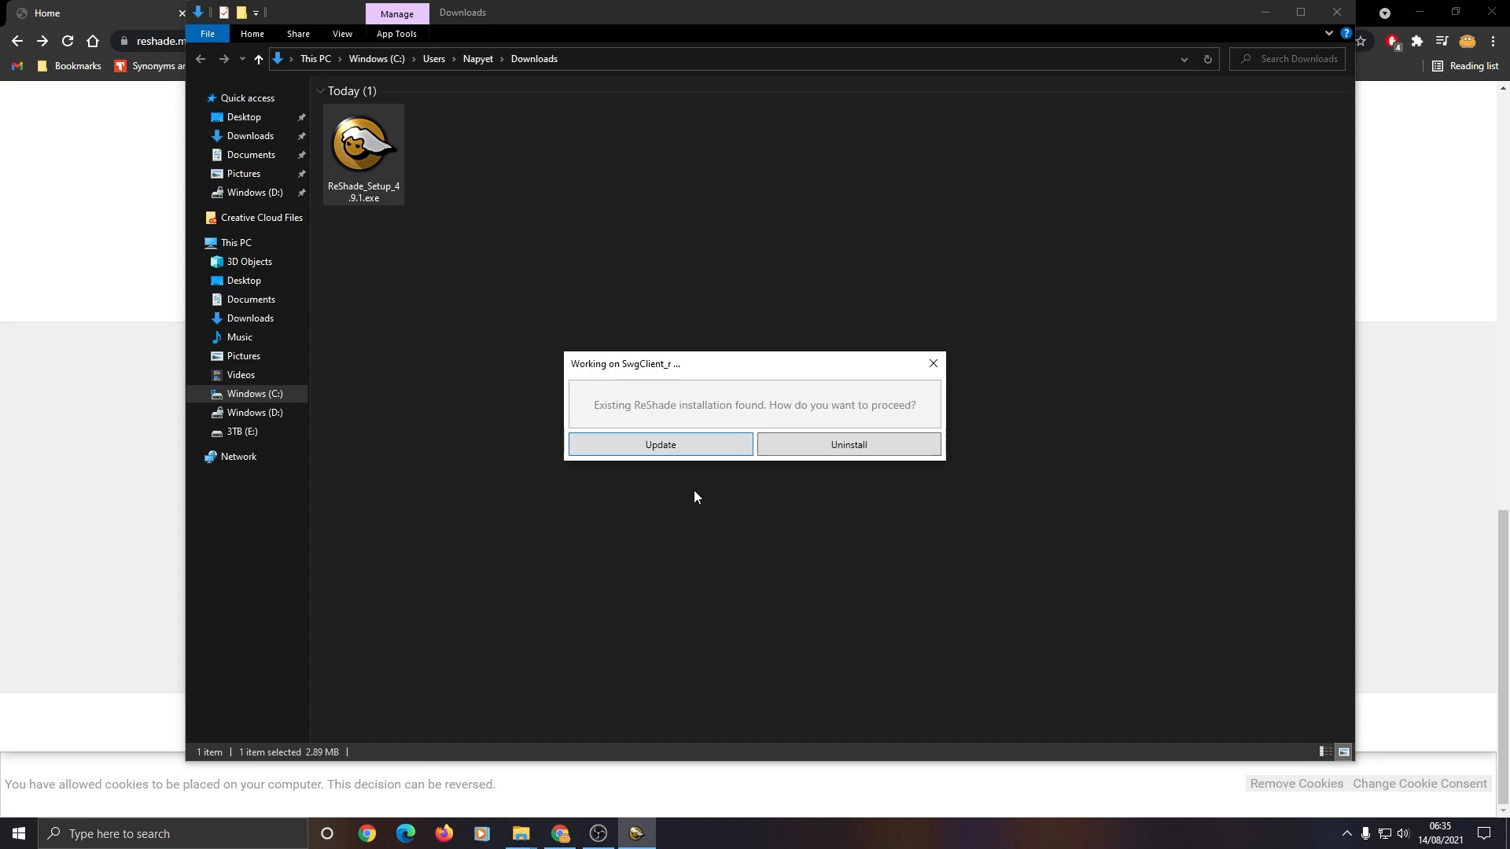
pyautogui.moveTo(788, 426)
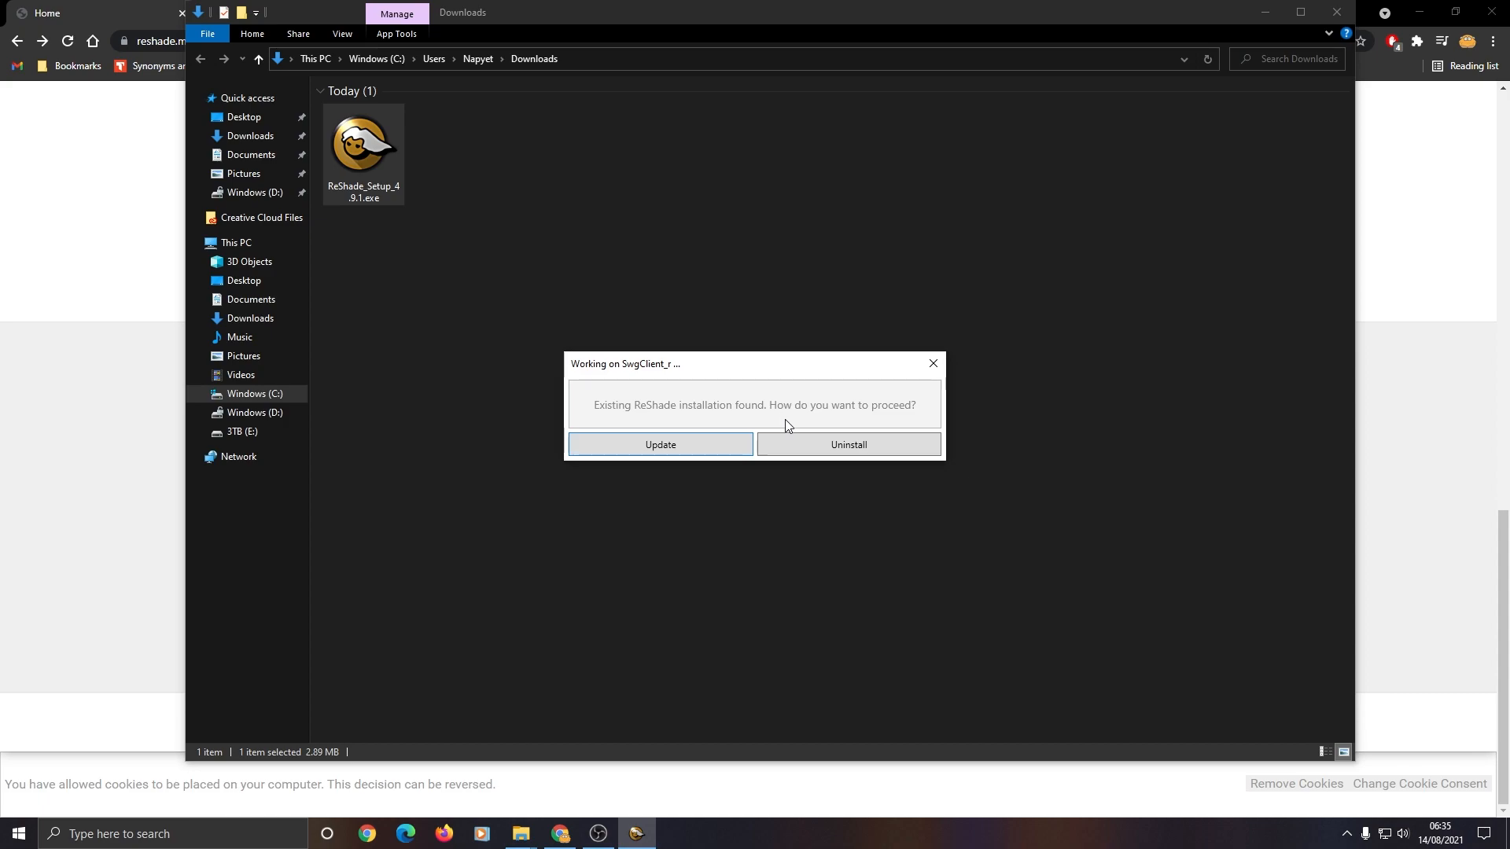
pyautogui.click(848, 444)
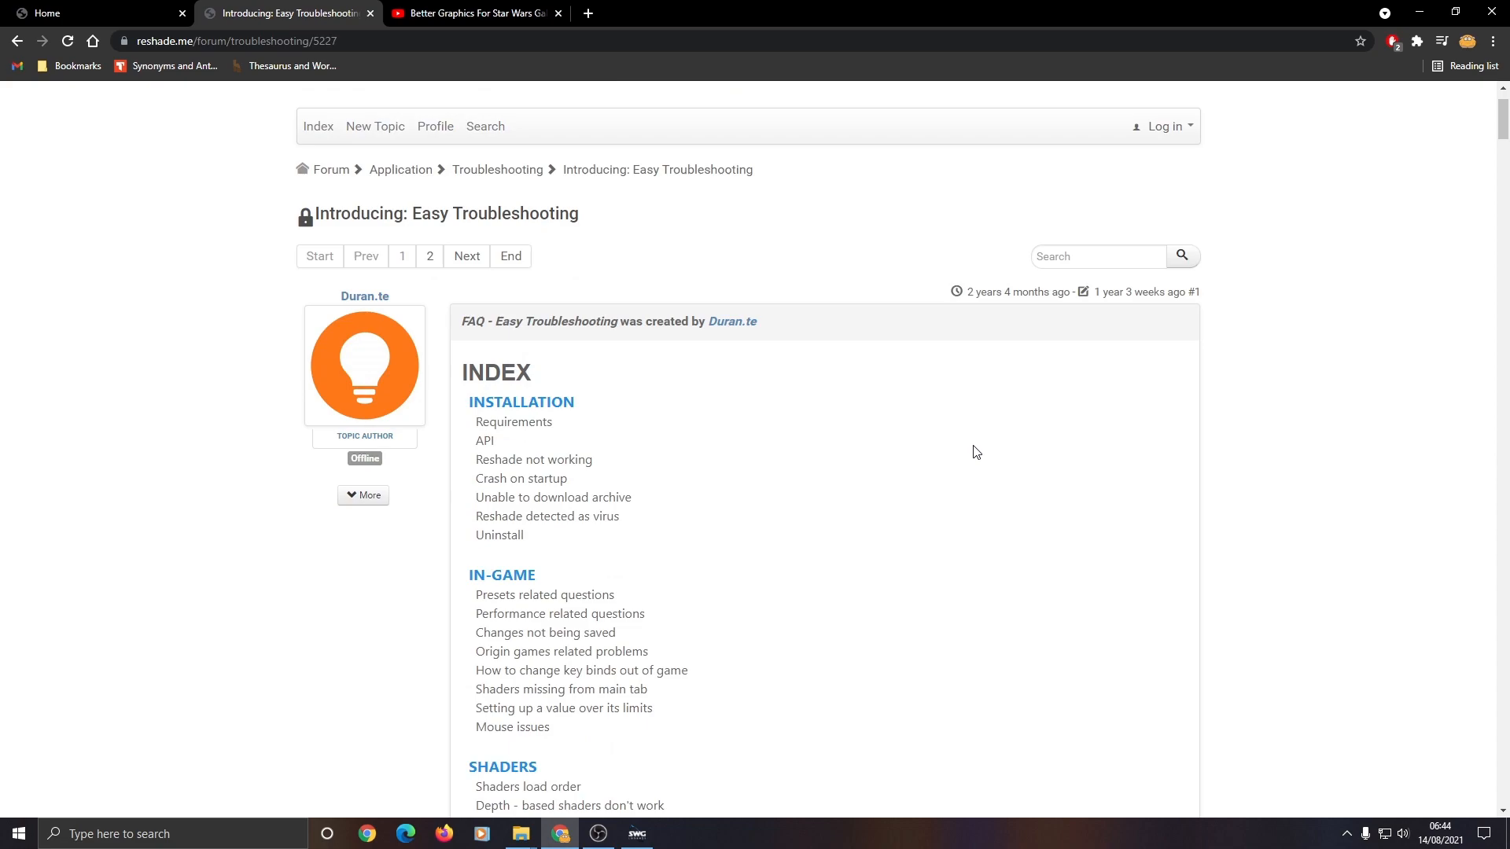
# Step: Review the FAQ's manual uninstall steps listing ReShade's .dll files, then return to reshade.me
pyautogui.scroll(-3)
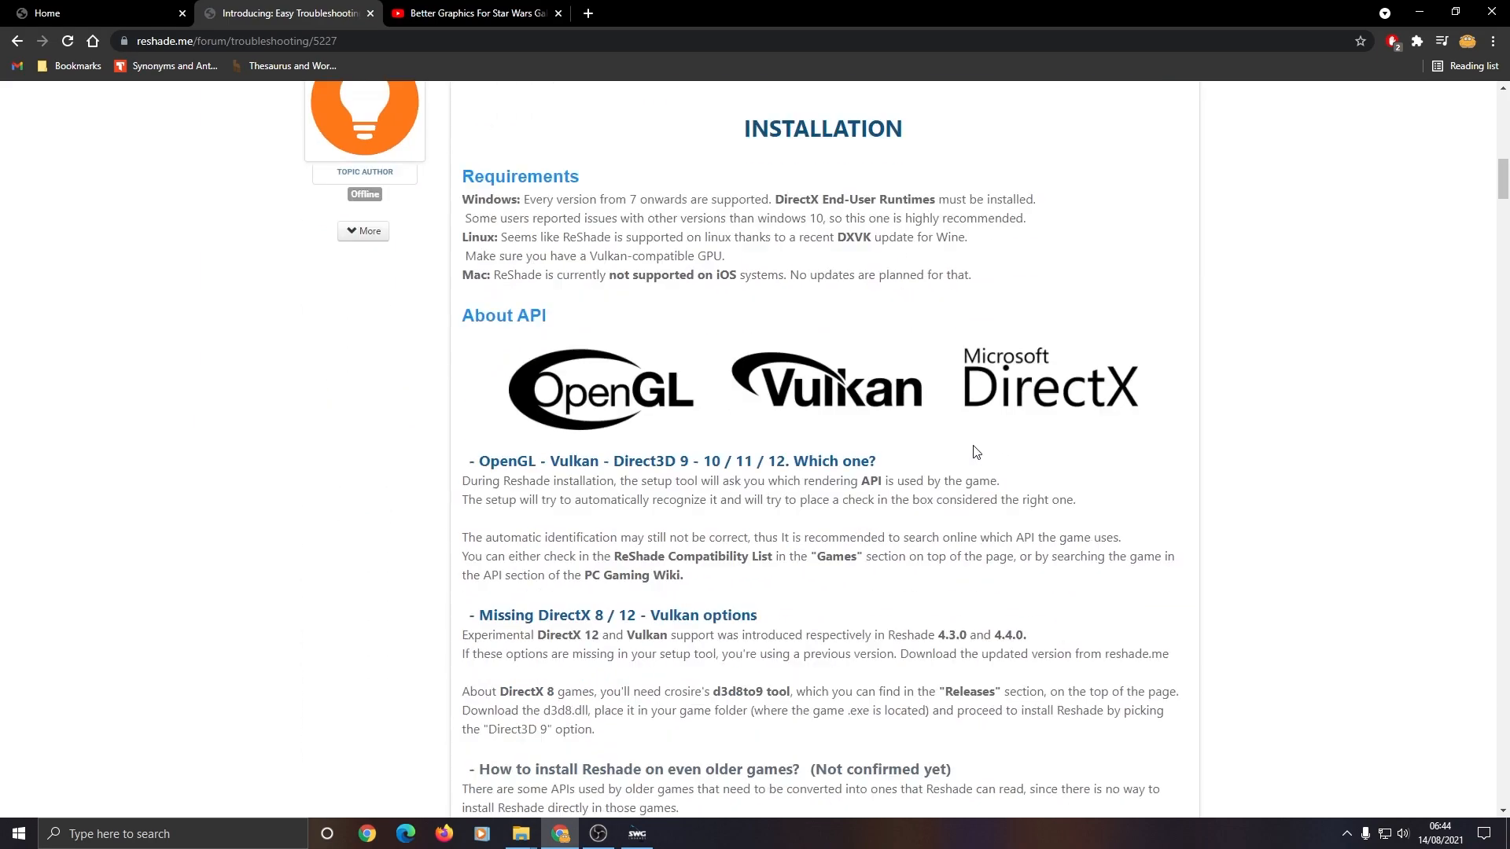
pyautogui.scroll(-3)
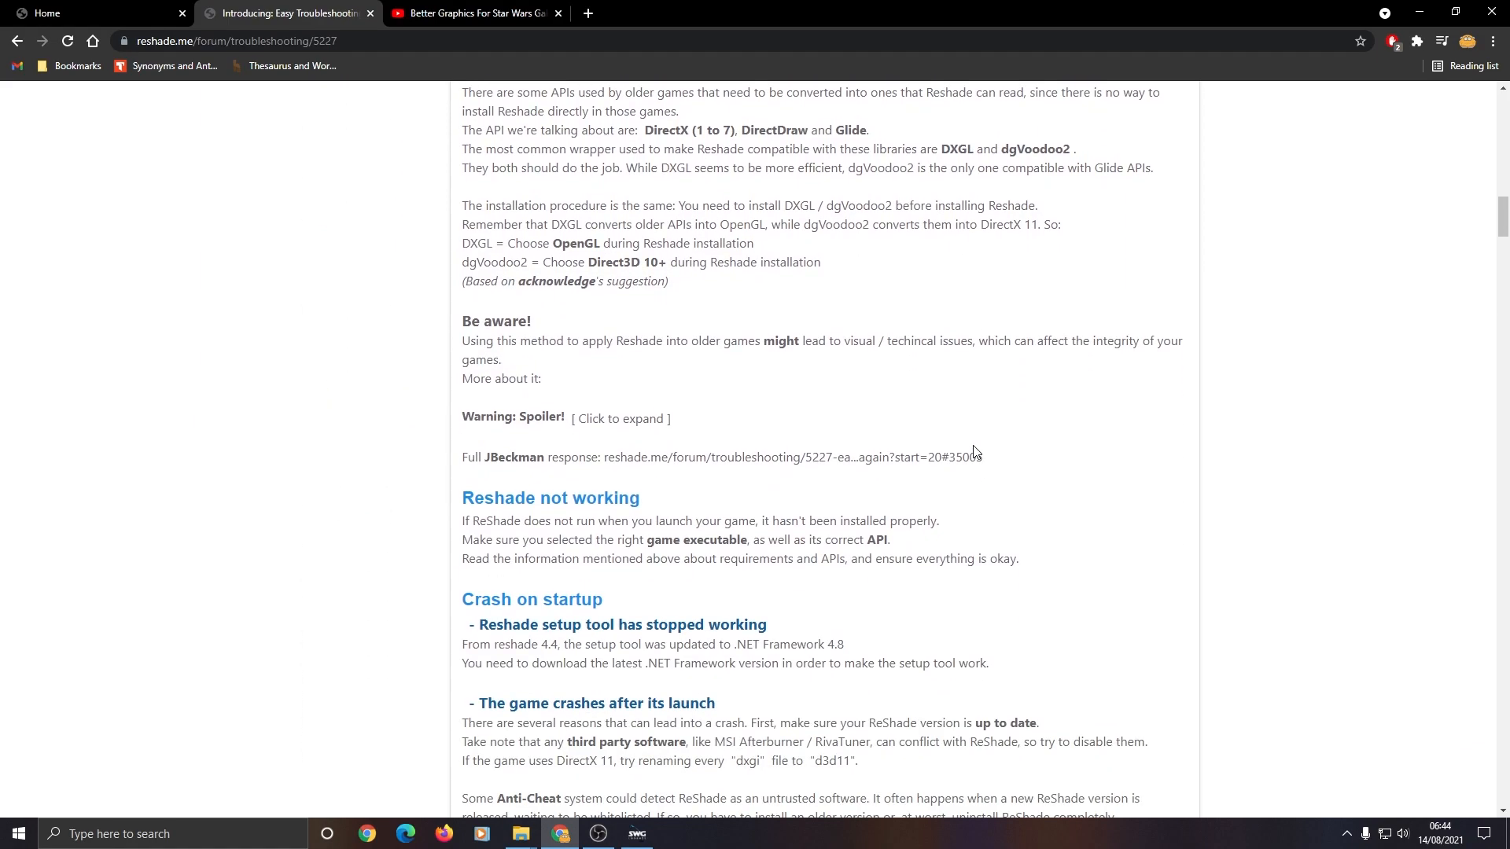
pyautogui.scroll(-3)
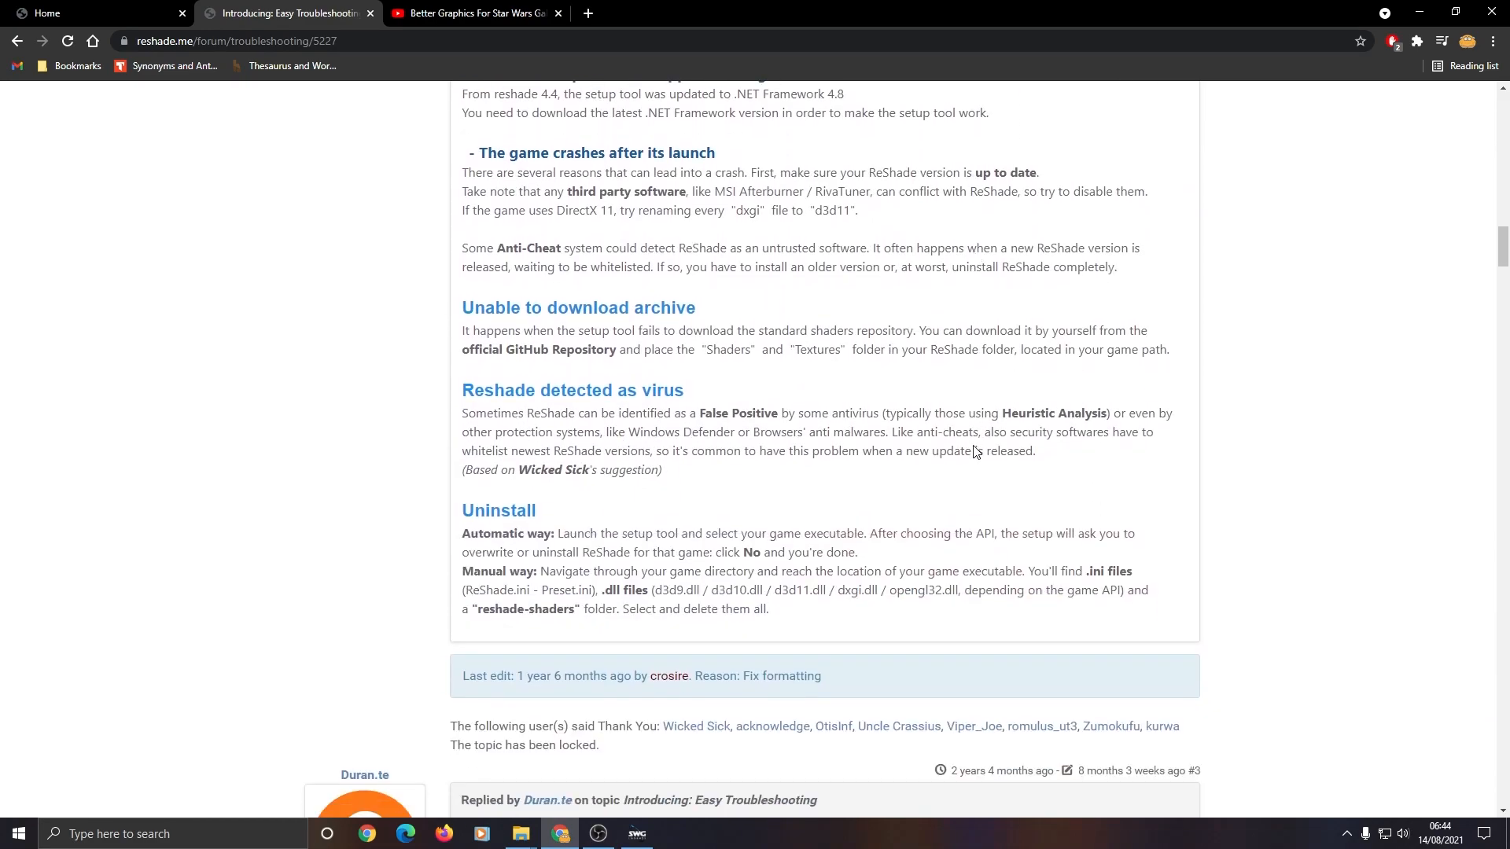
pyautogui.scroll(-3)
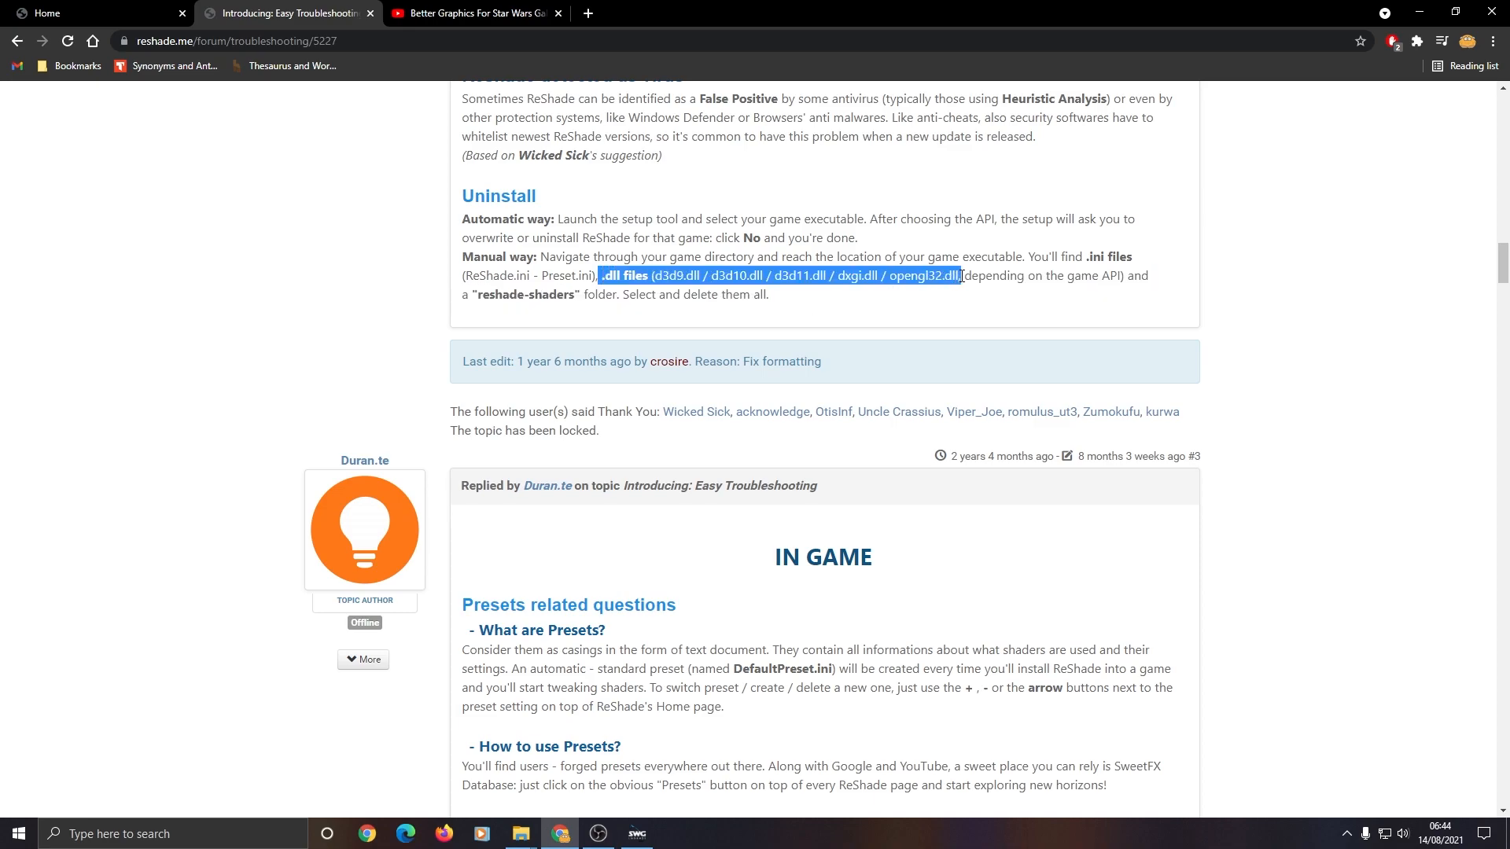
pyautogui.moveTo(944, 440)
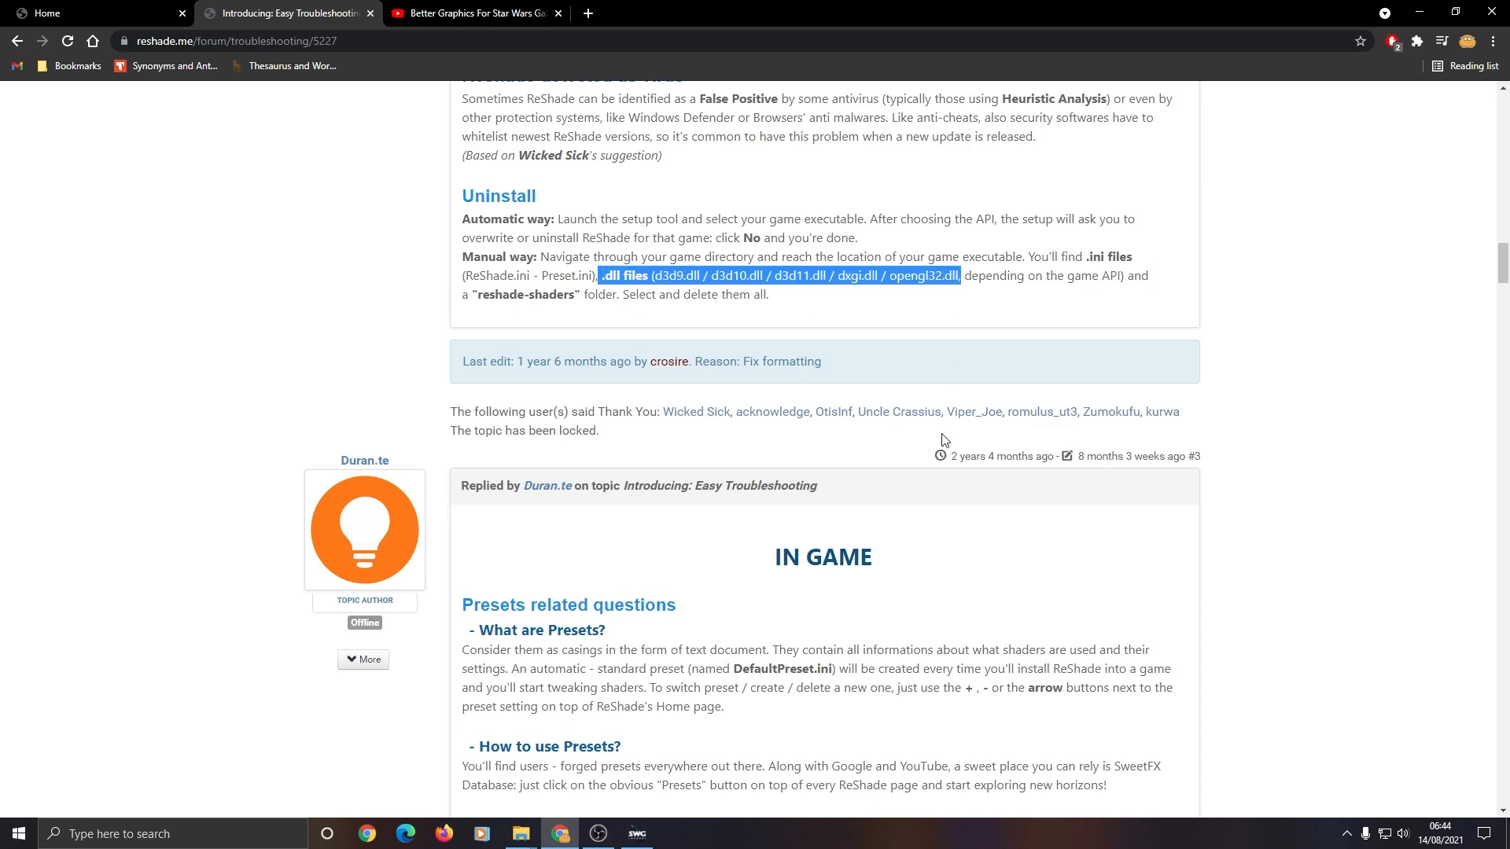
pyautogui.moveTo(356, 329)
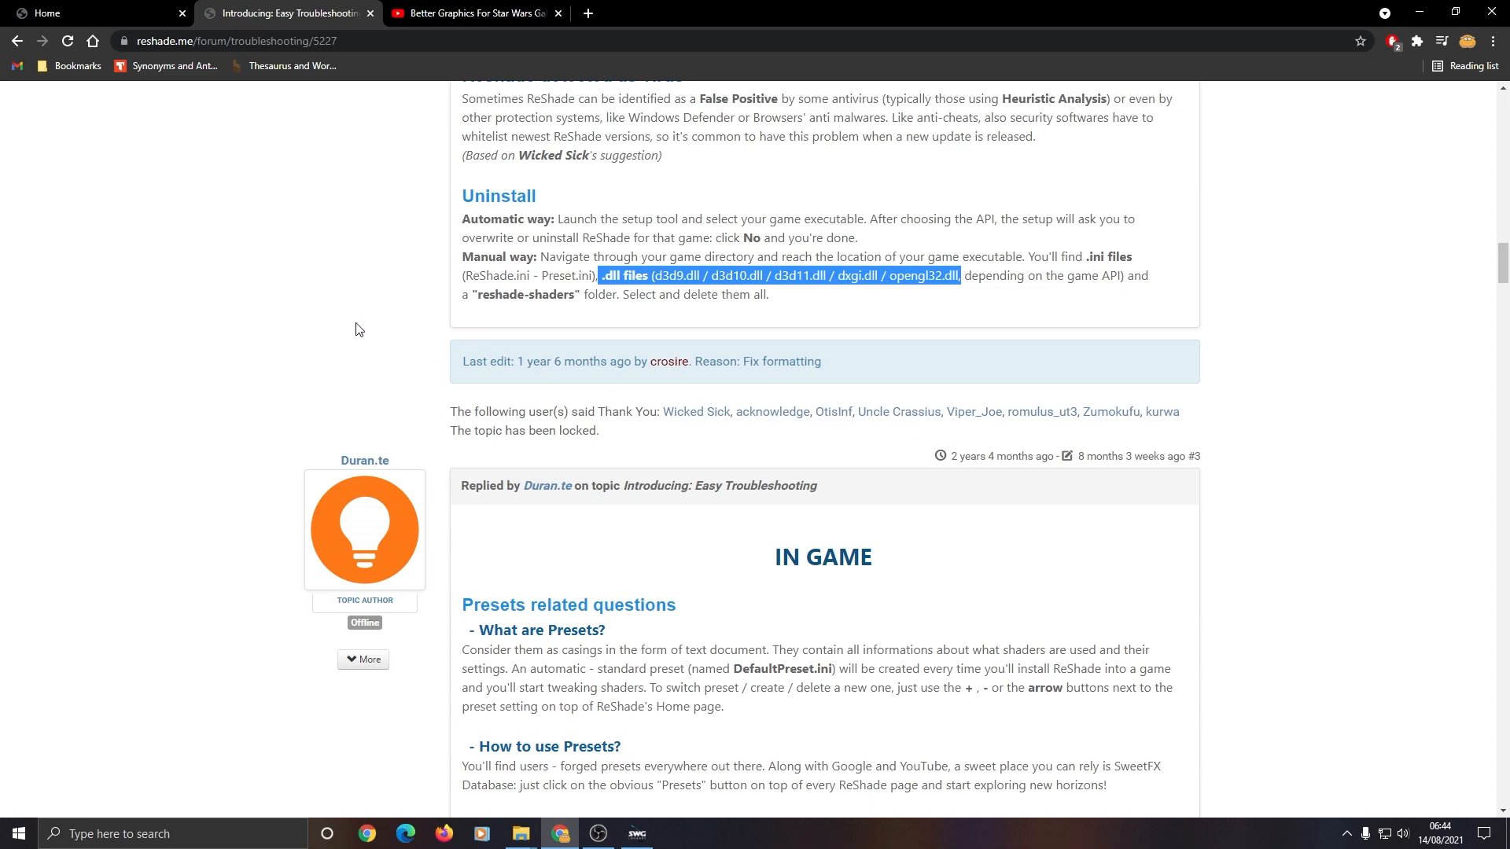
pyautogui.click(86, 13)
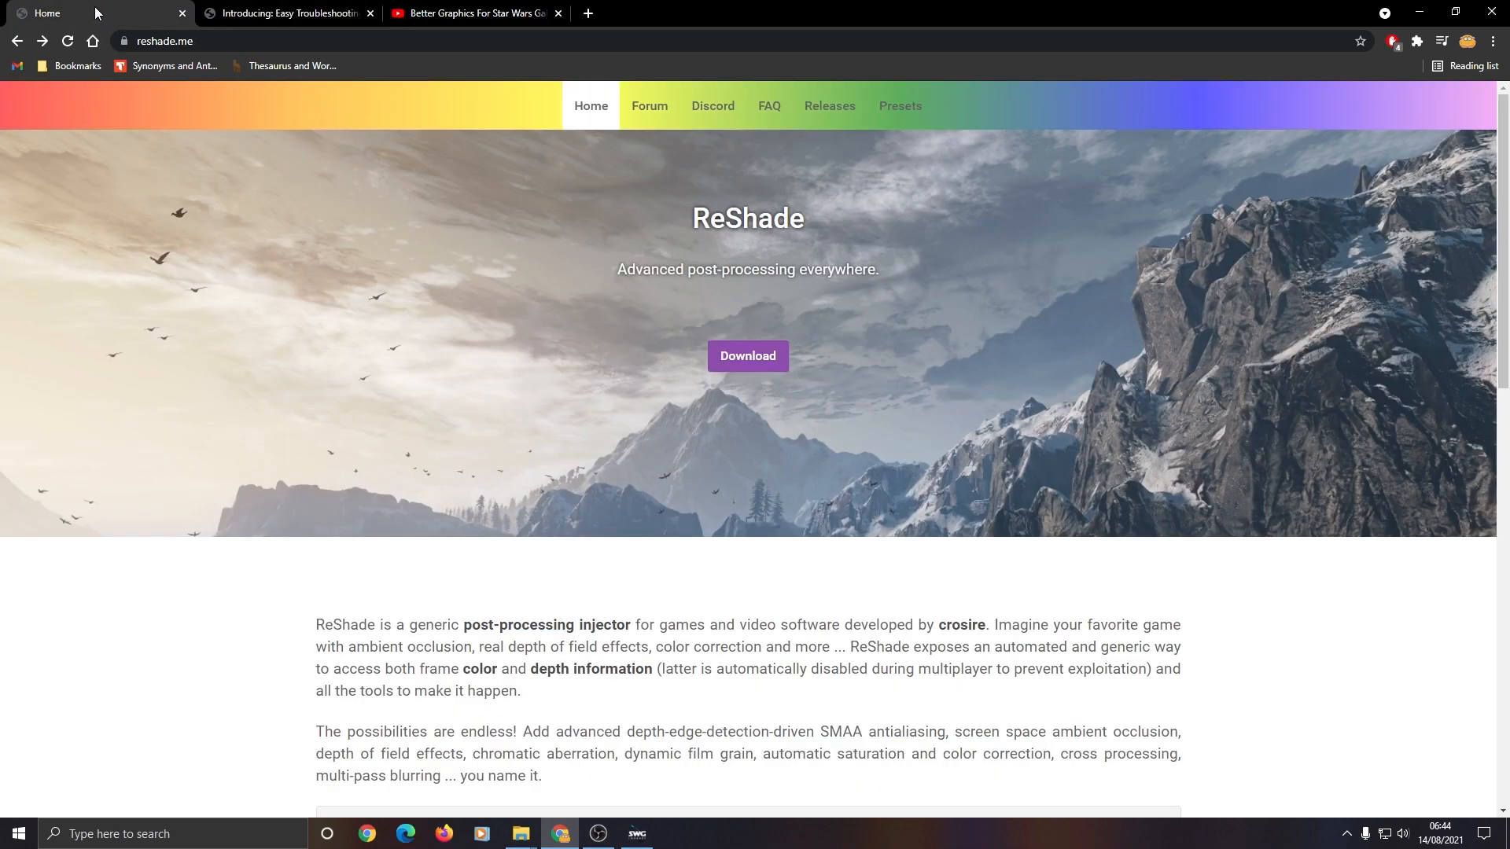